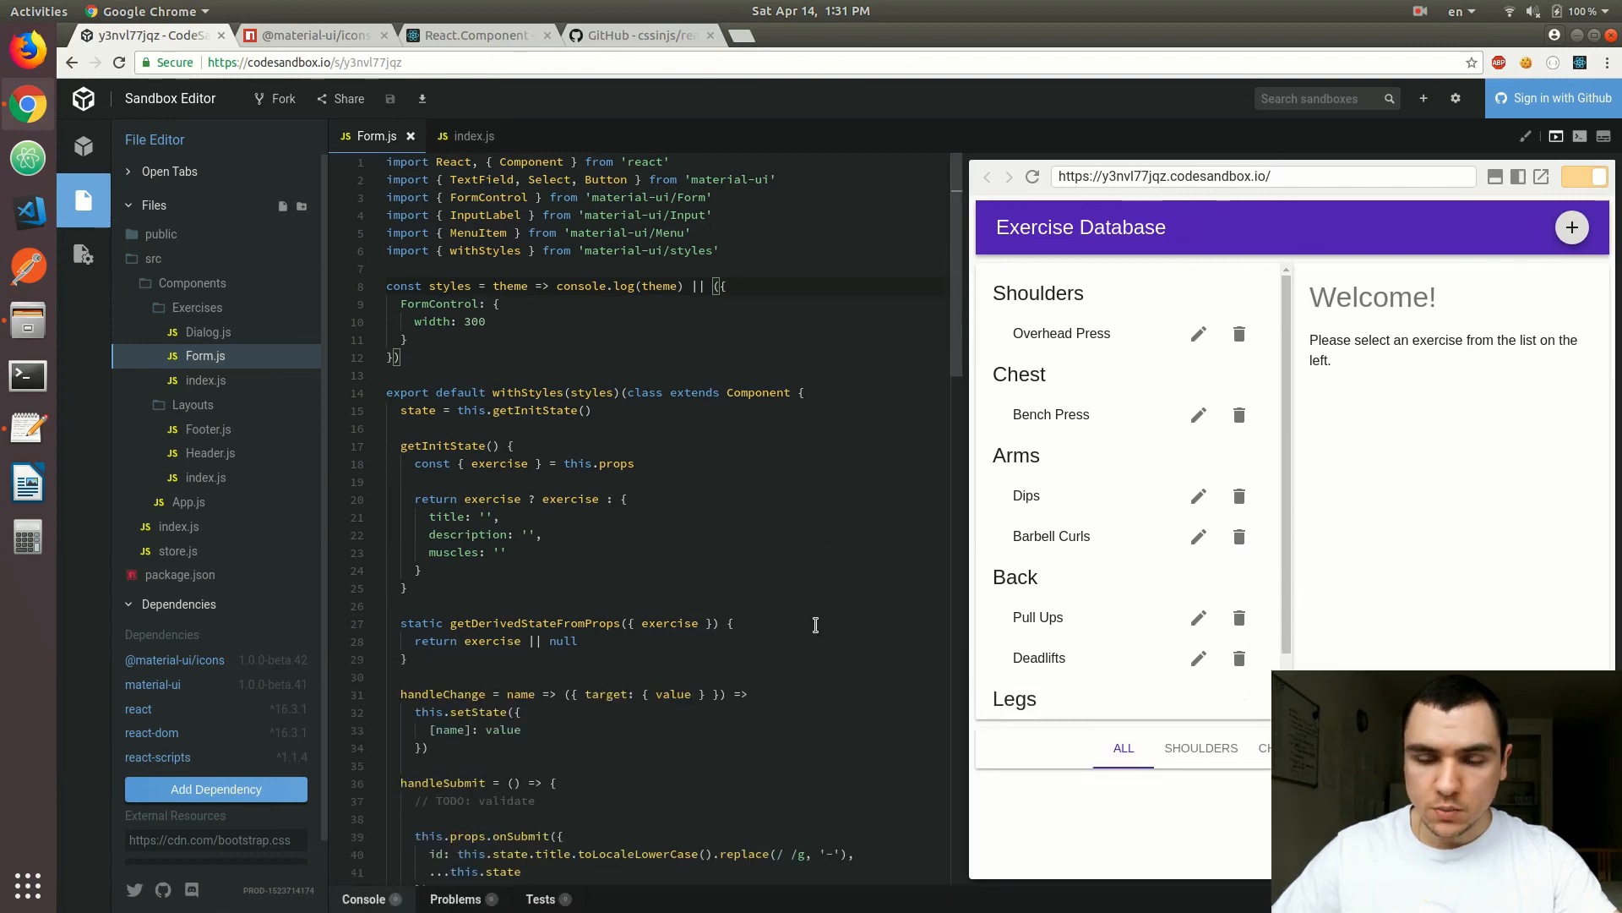
mouse_move(838, 543)
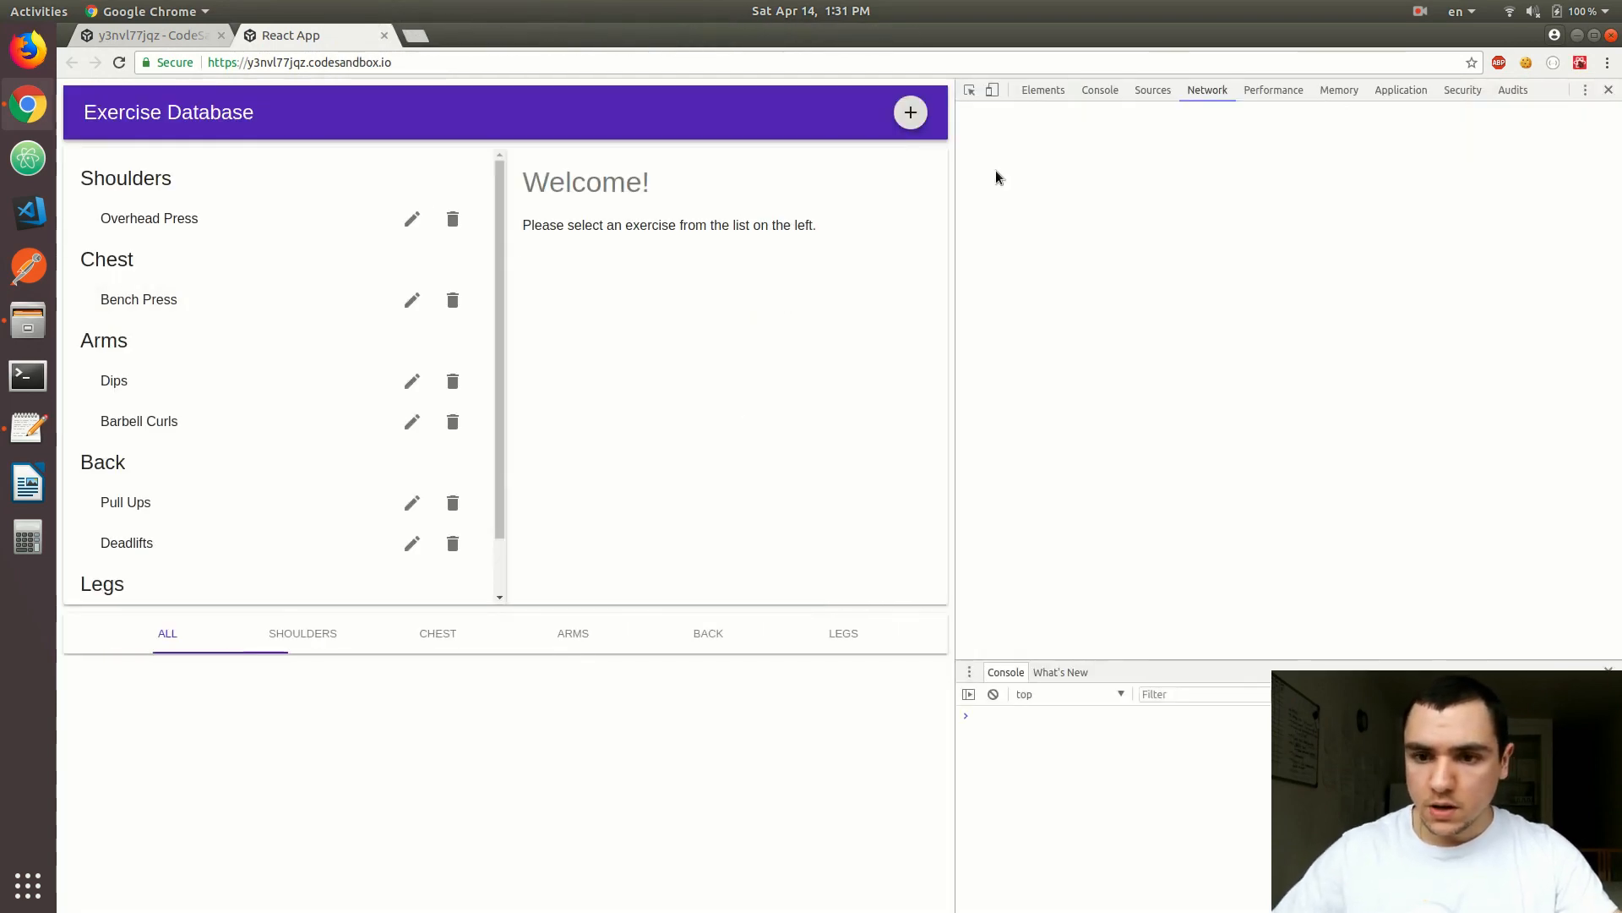
Preview the app under iPhone X emulation, scroll the stacked panels, and return to the sandbox editor.
left_click(990, 89)
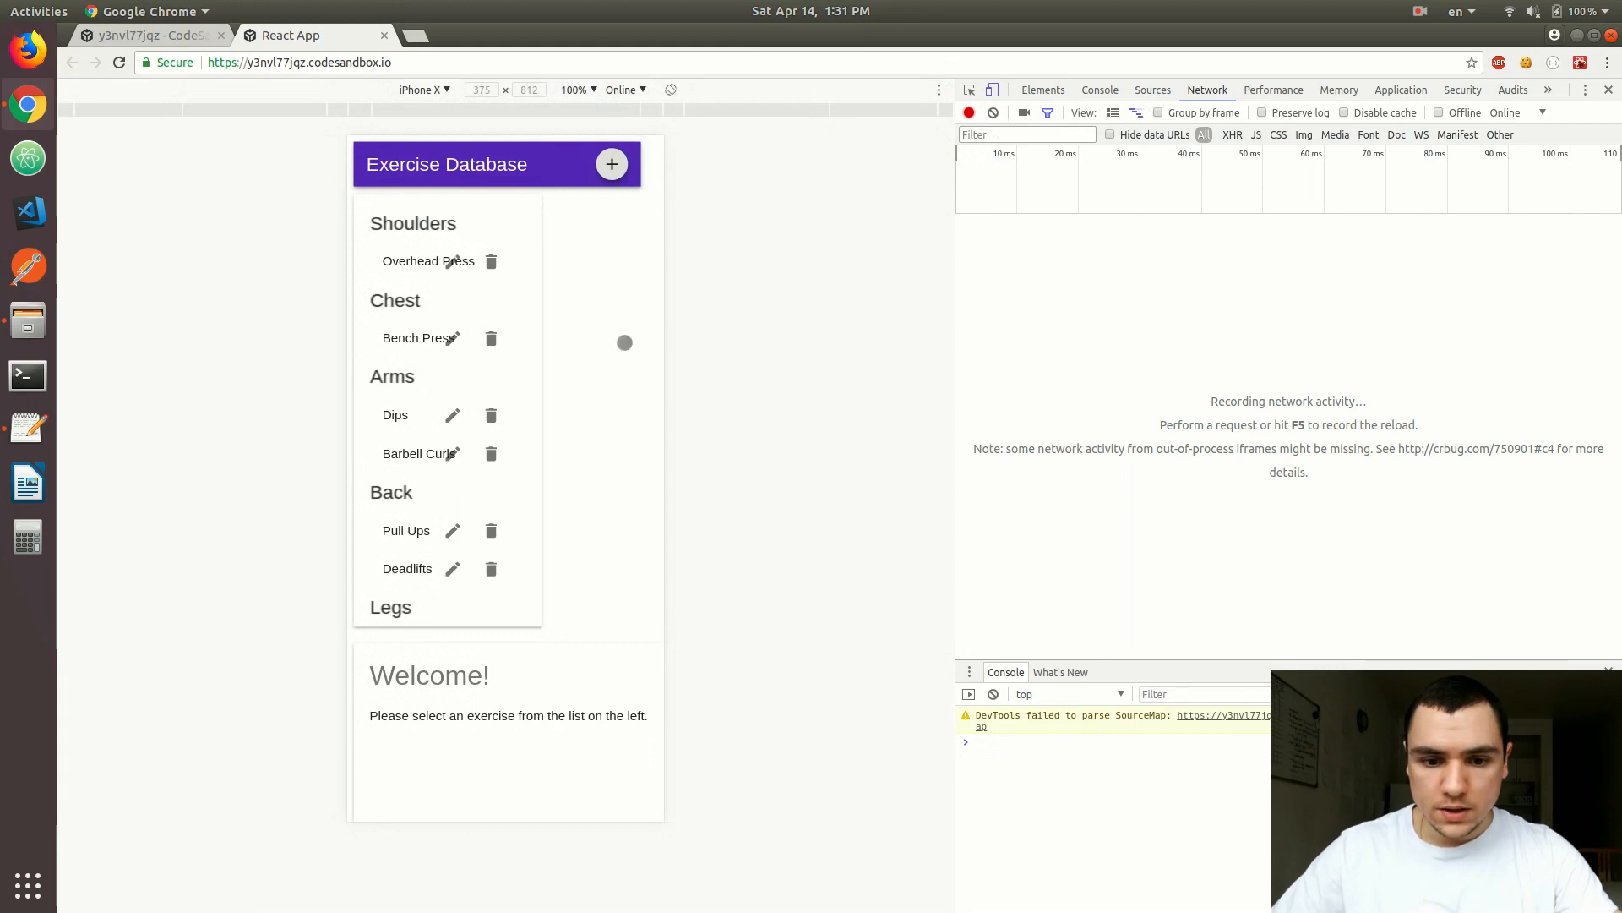
scroll("down", 3)
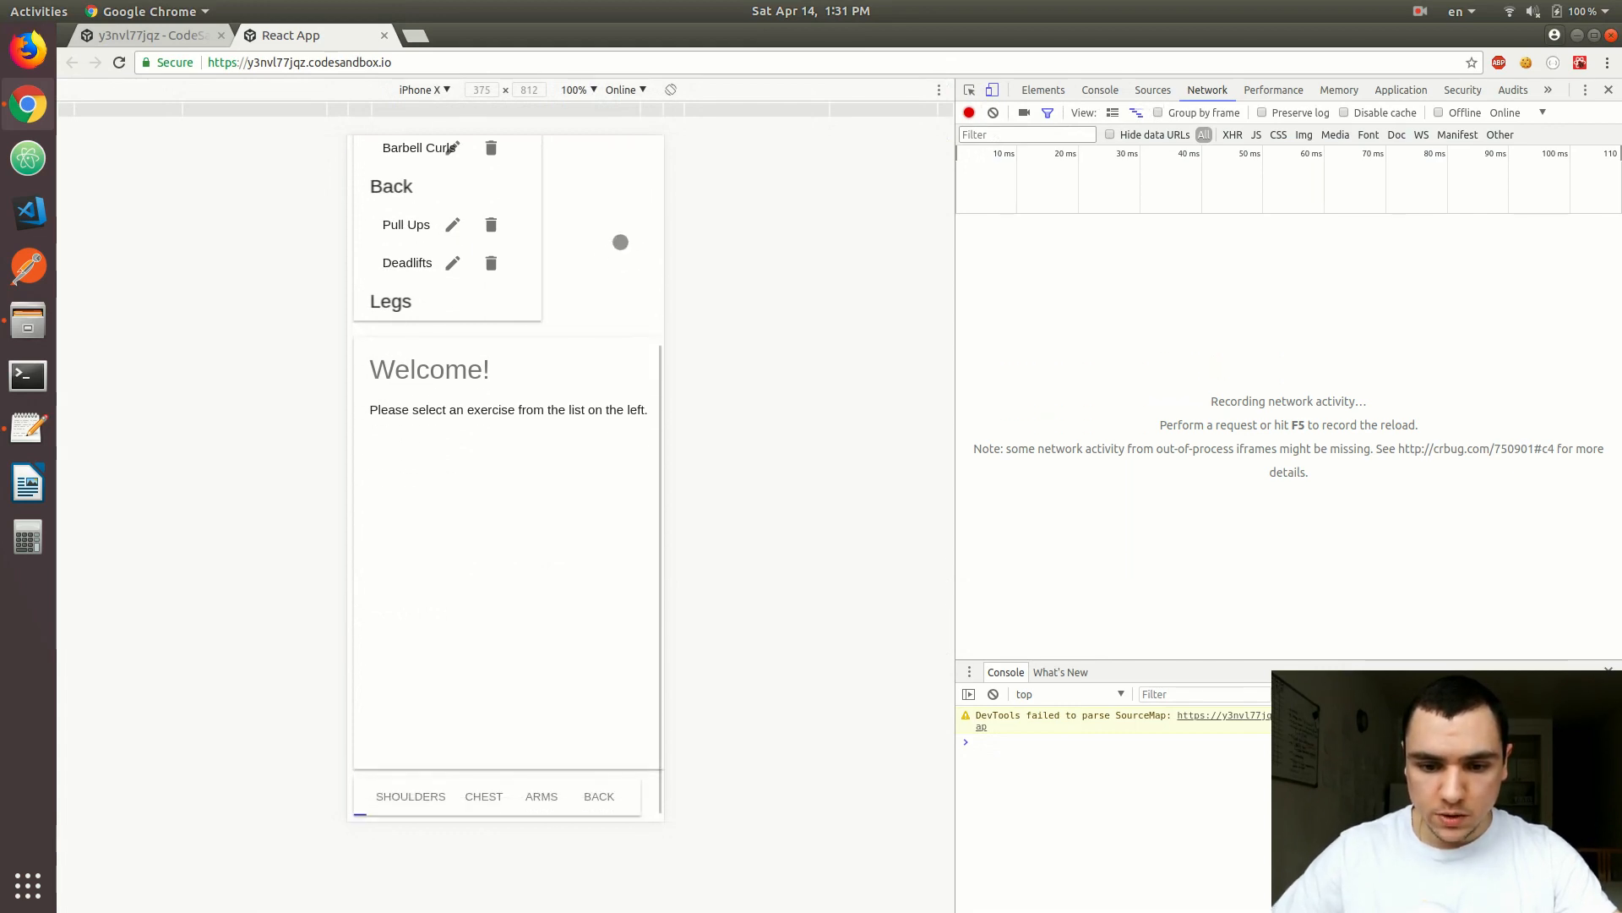
left_click(150, 34)
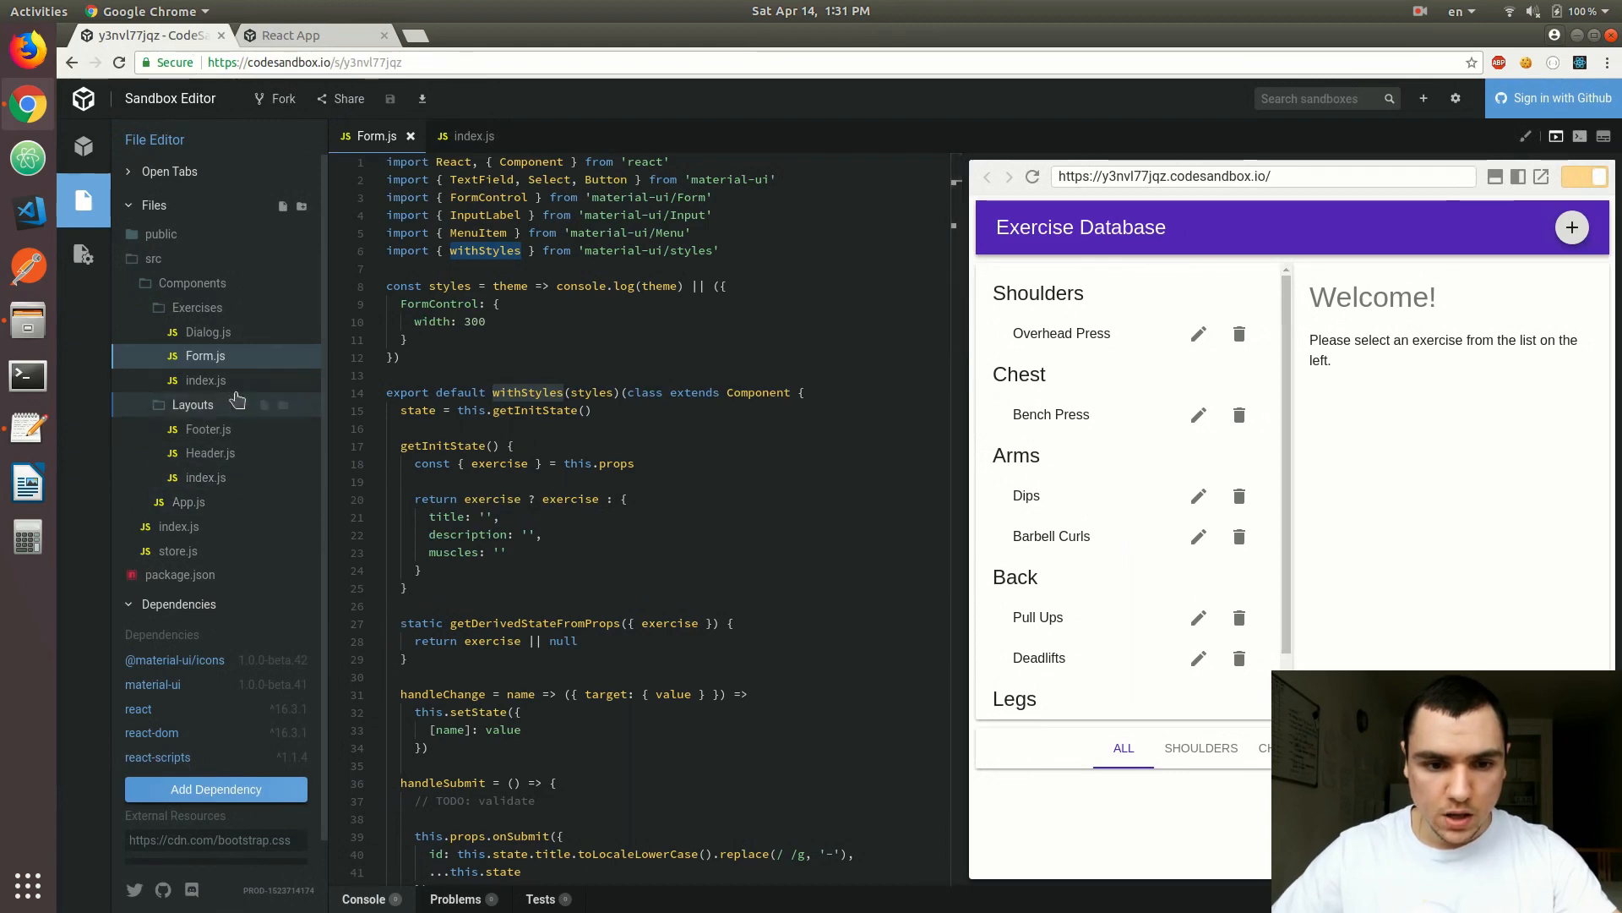
In Exercises/index.js give both Grid items xs={12} sm={6} breakpoints.
left_click(204, 380)
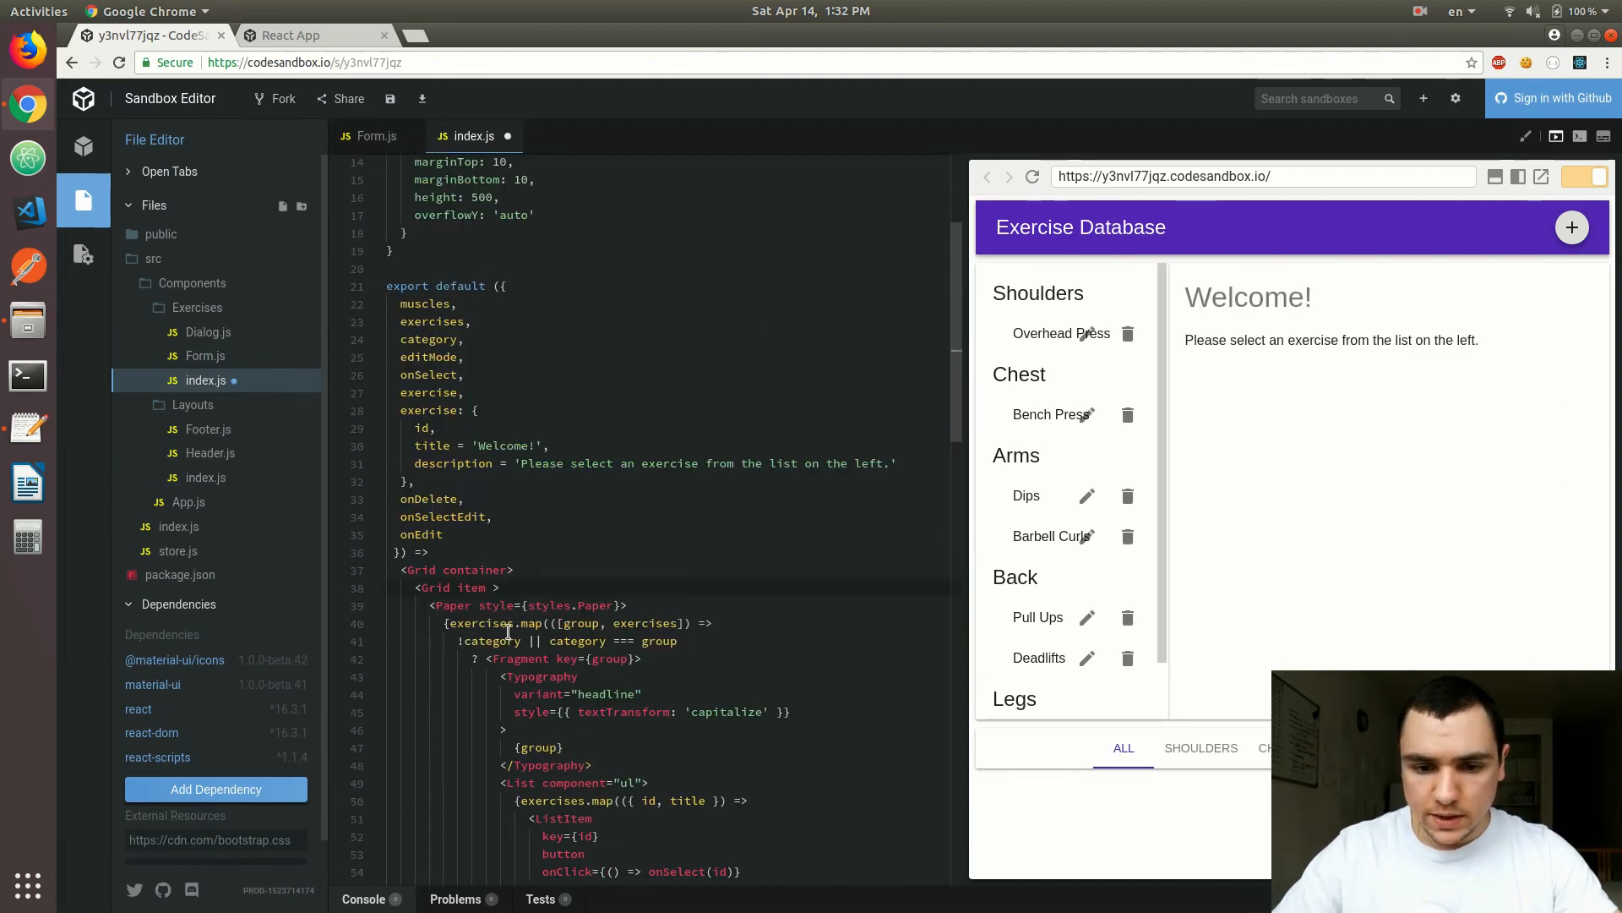
type("xs={12} sm={")
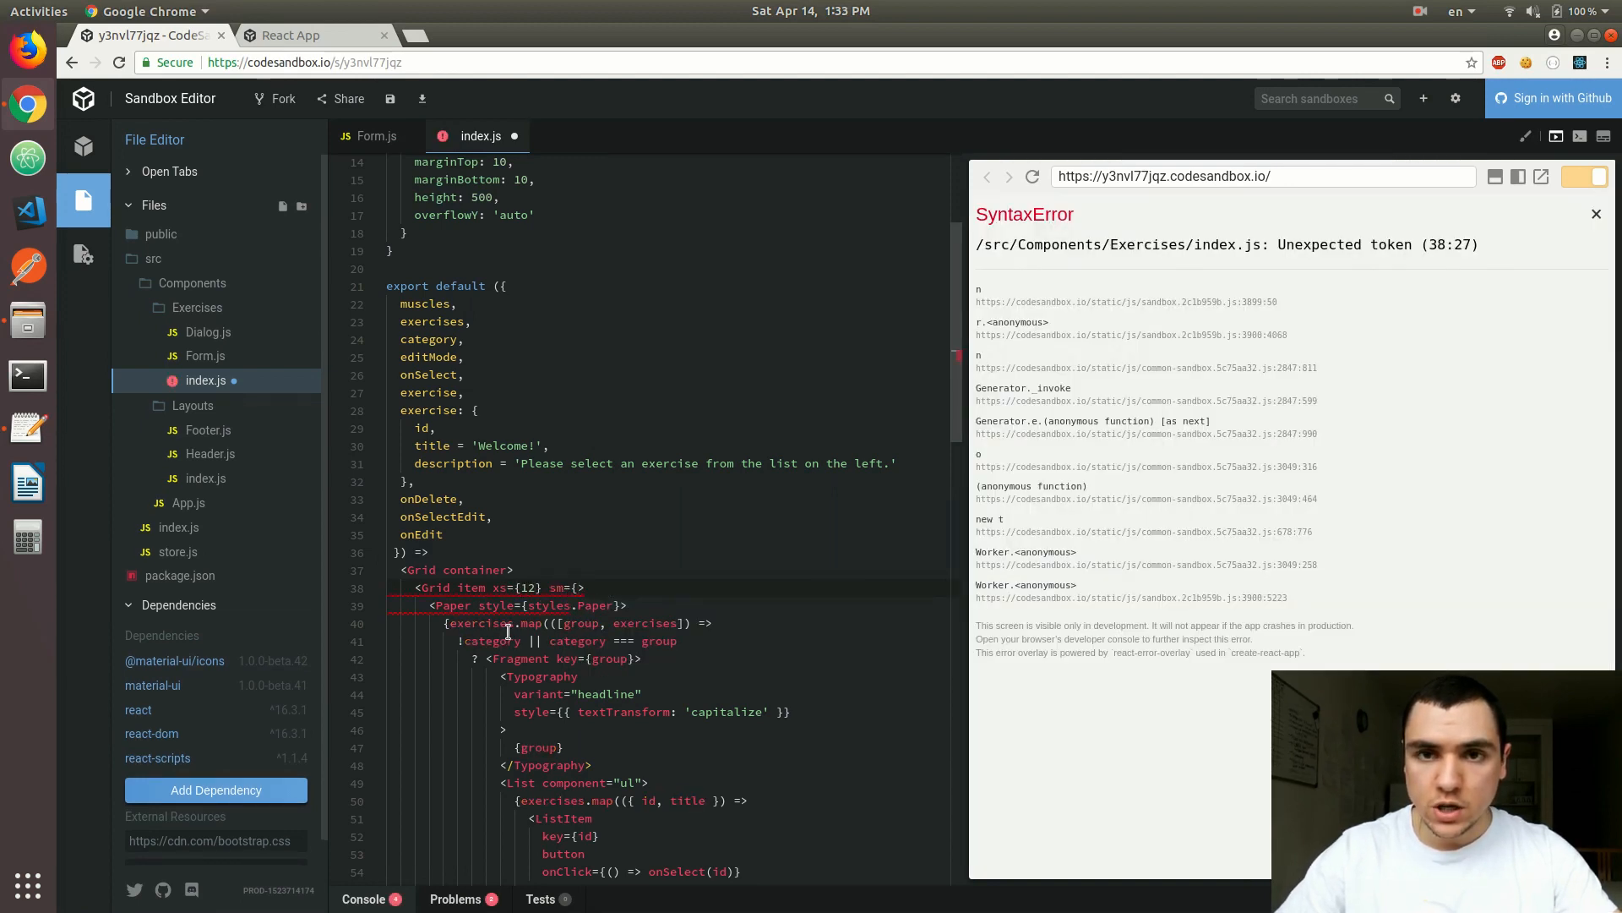
type("6")
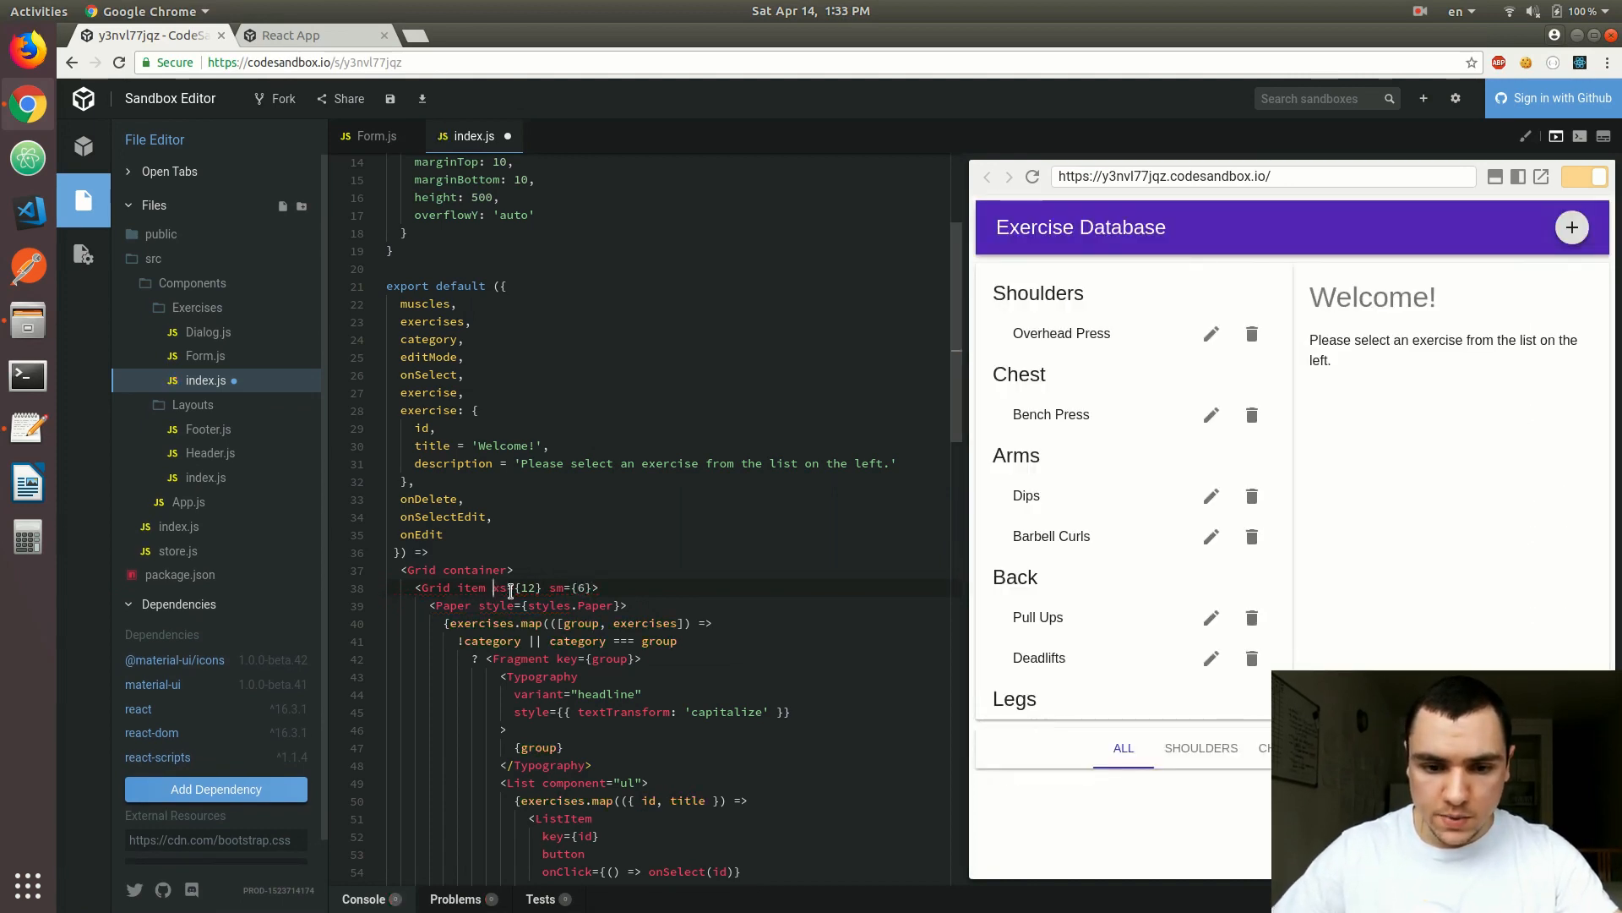
scroll("down", 3)
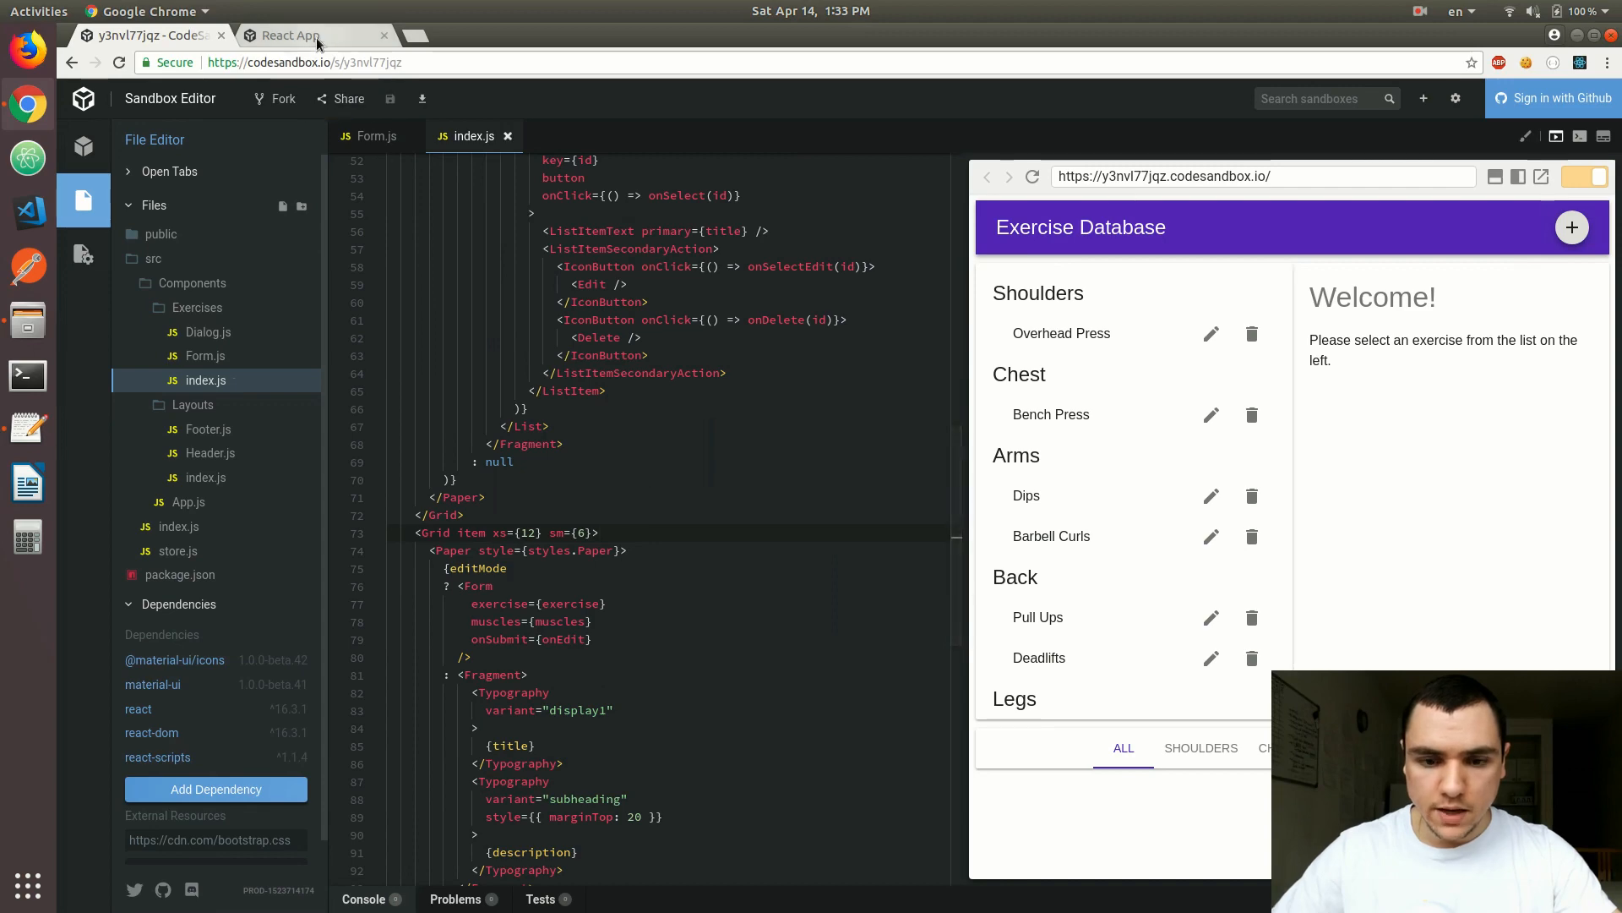
Switch to the React App tab to check the stacked phone layout.
left_click(292, 33)
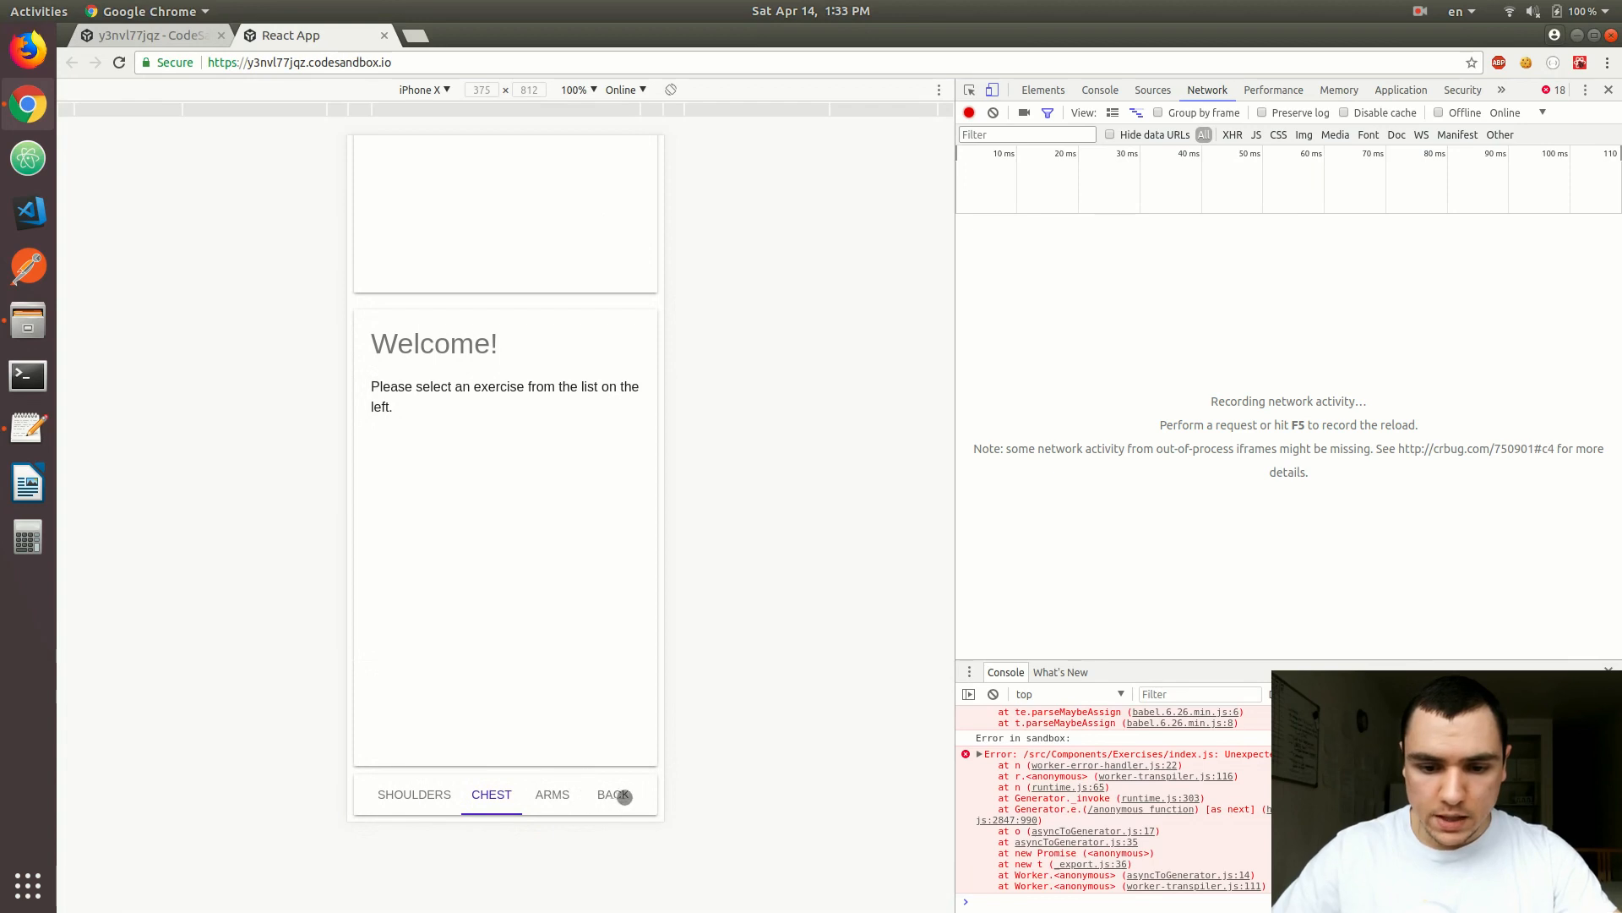
mouse_move(473, 334)
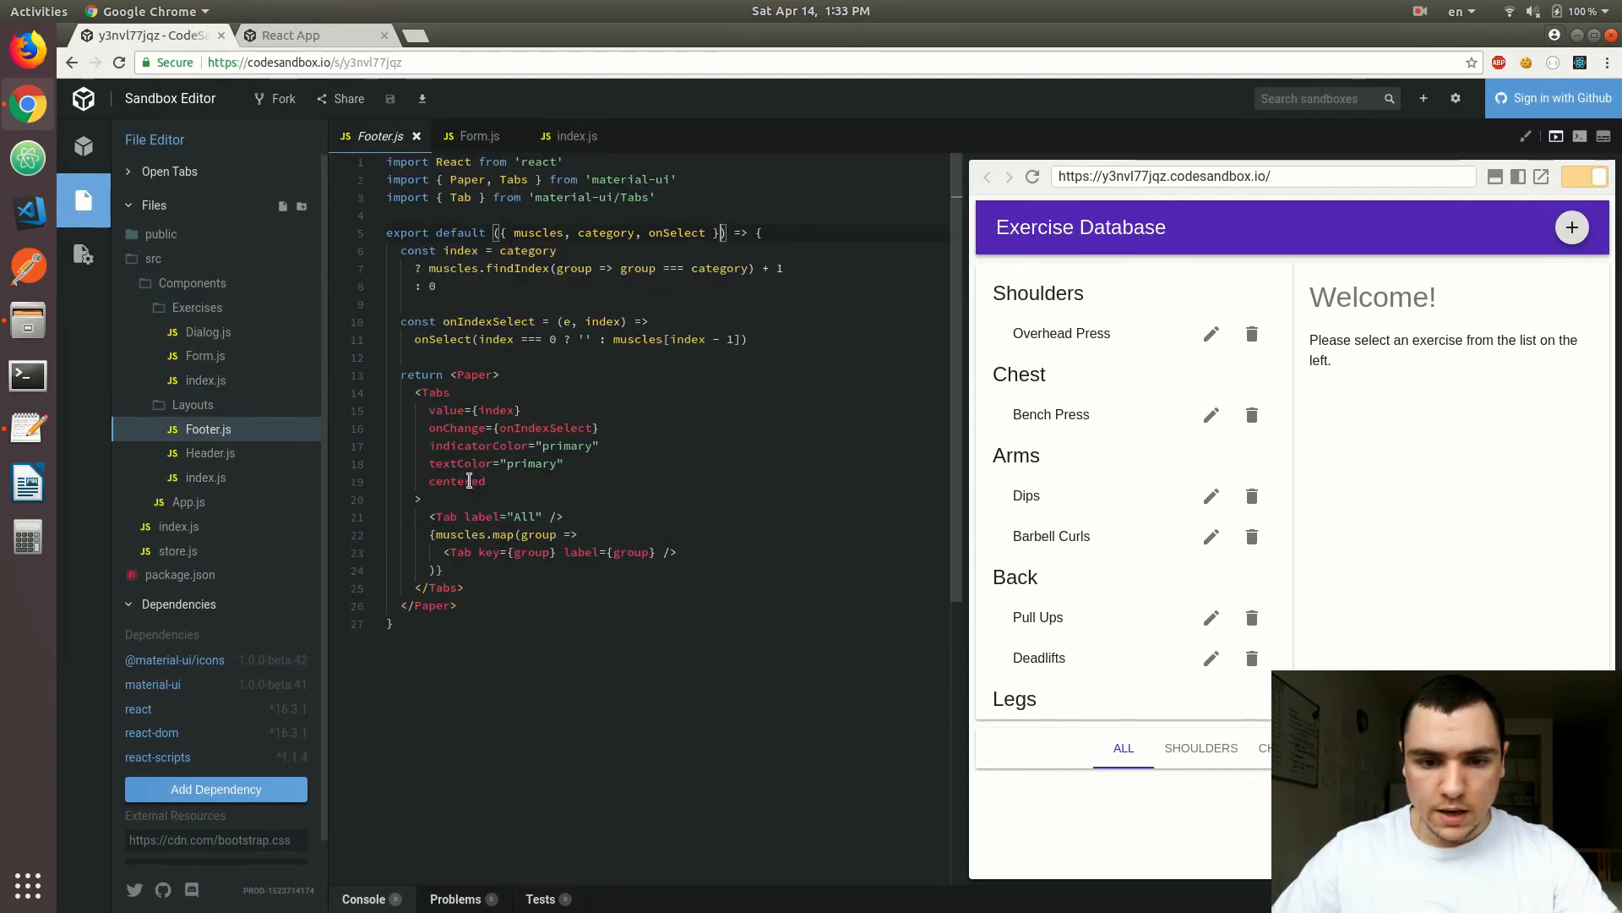
Select the centered property on the footer Tabs in Footer.js.
double_click(456, 482)
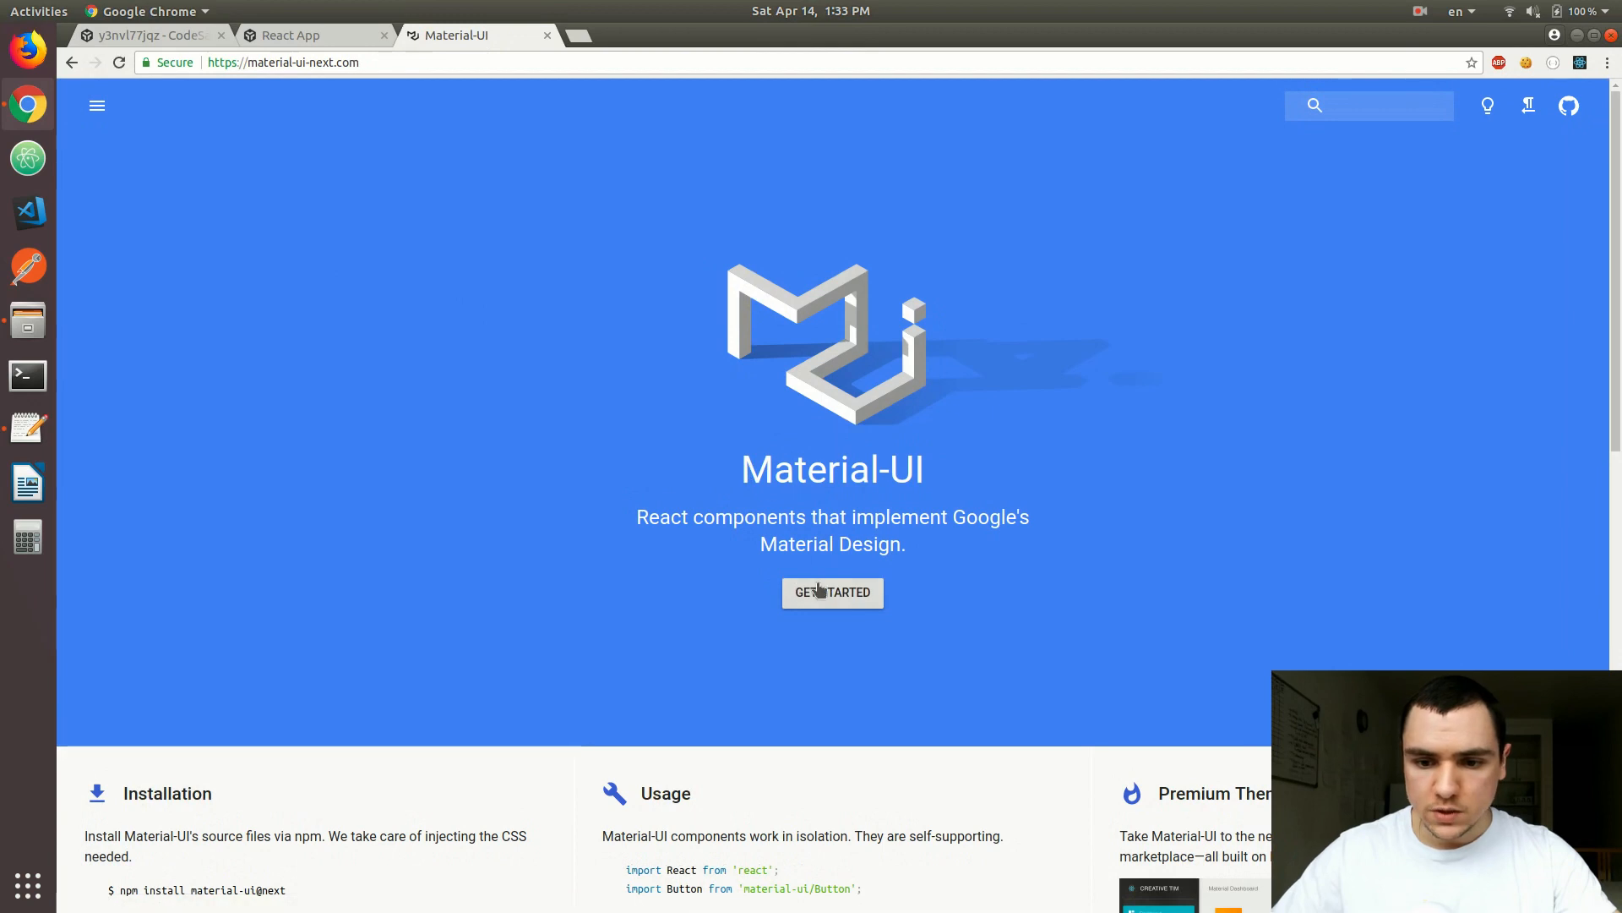
Go from Get Started to the Tabs component demo page in the Material-UI docs.
left_click(833, 591)
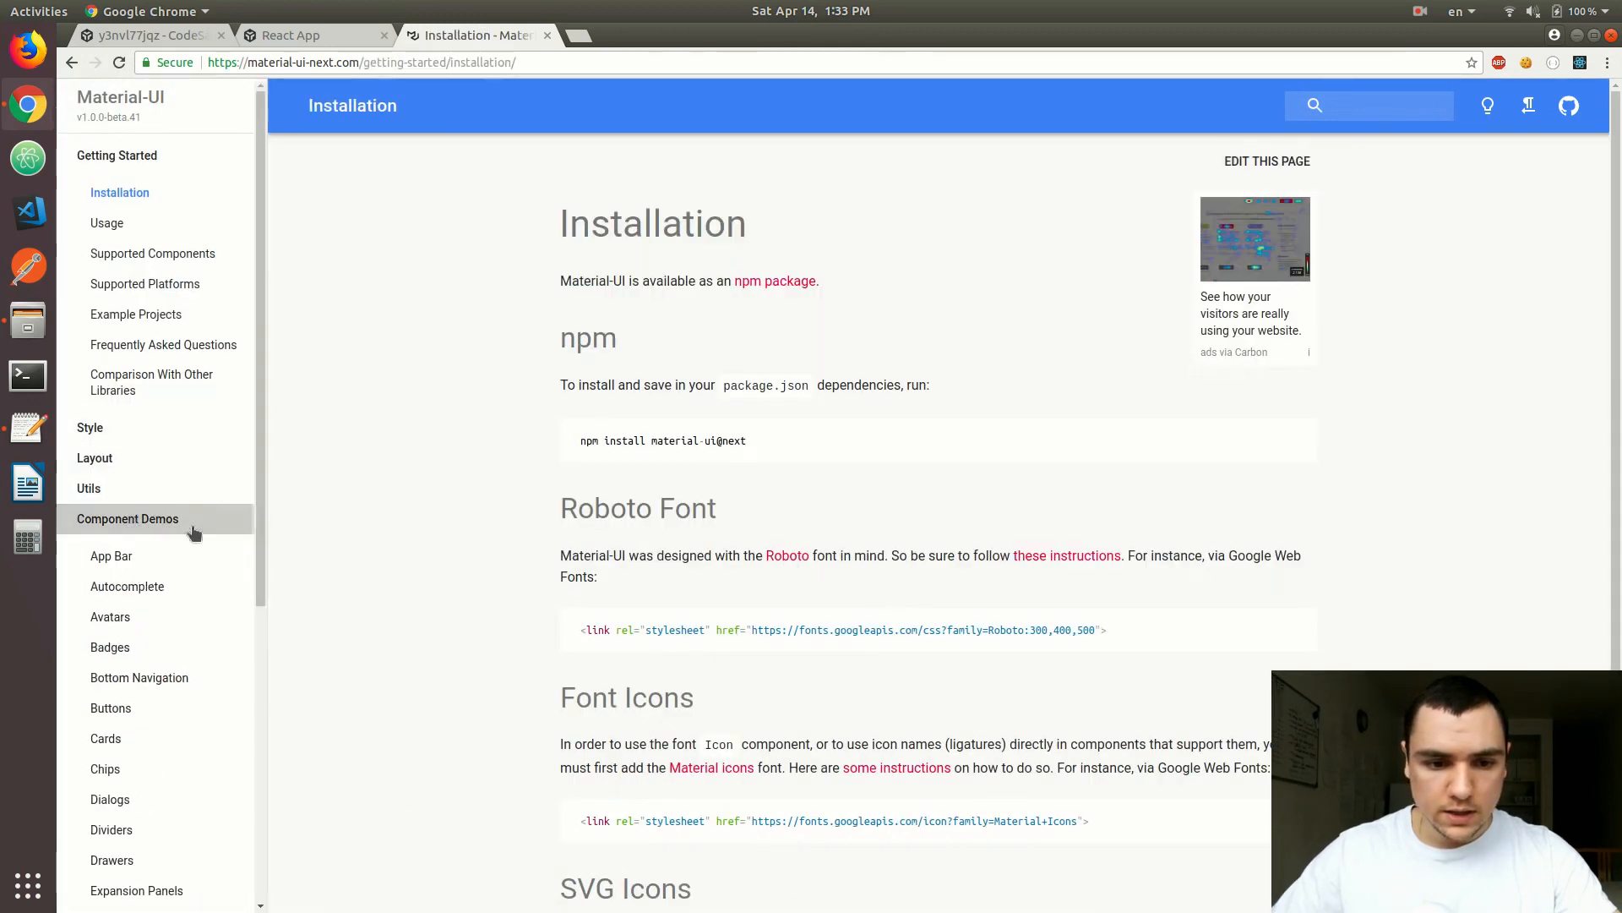
scroll("down", 3)
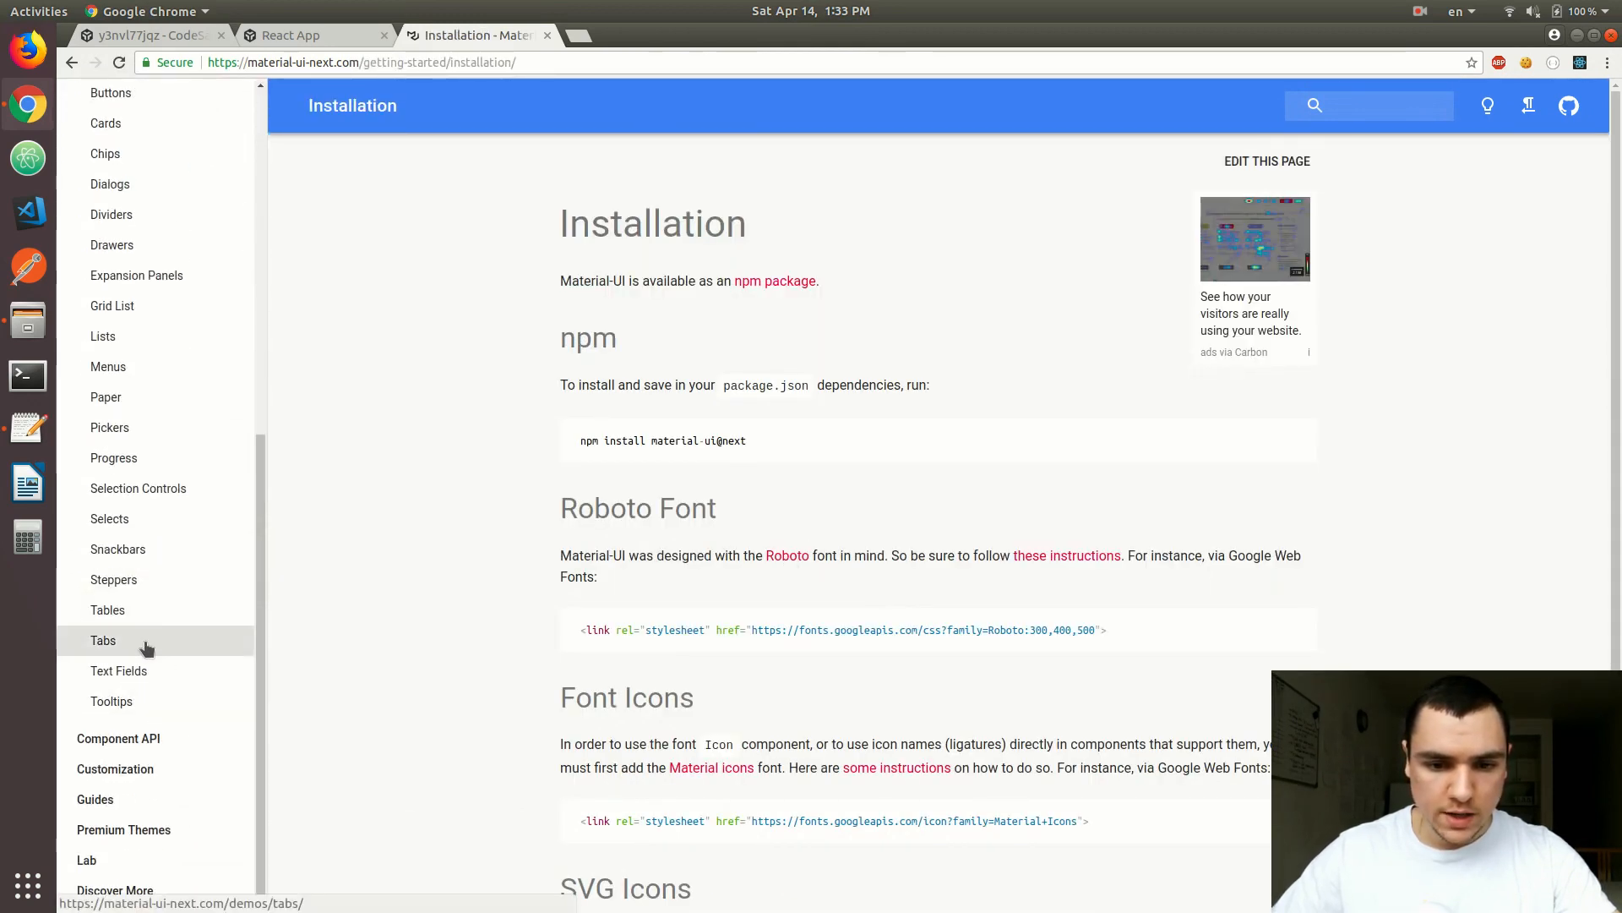
left_click(103, 638)
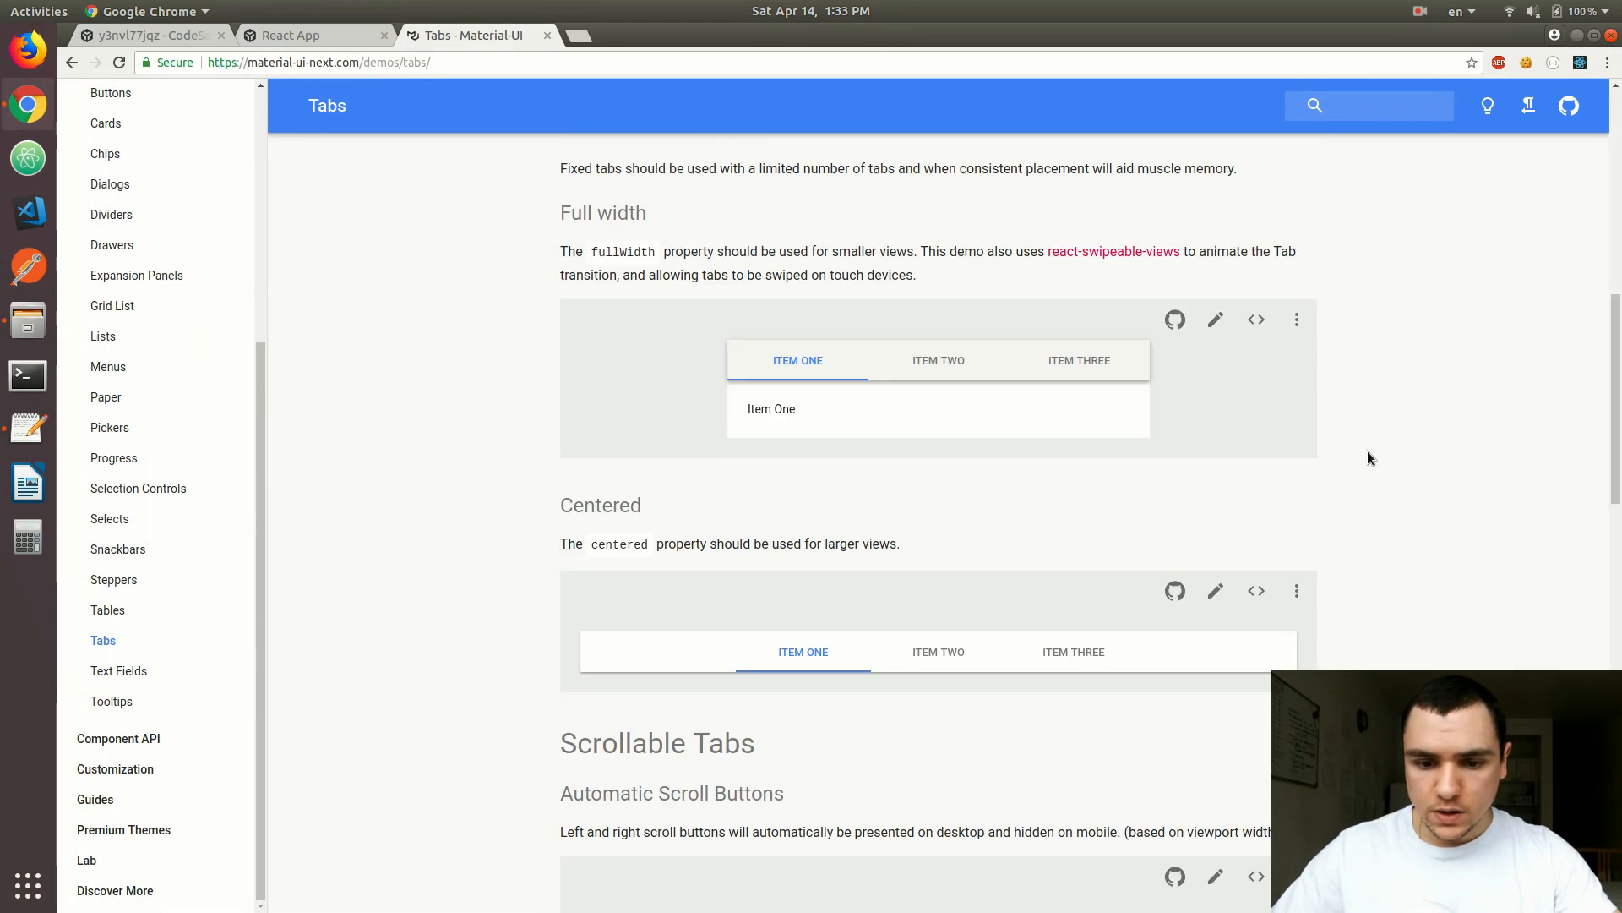
Locate the scrollable tabs example code and select its scrollable property.
scroll("down", 3)
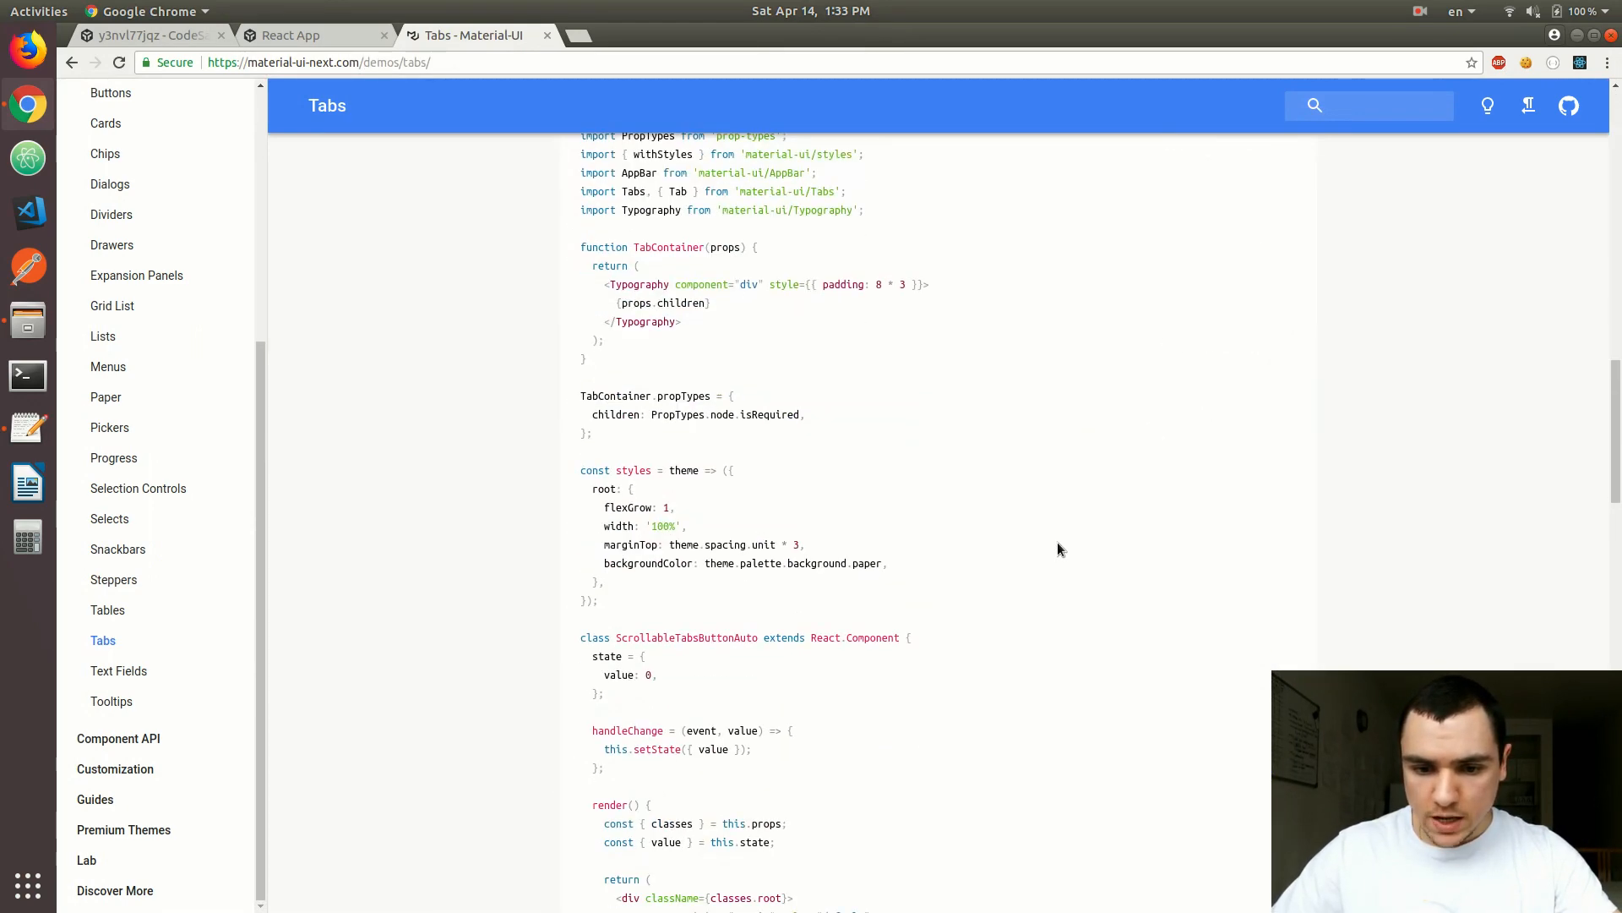
scroll("down", 3)
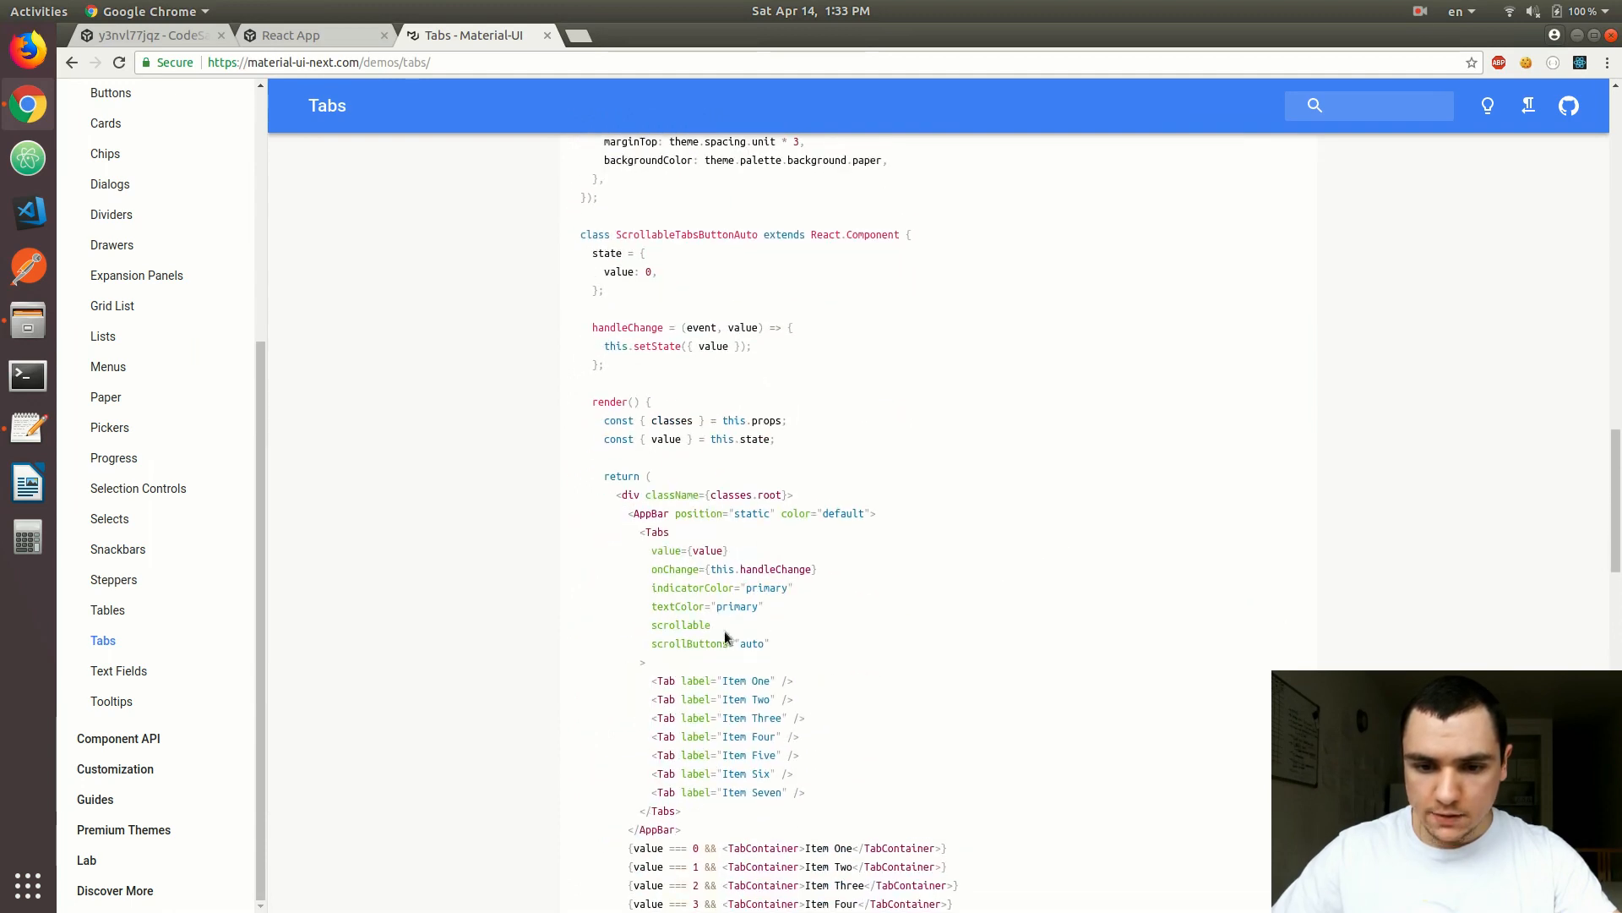
double_click(679, 624)
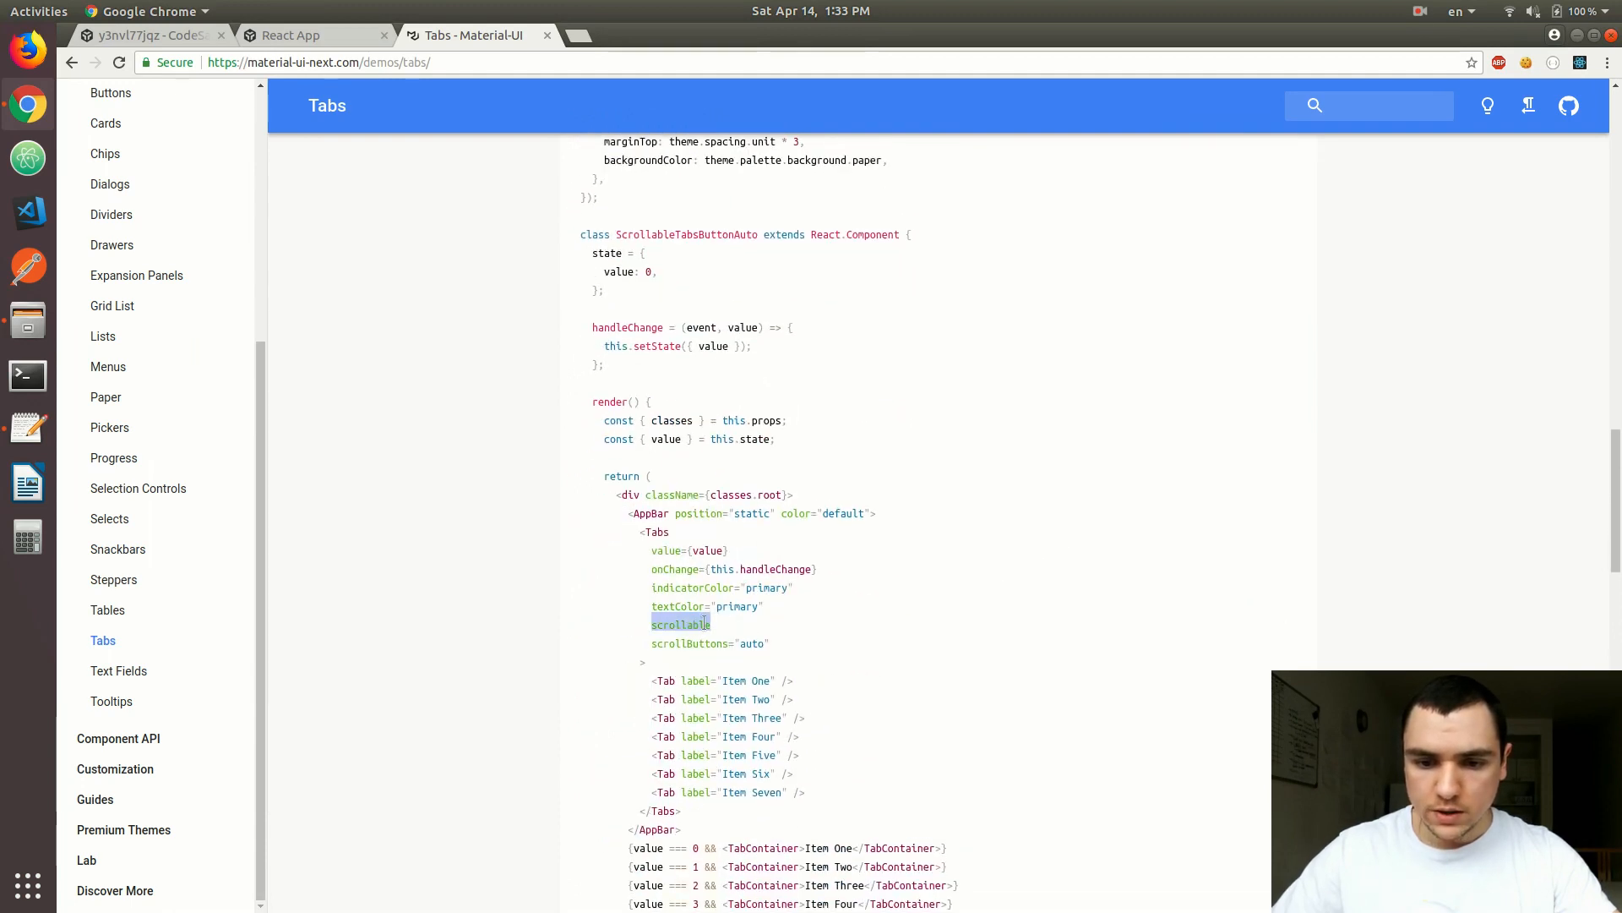
Back in Footer.js, add the scrollable prop under centered on the Tabs element.
left_click(150, 35)
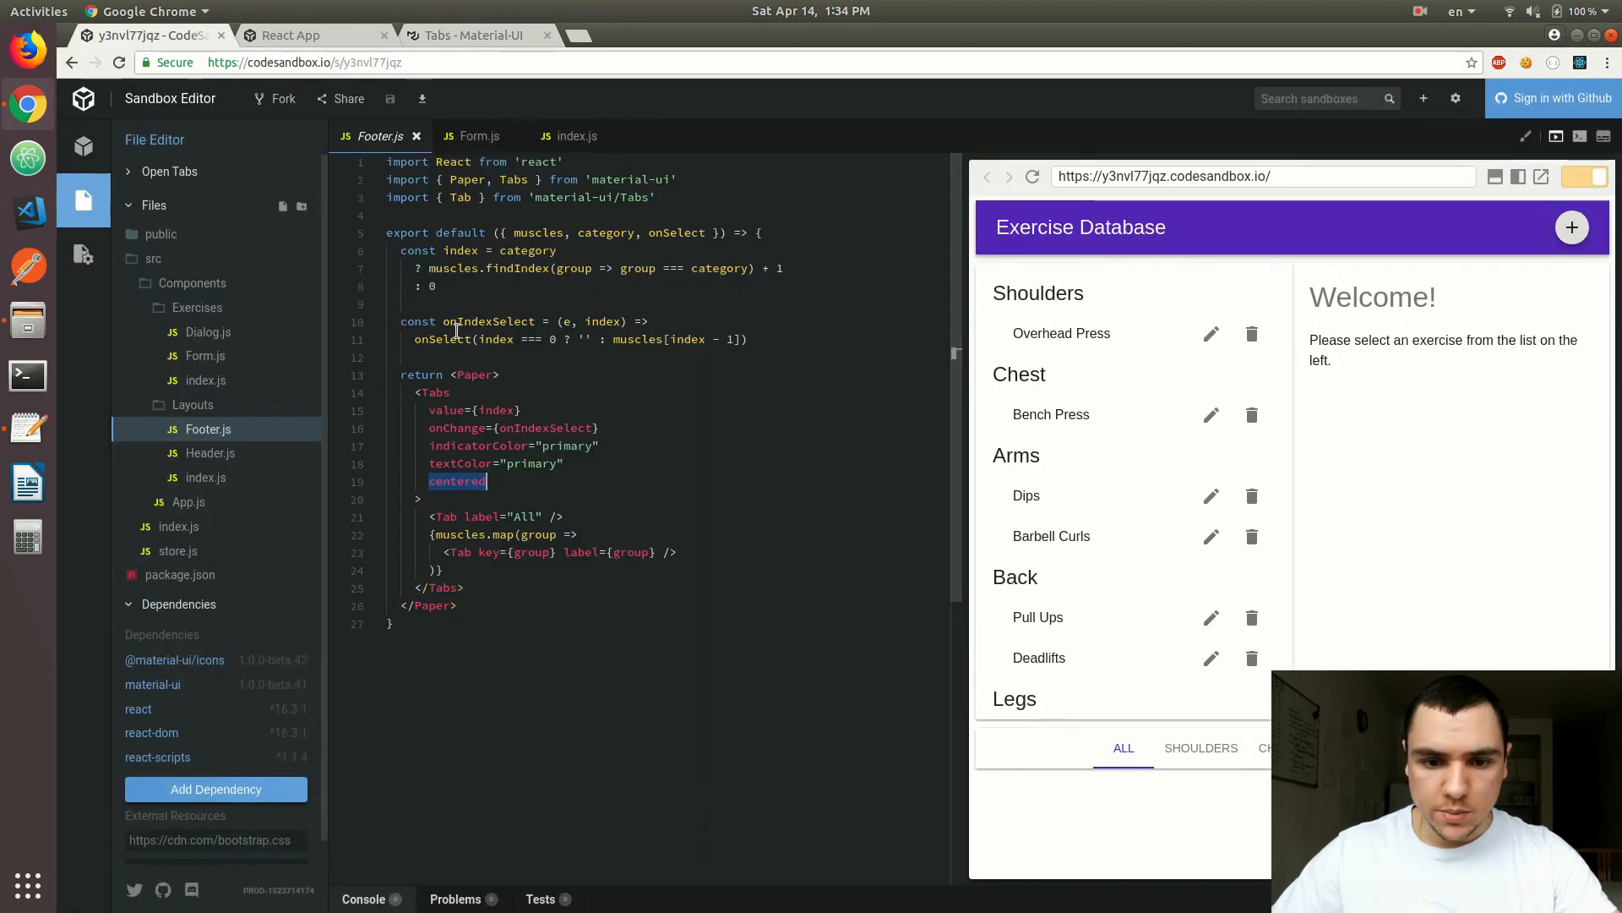
type("scrollable")
left_click(664, 215)
type("import withWidth from 'm")
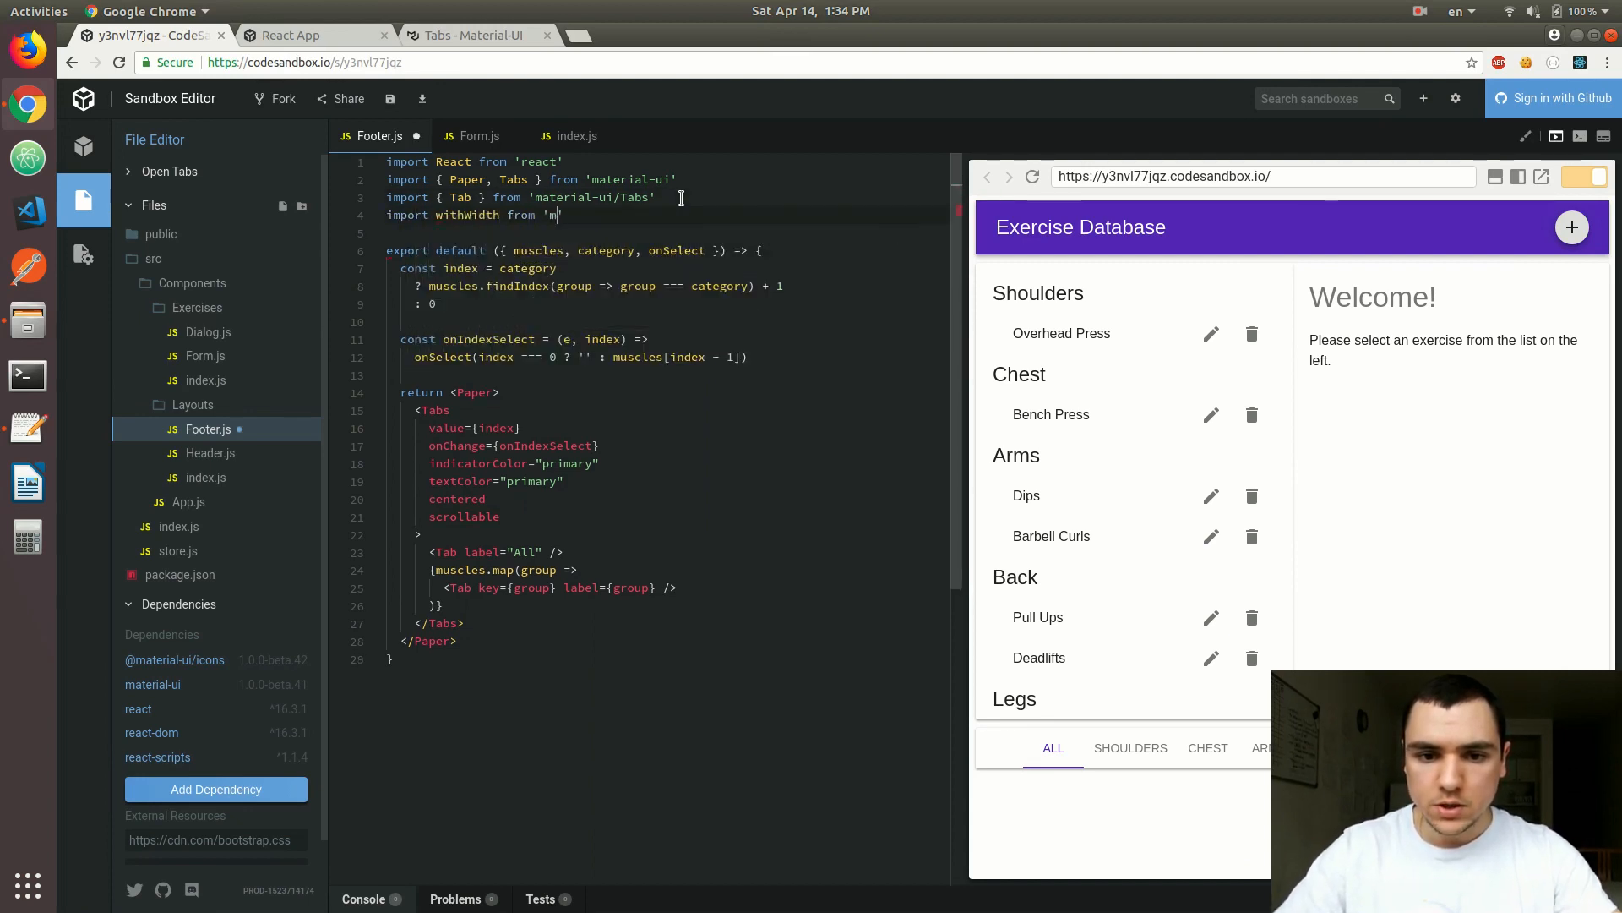
Add import withWidth from 'material-ui/utils/withWidth' and select the withWidth name for wrapping the export.
type("ateria")
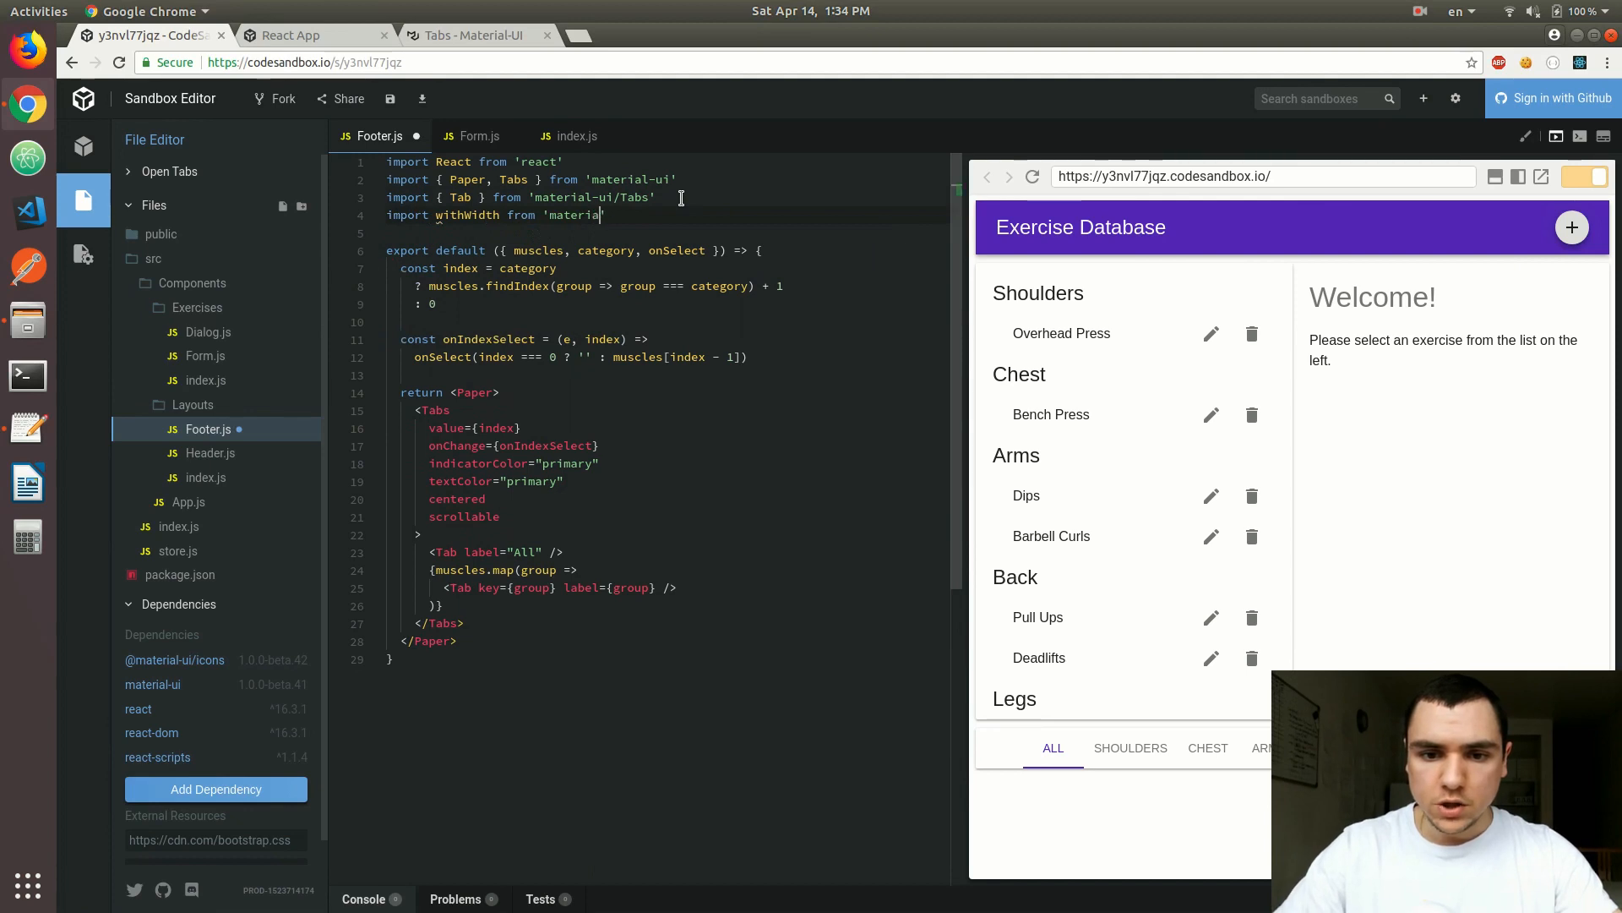
type("l-ui'")
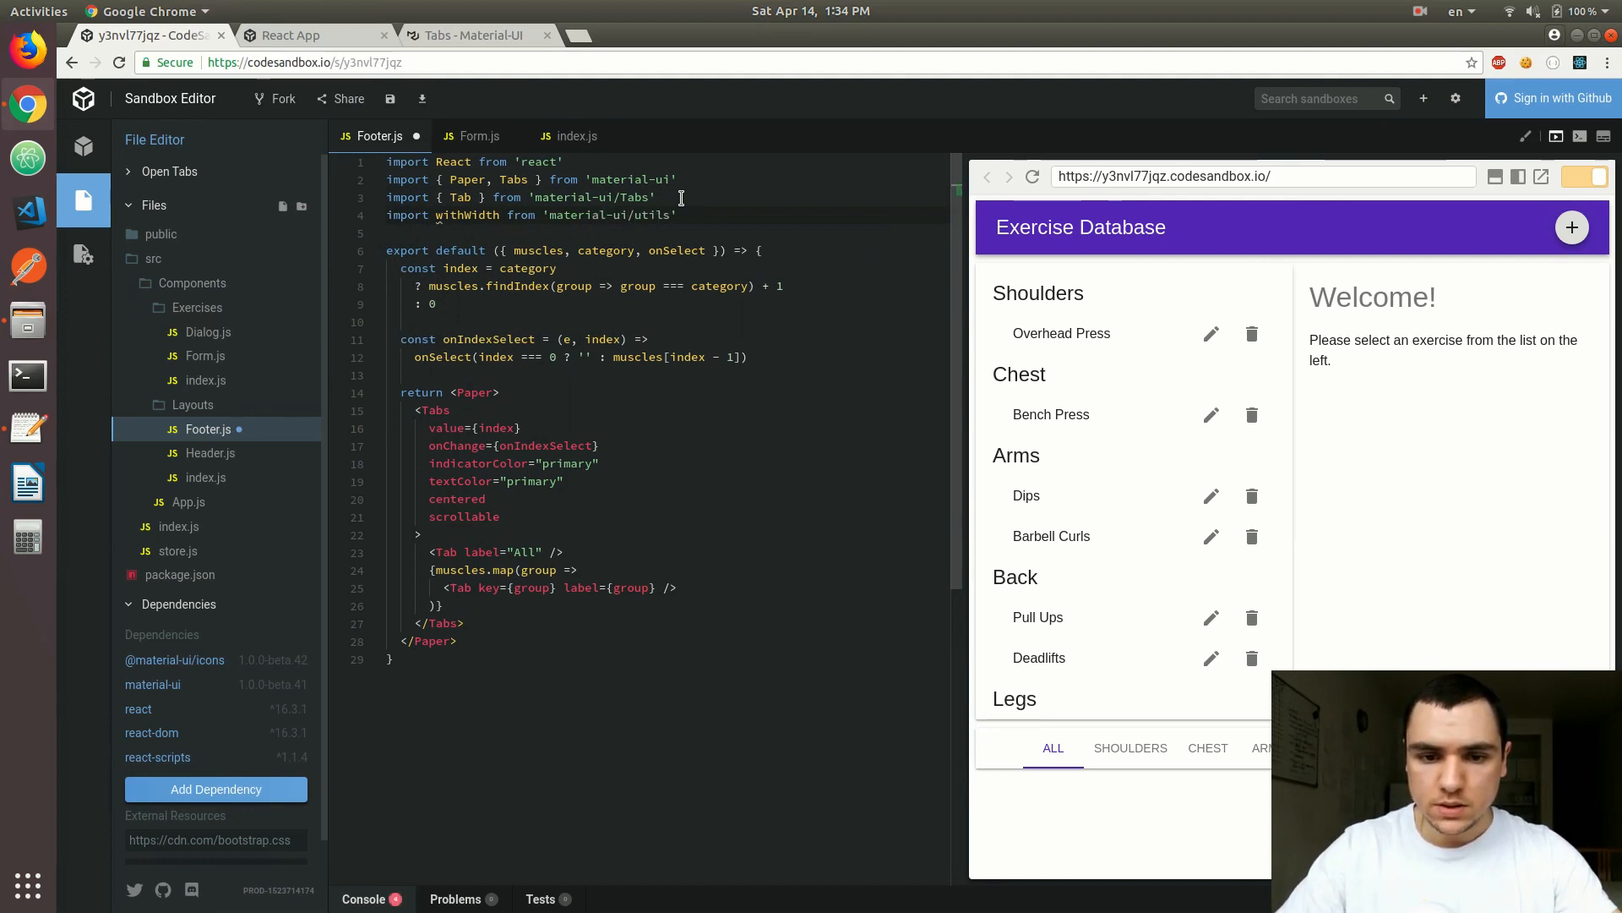
type("/withWidth")
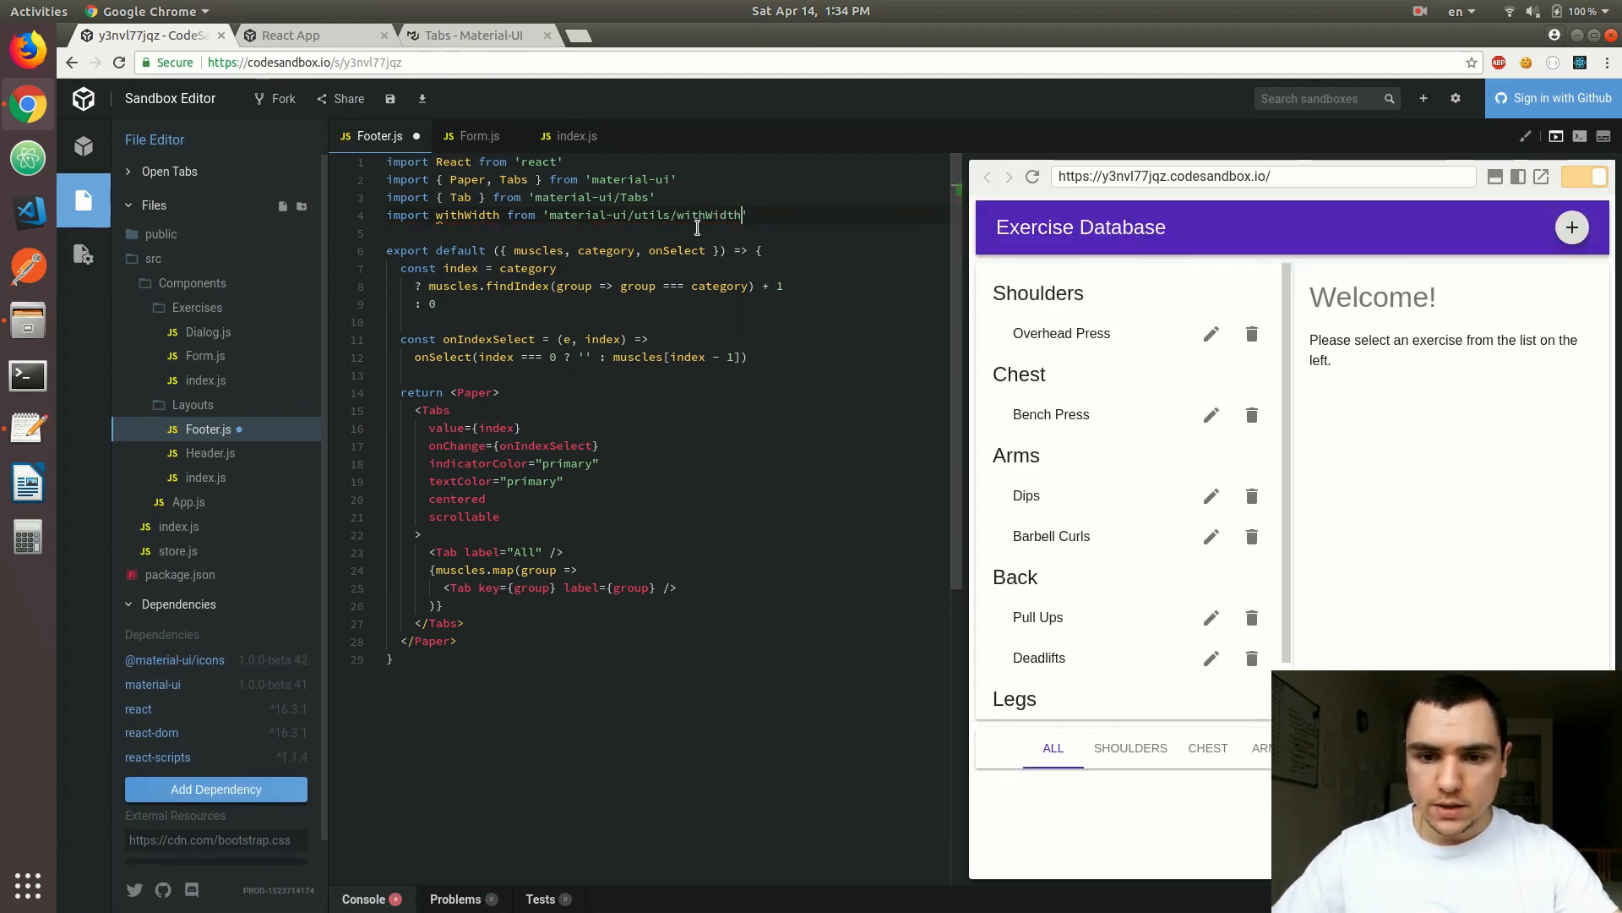
double_click(719, 215)
type("console.log(")
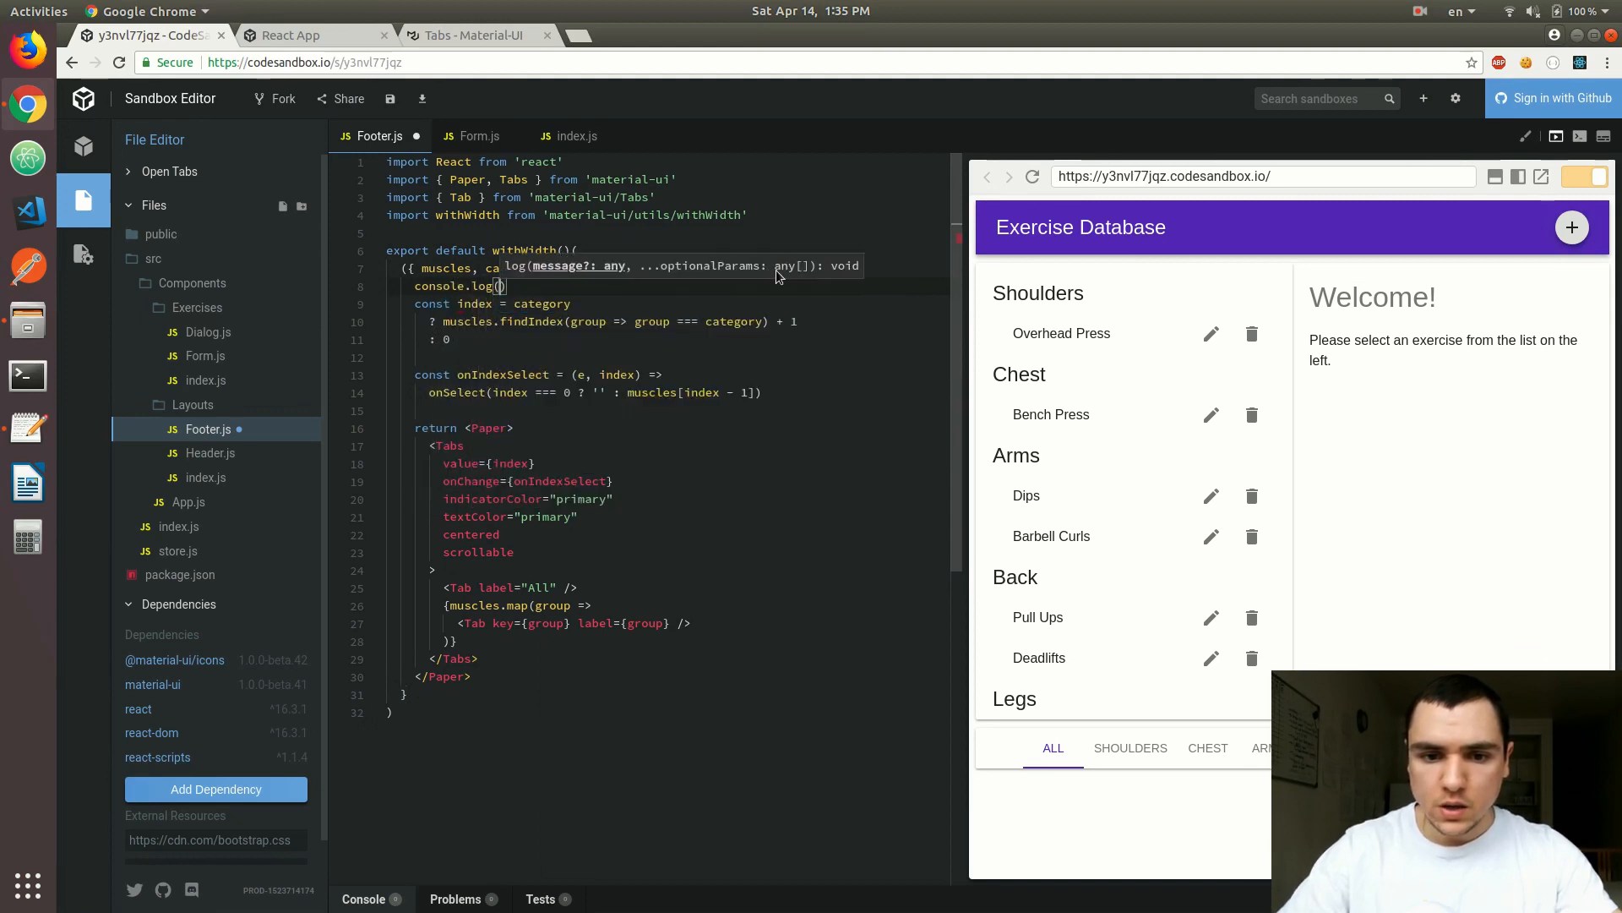
Log the width prop and check its value in the React App console.
type("width")
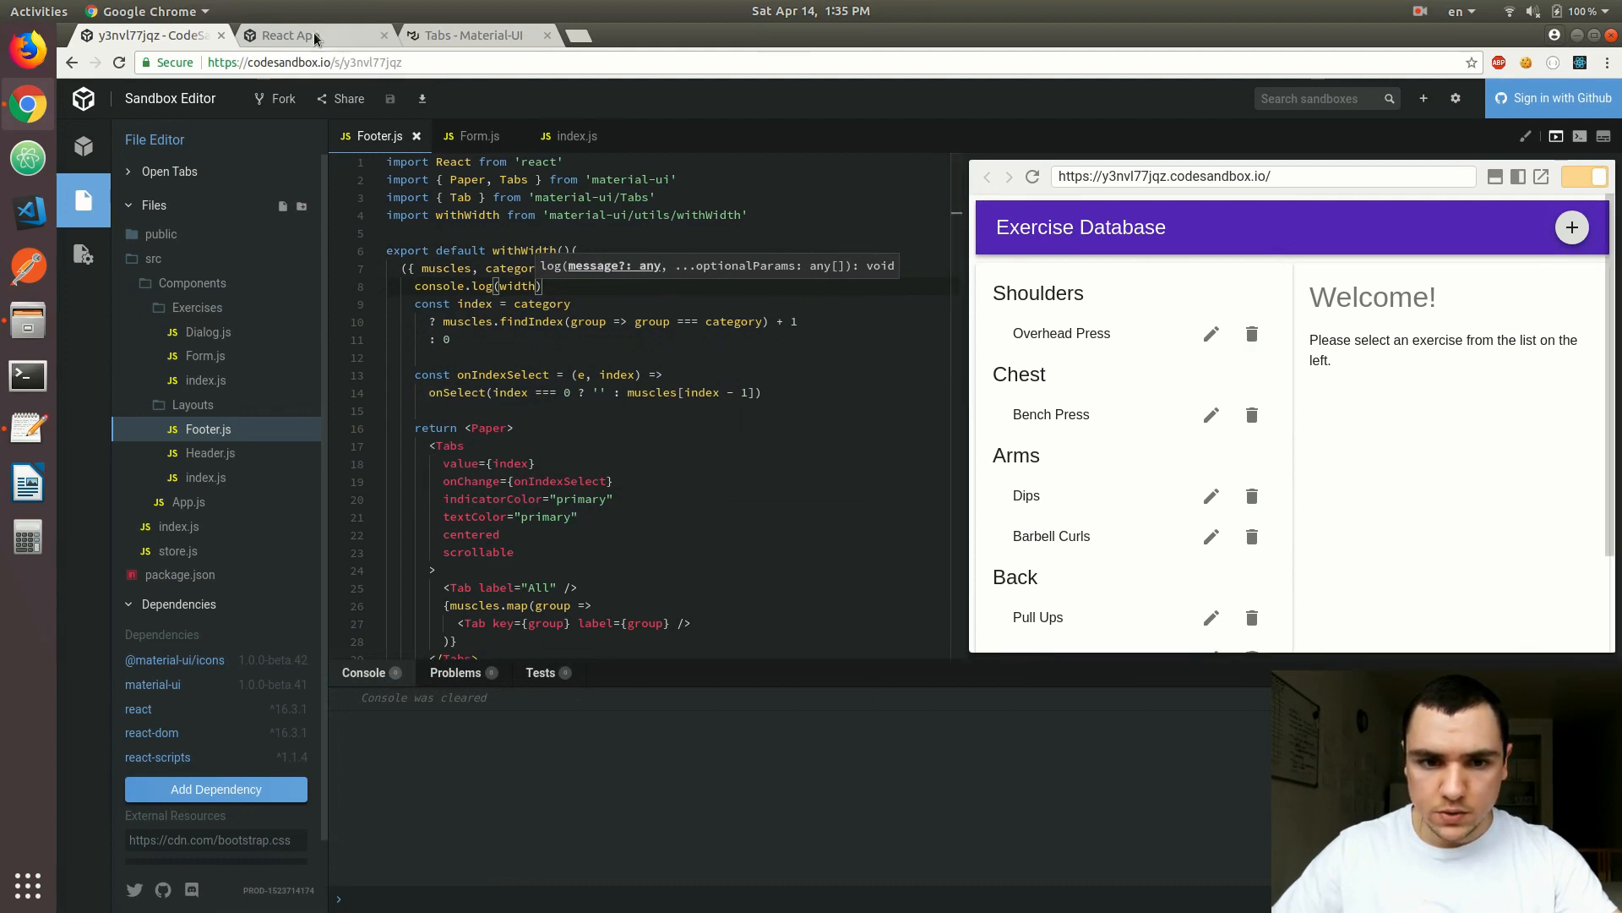
left_click(290, 34)
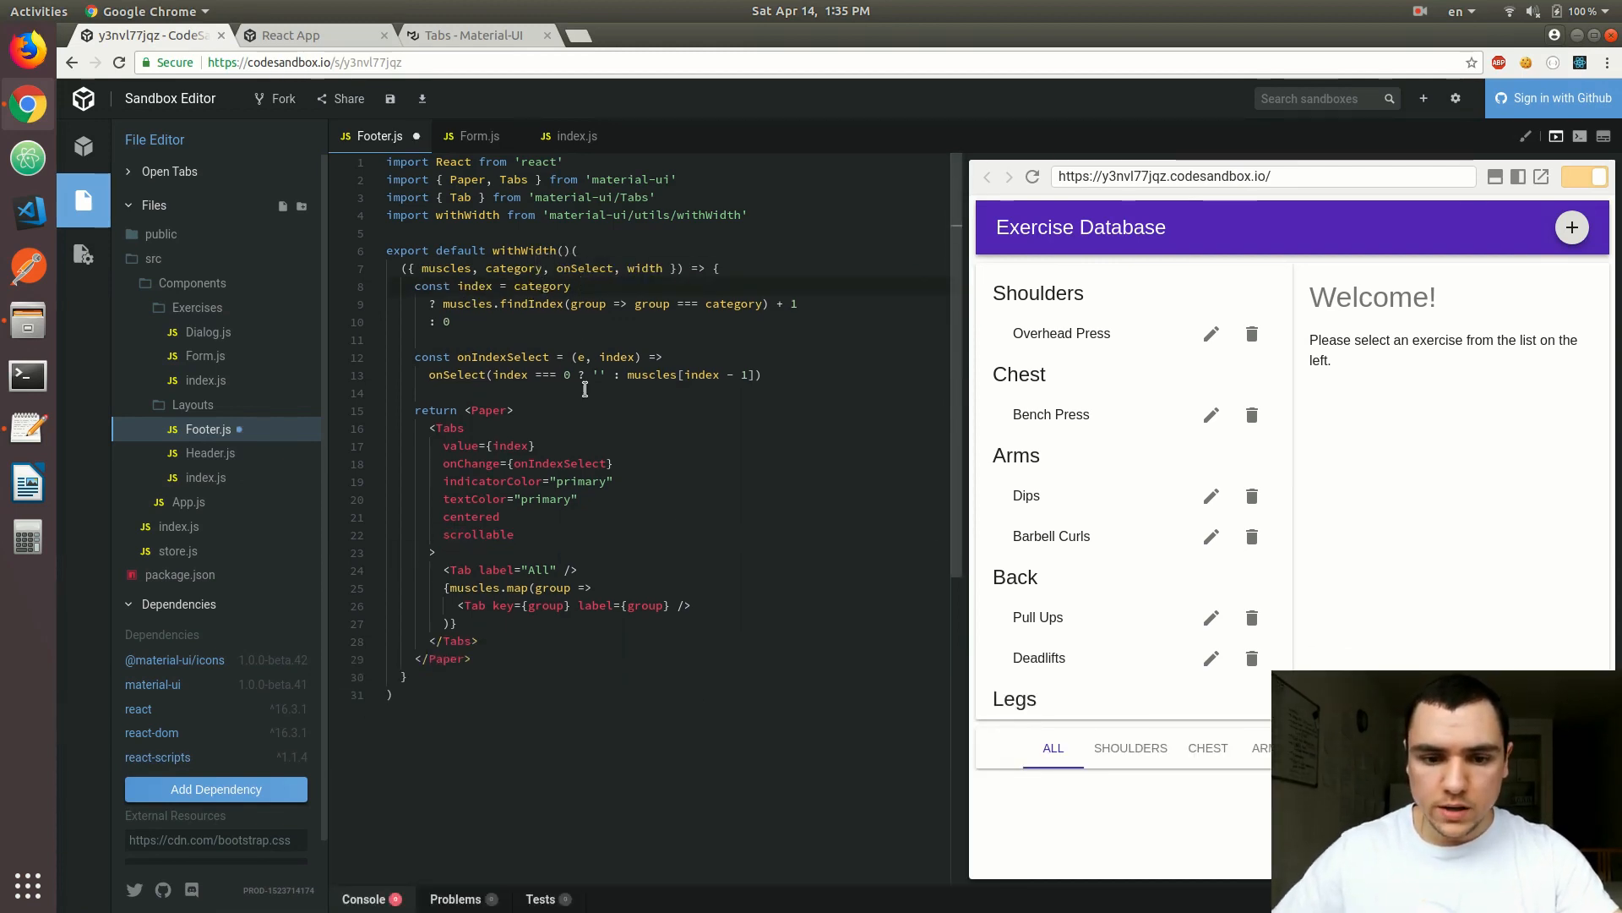
Make centered conditional on width compared to 'xs'.
double_click(472, 517)
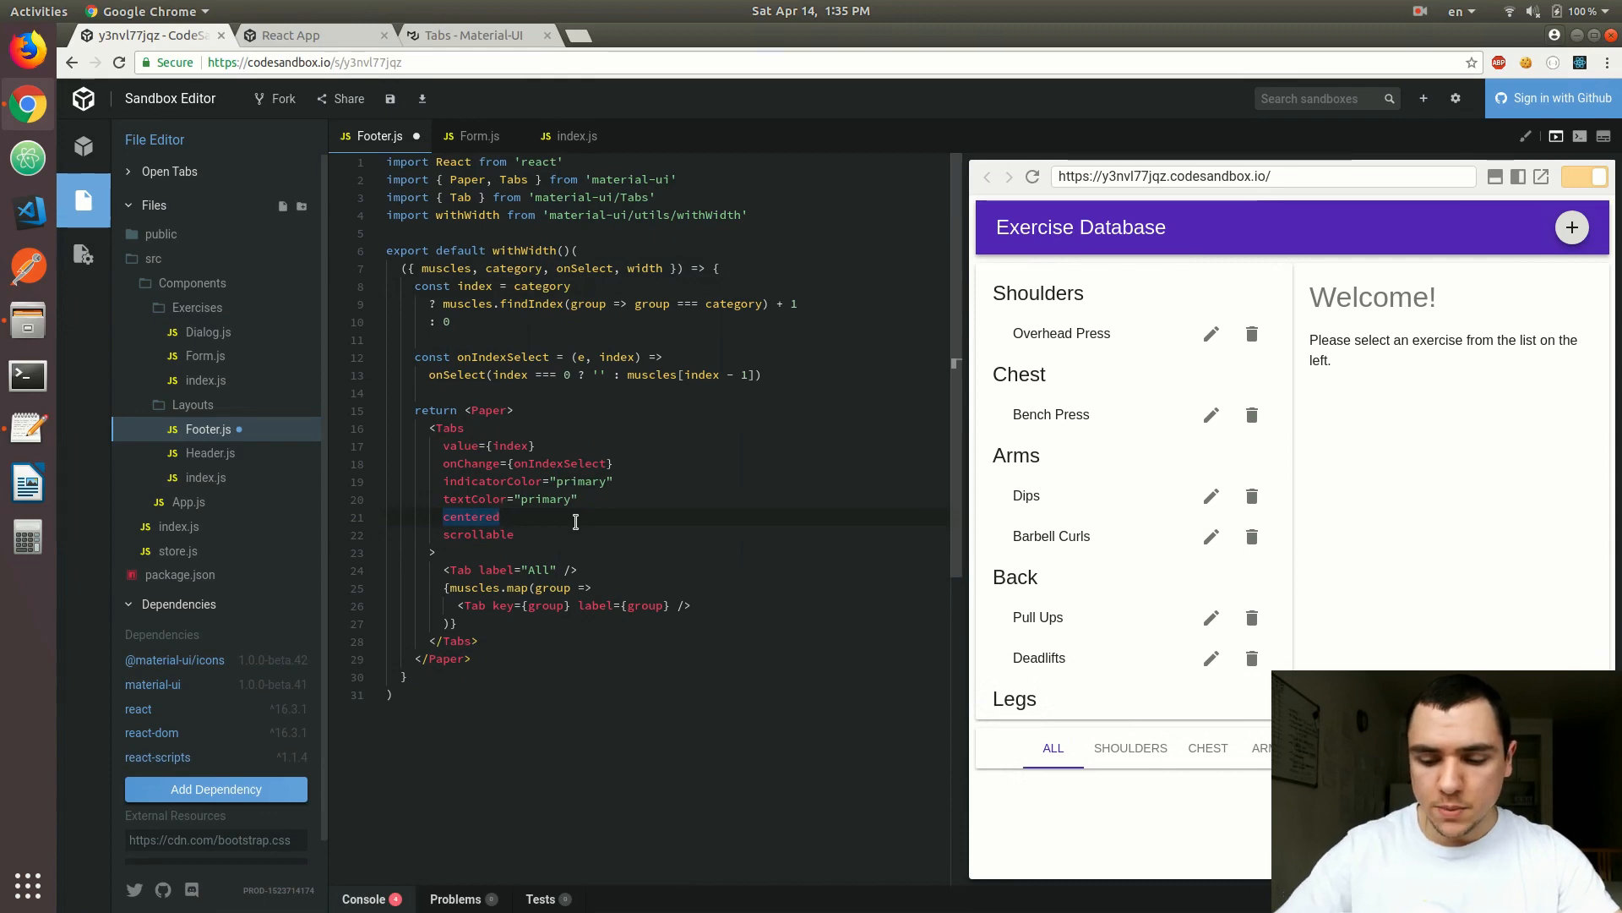
type("={")
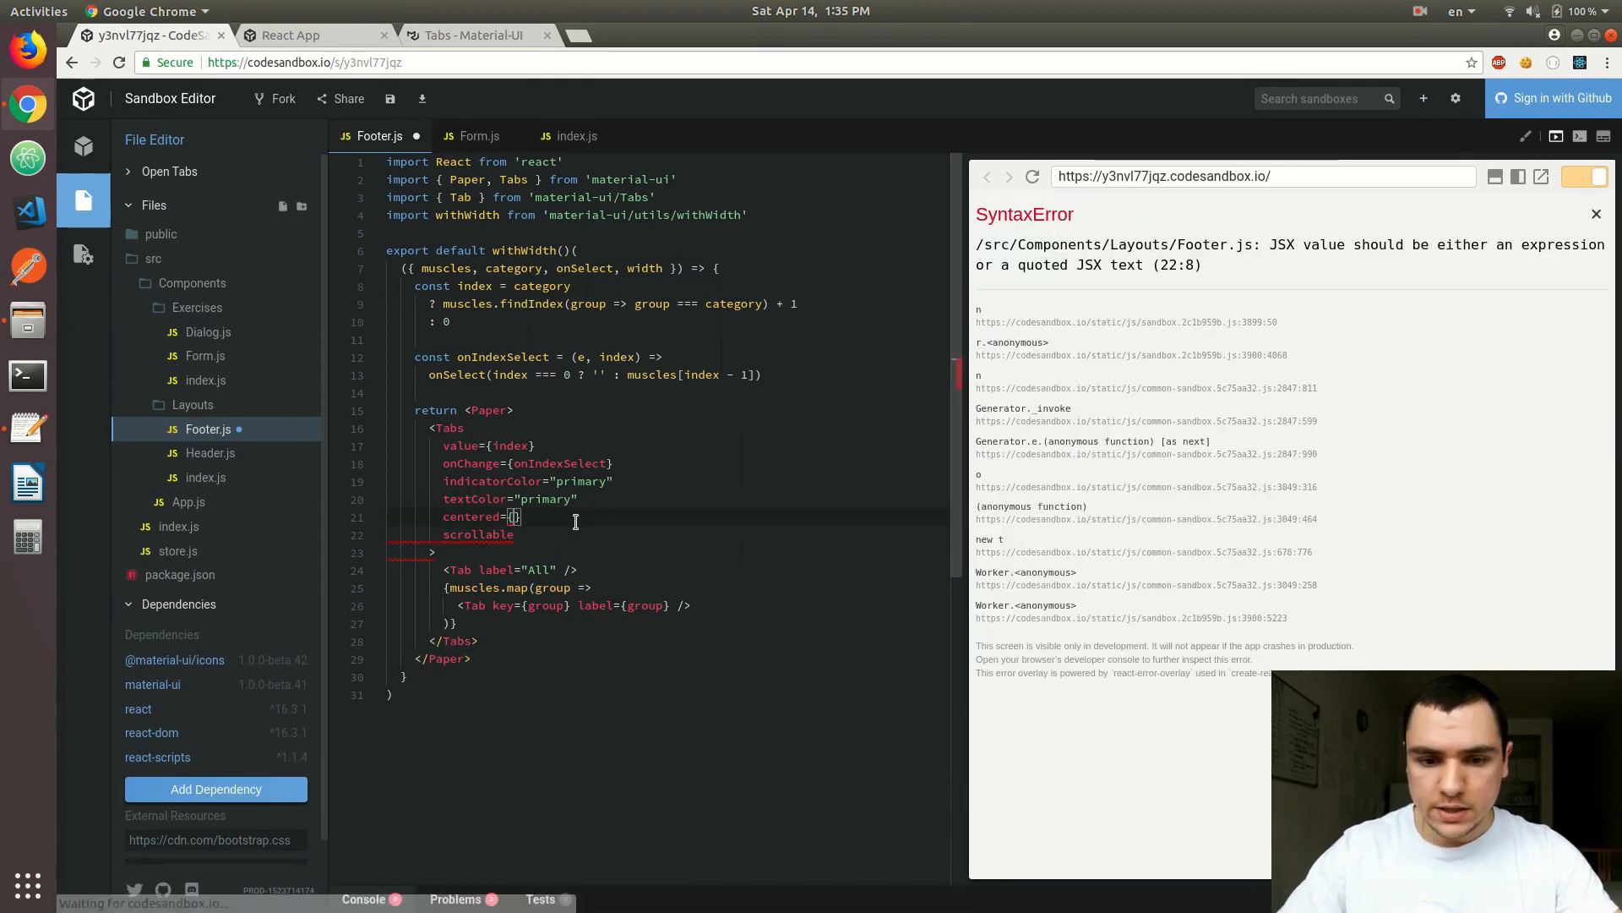
type("width ===")
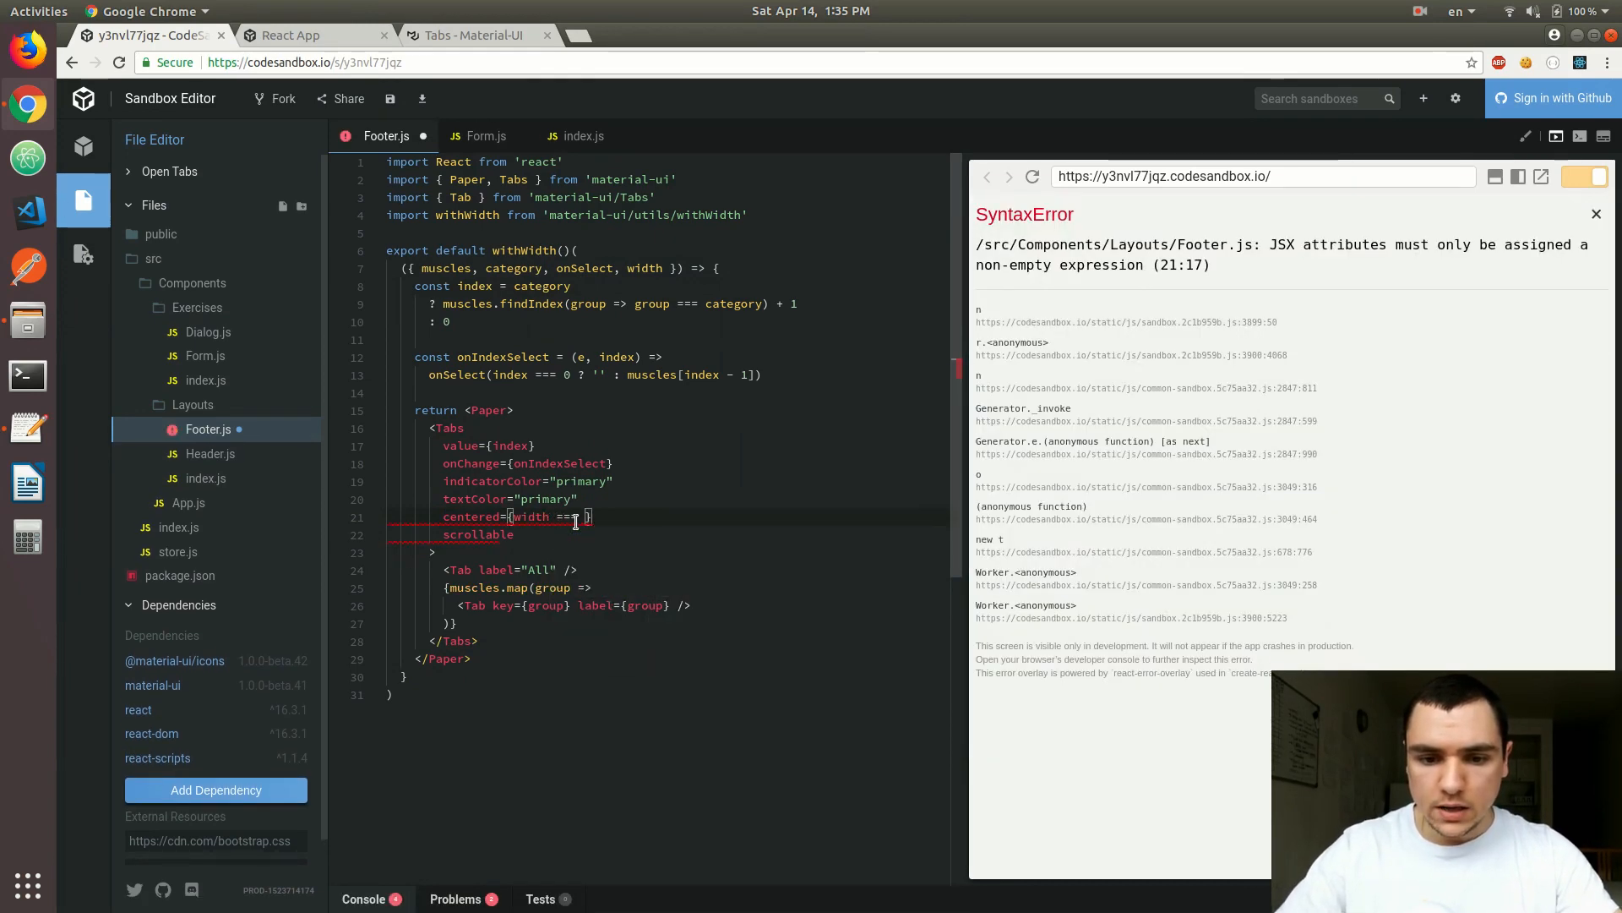
type("'xs'")
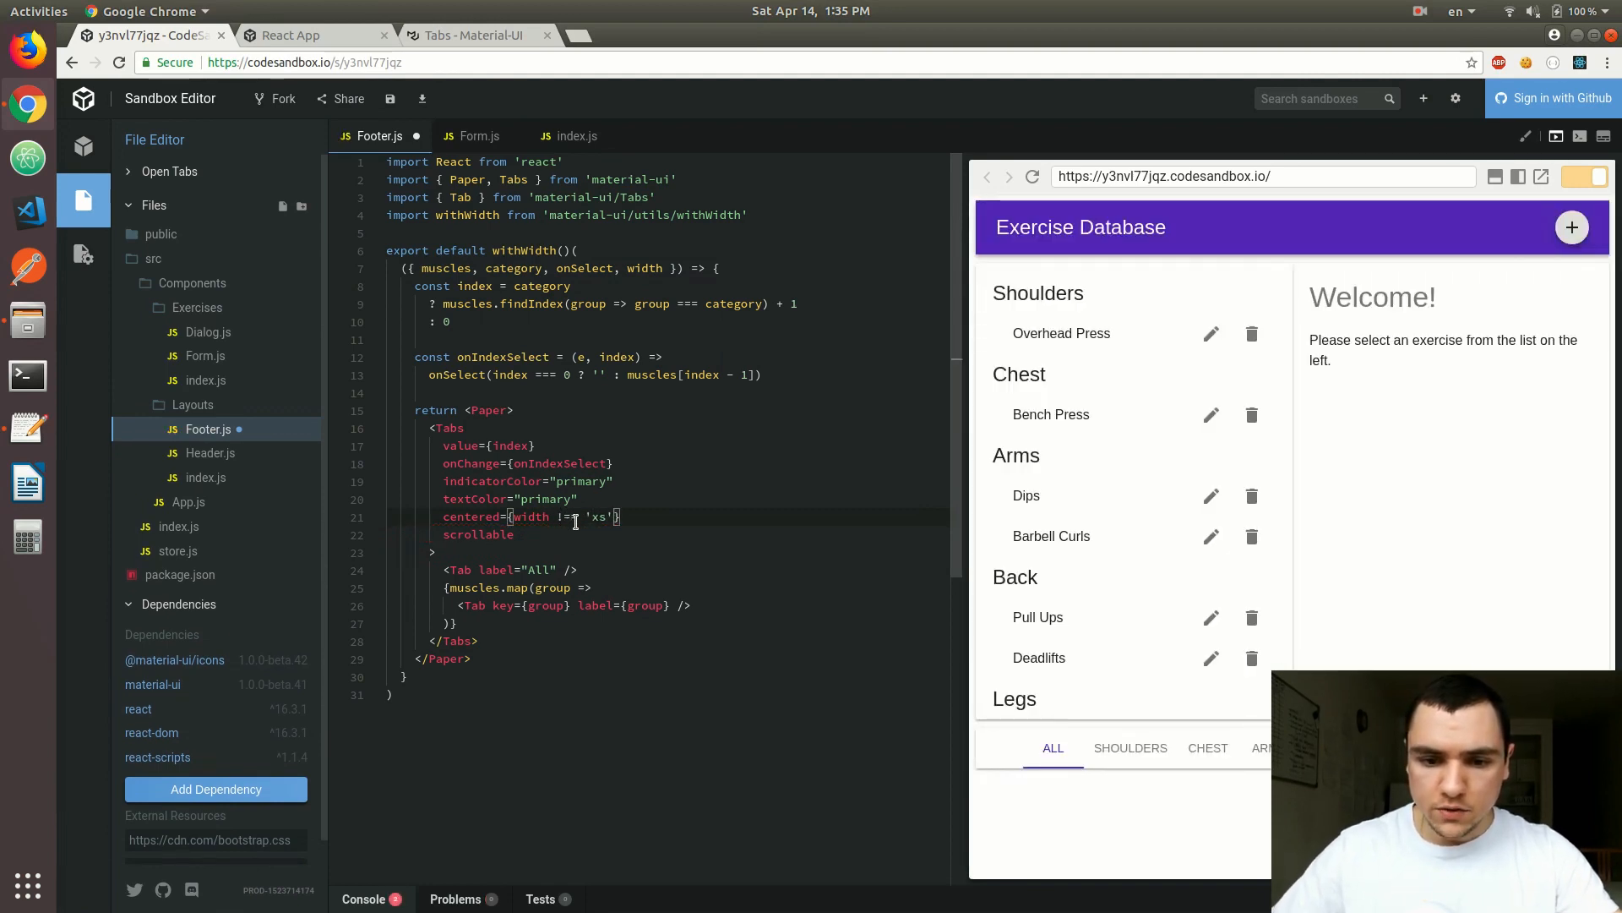
Reuse the width condition for scrollable so tabs center unless xs and scroll at xs.
double_click(528, 517)
type("={width !== 'xs'}")
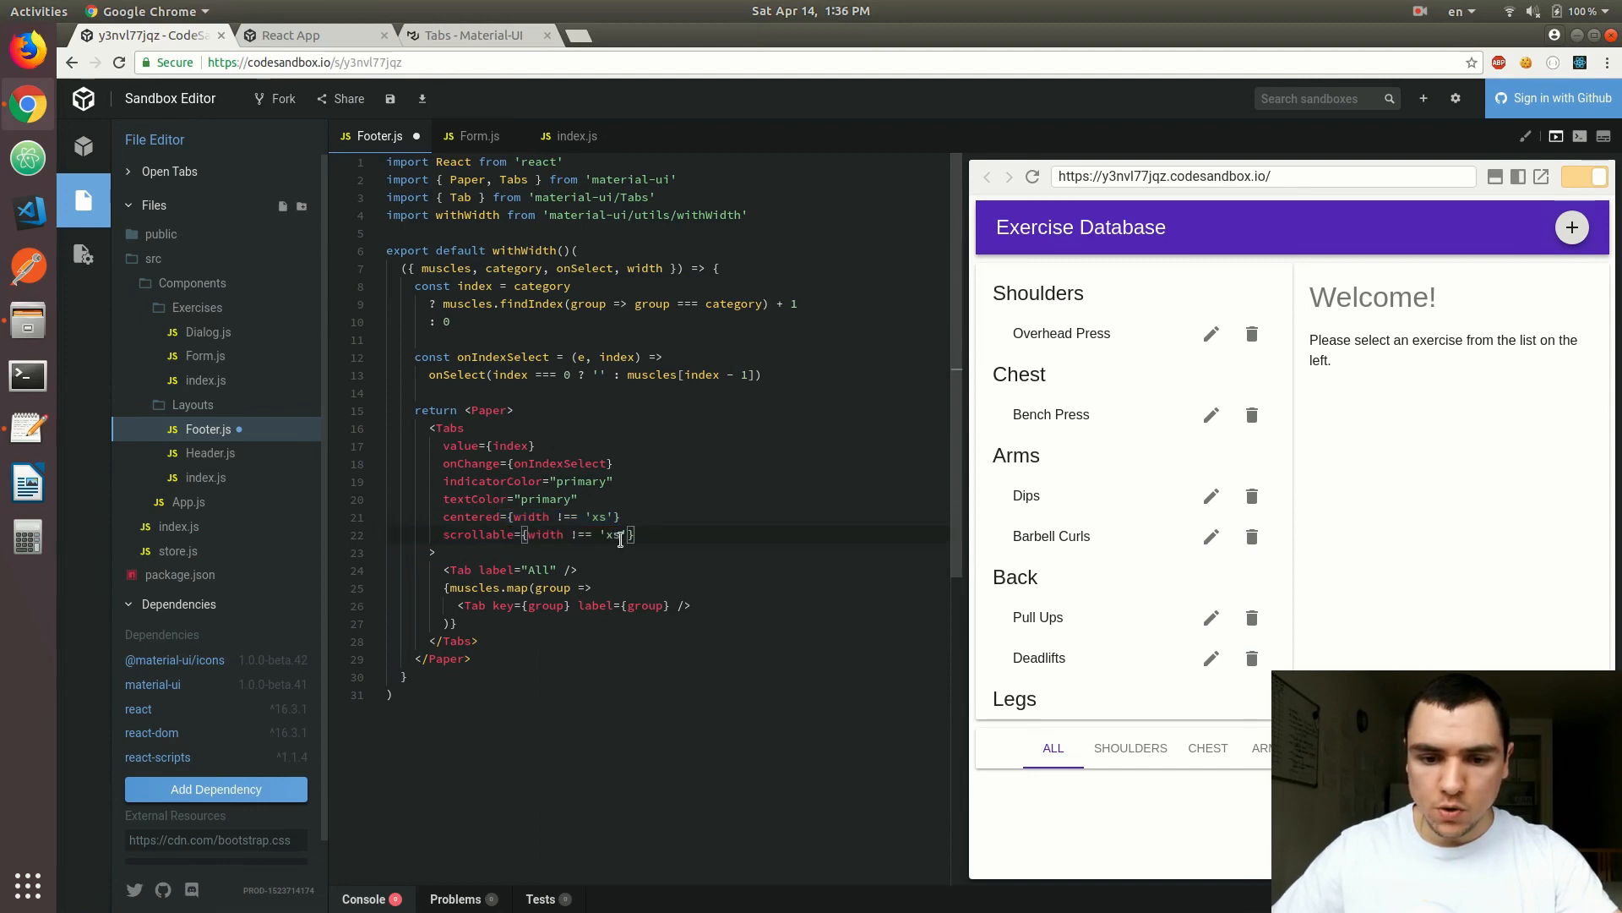
left_click_drag(523, 535, 627, 534)
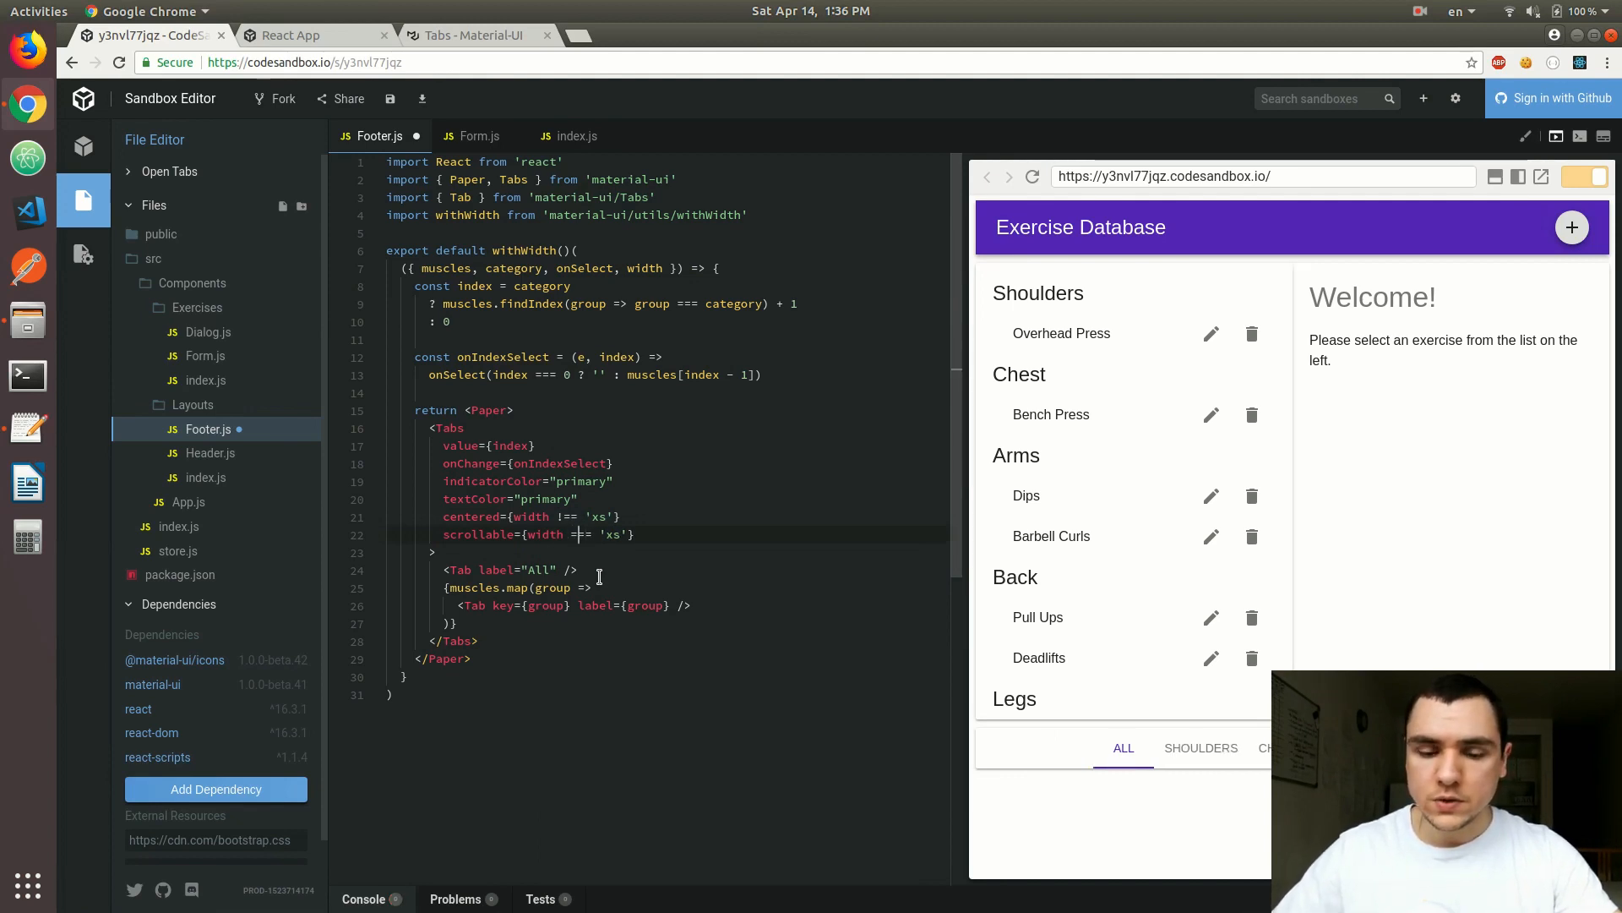
type("==")
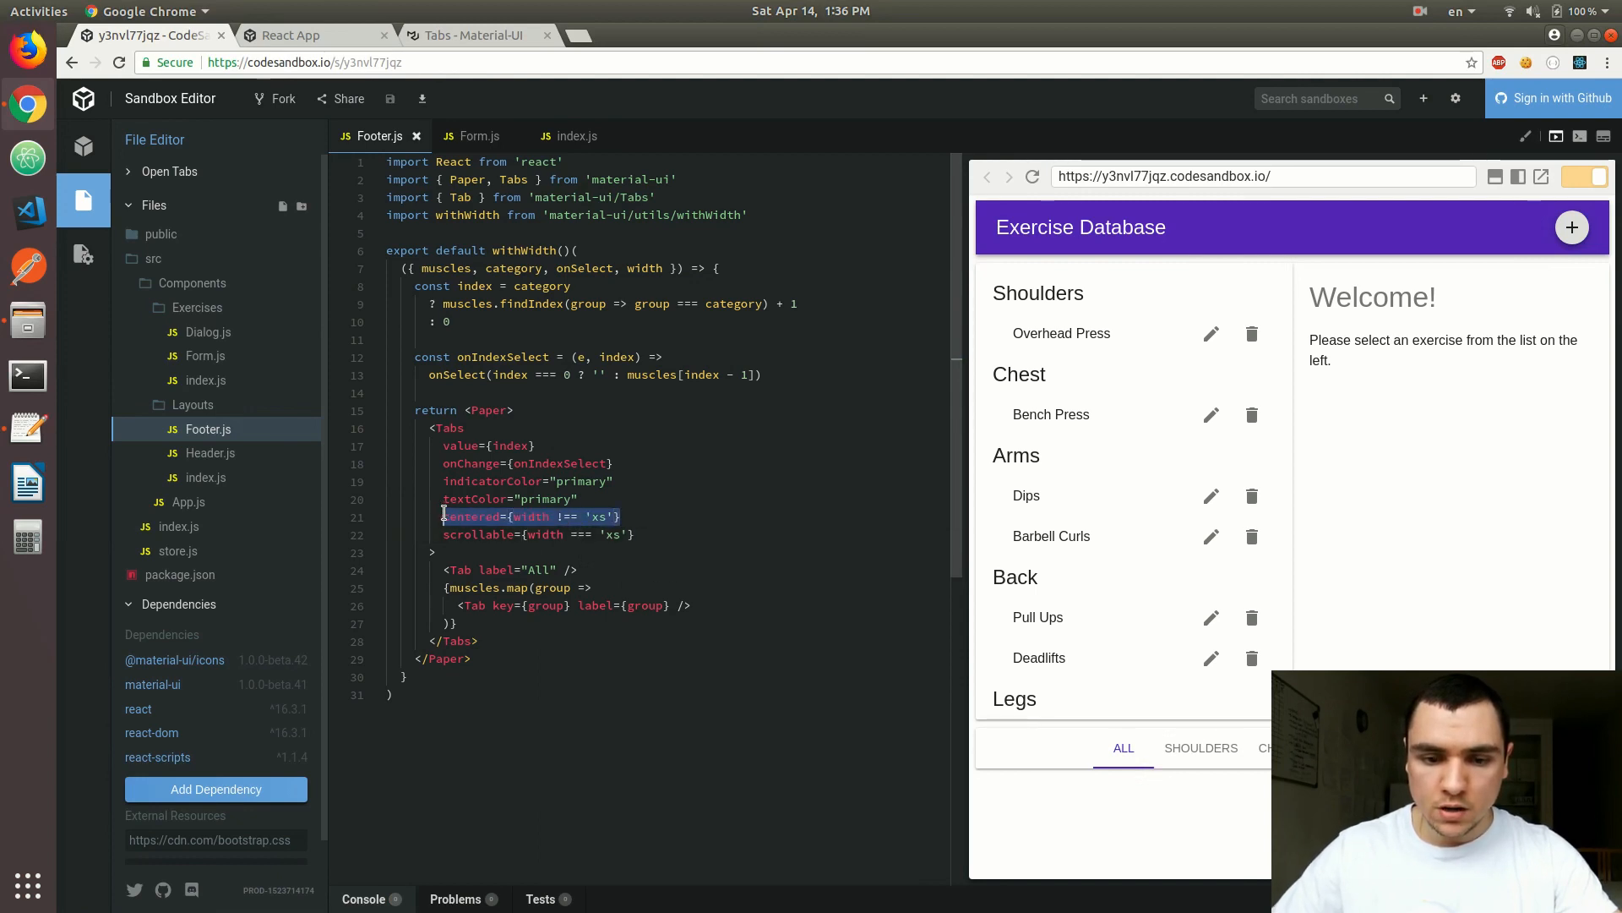
mouse_move(471, 518)
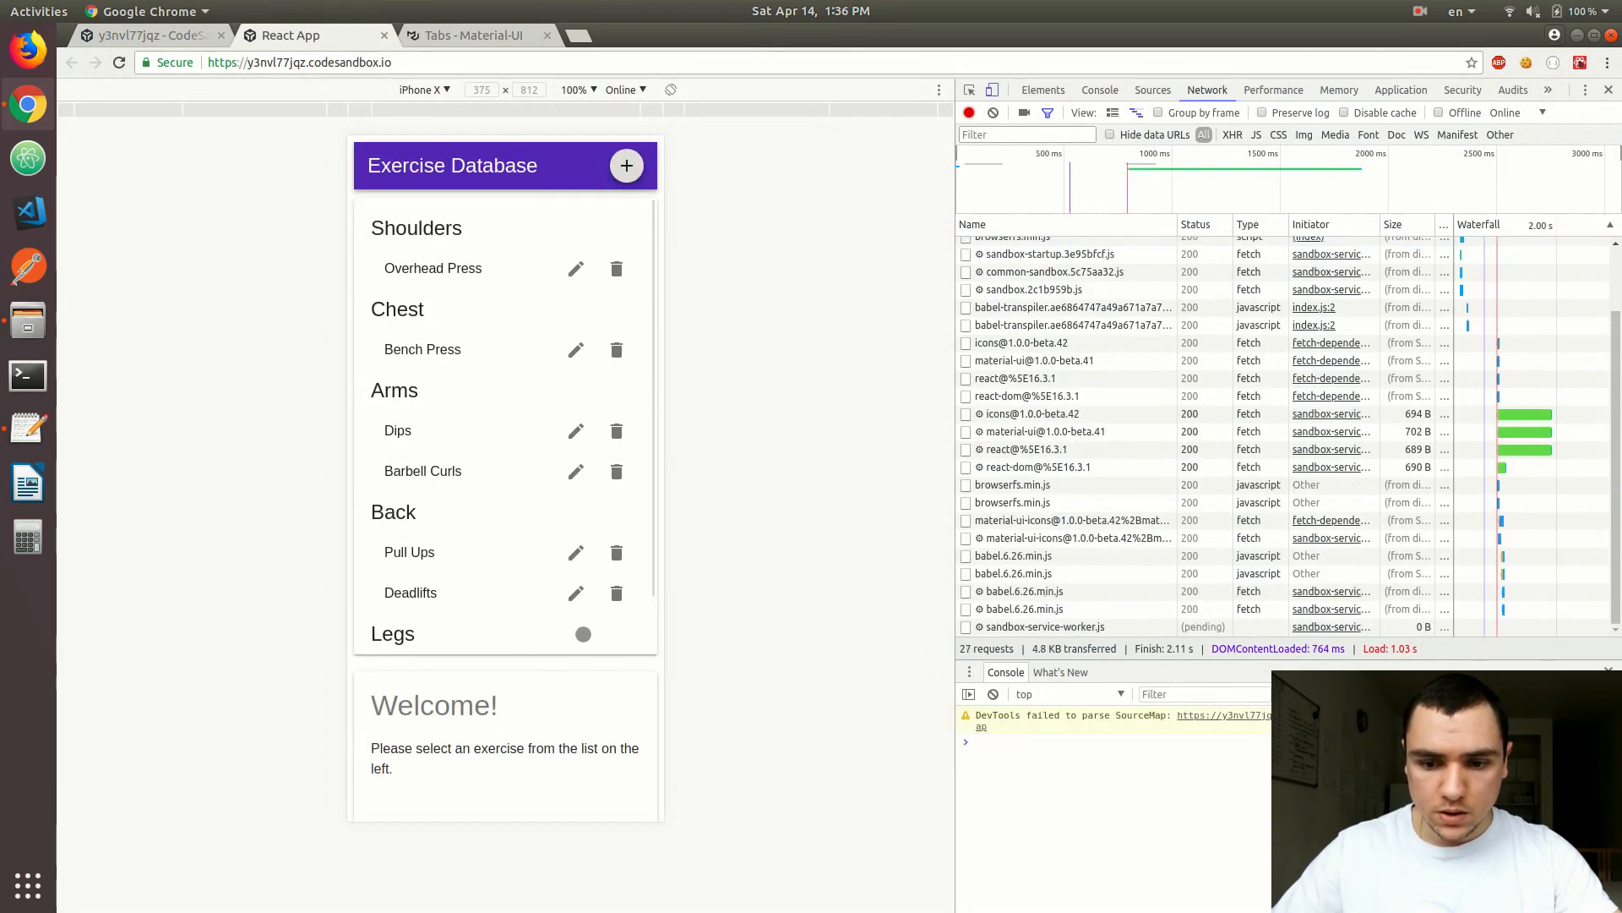
Test the Chest tab in the phone-sized preview, then go to the Material-UI Tabs docs.
scroll("down", 3)
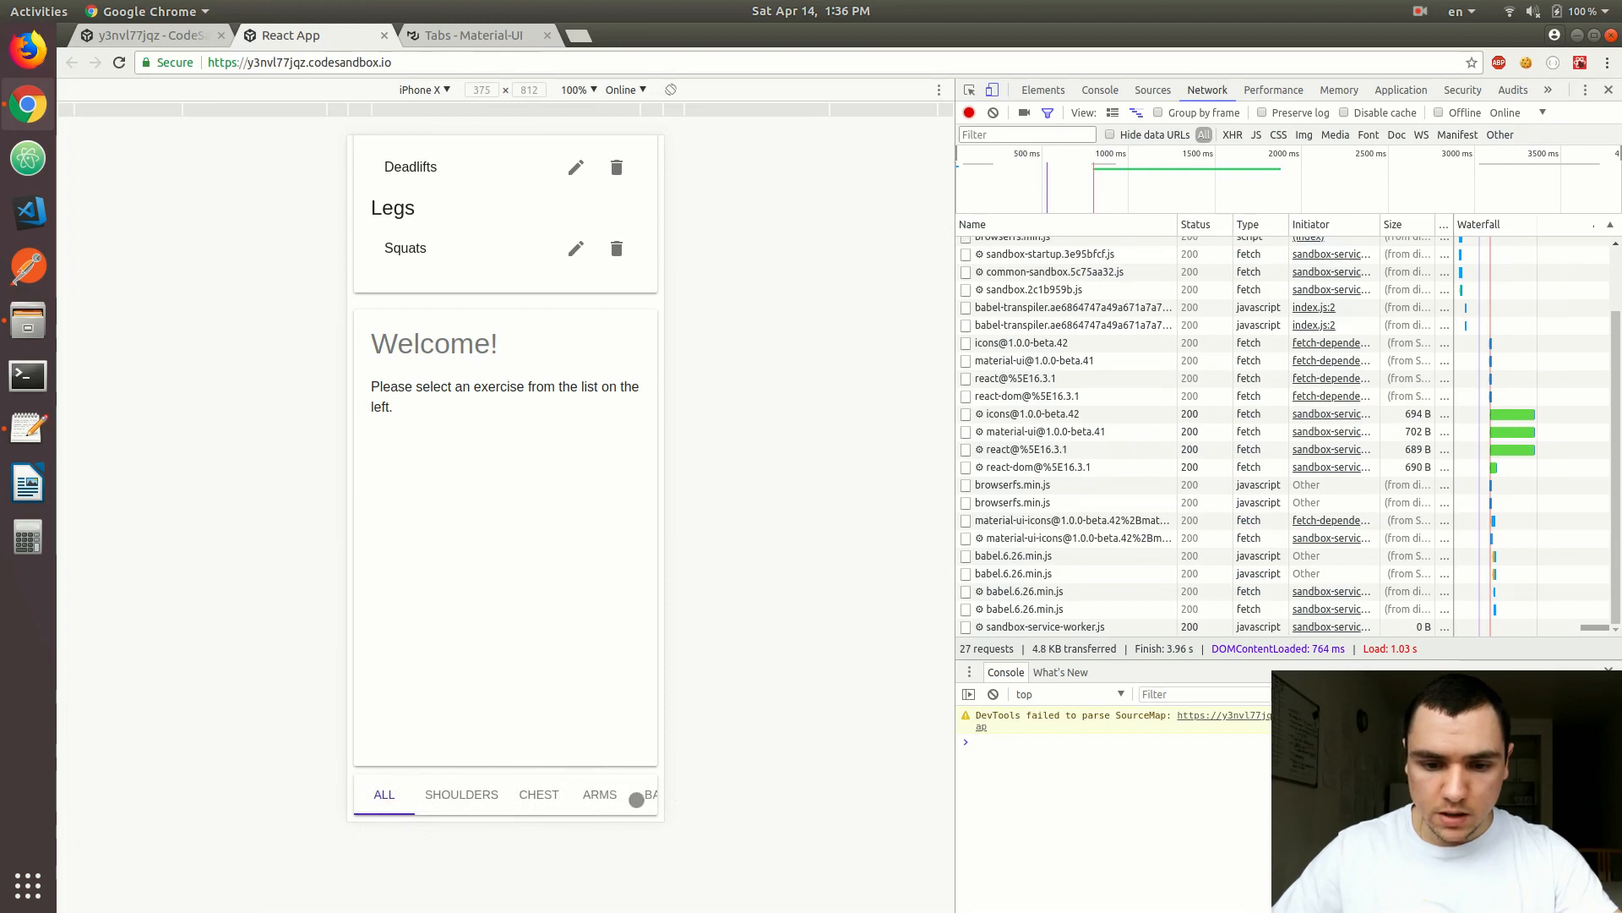
left_click(444, 794)
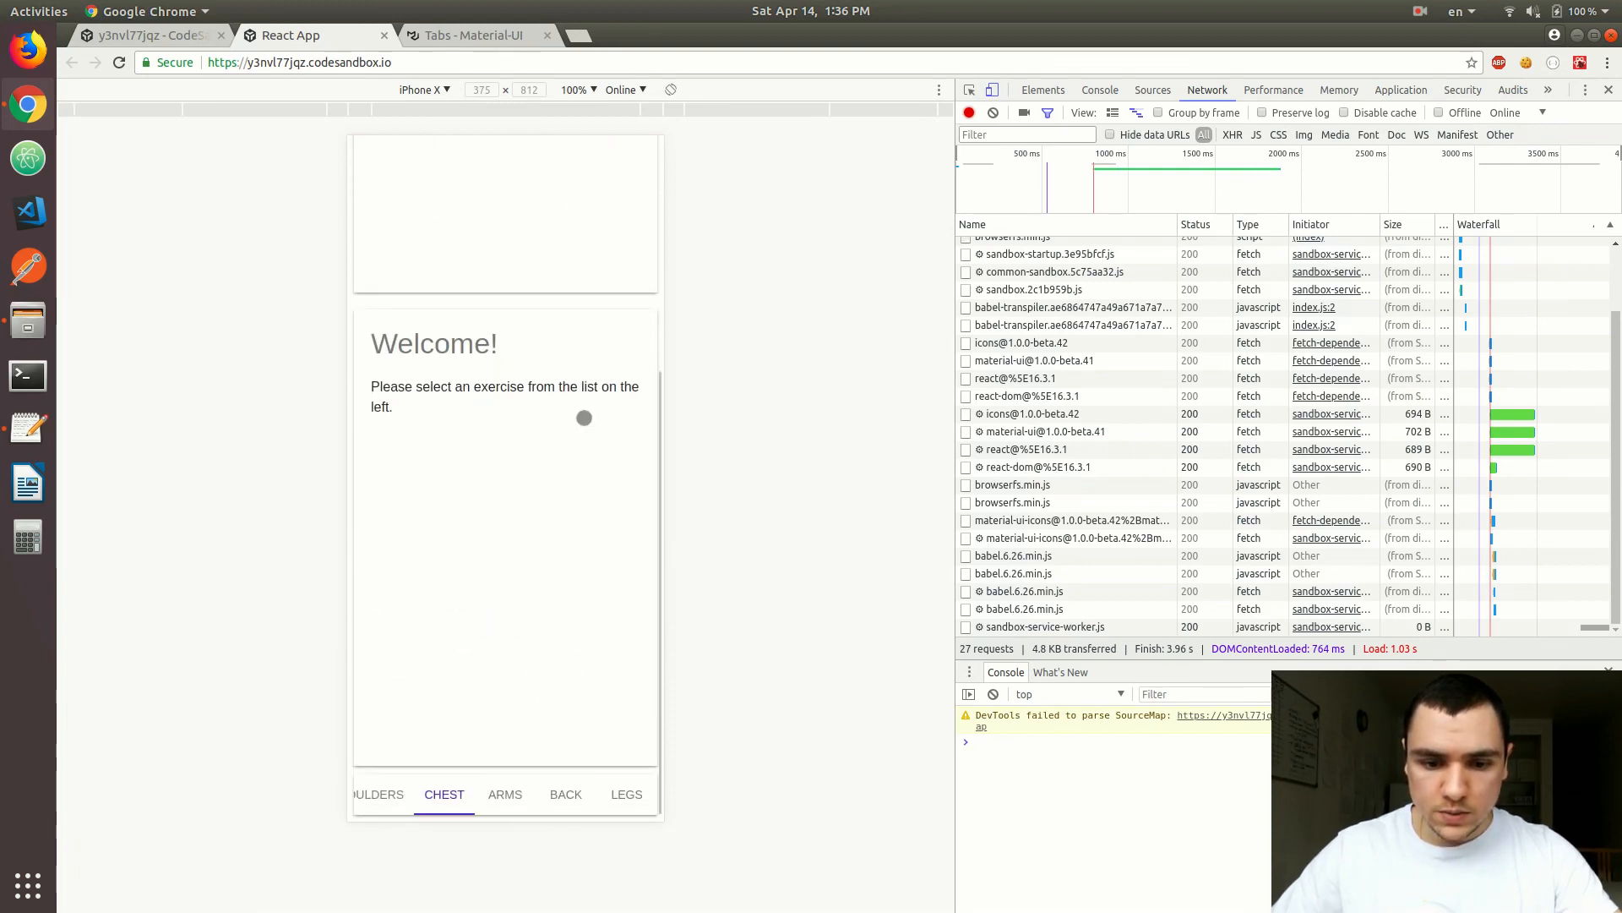
left_click(477, 33)
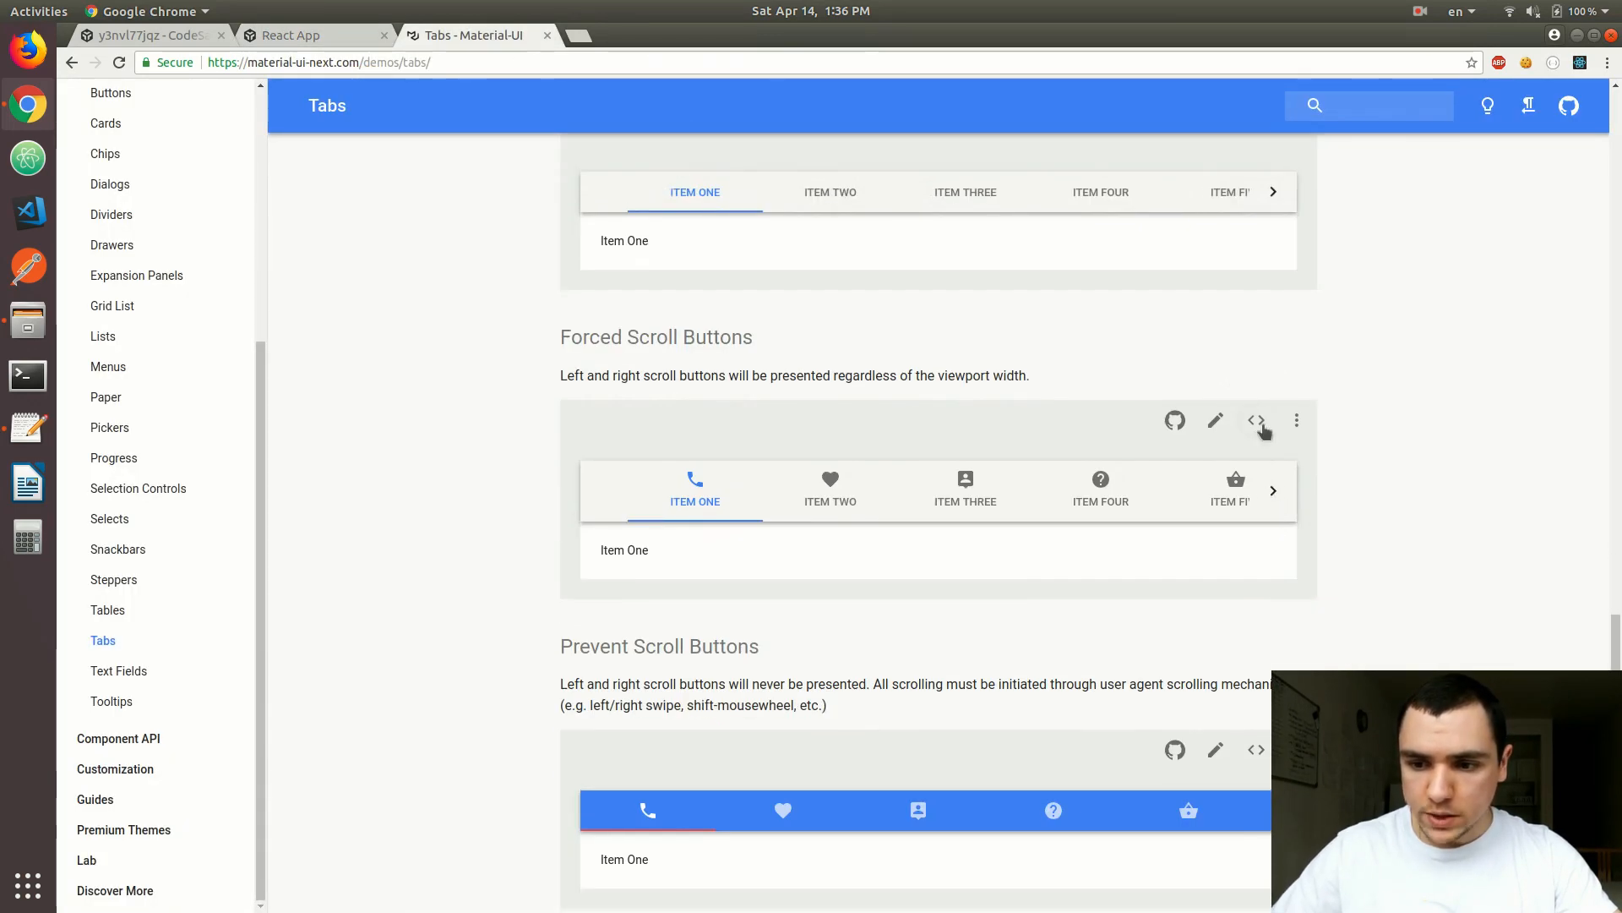
View the Forced Scroll Buttons demo code showing scrollButtons="on".
left_click(1256, 421)
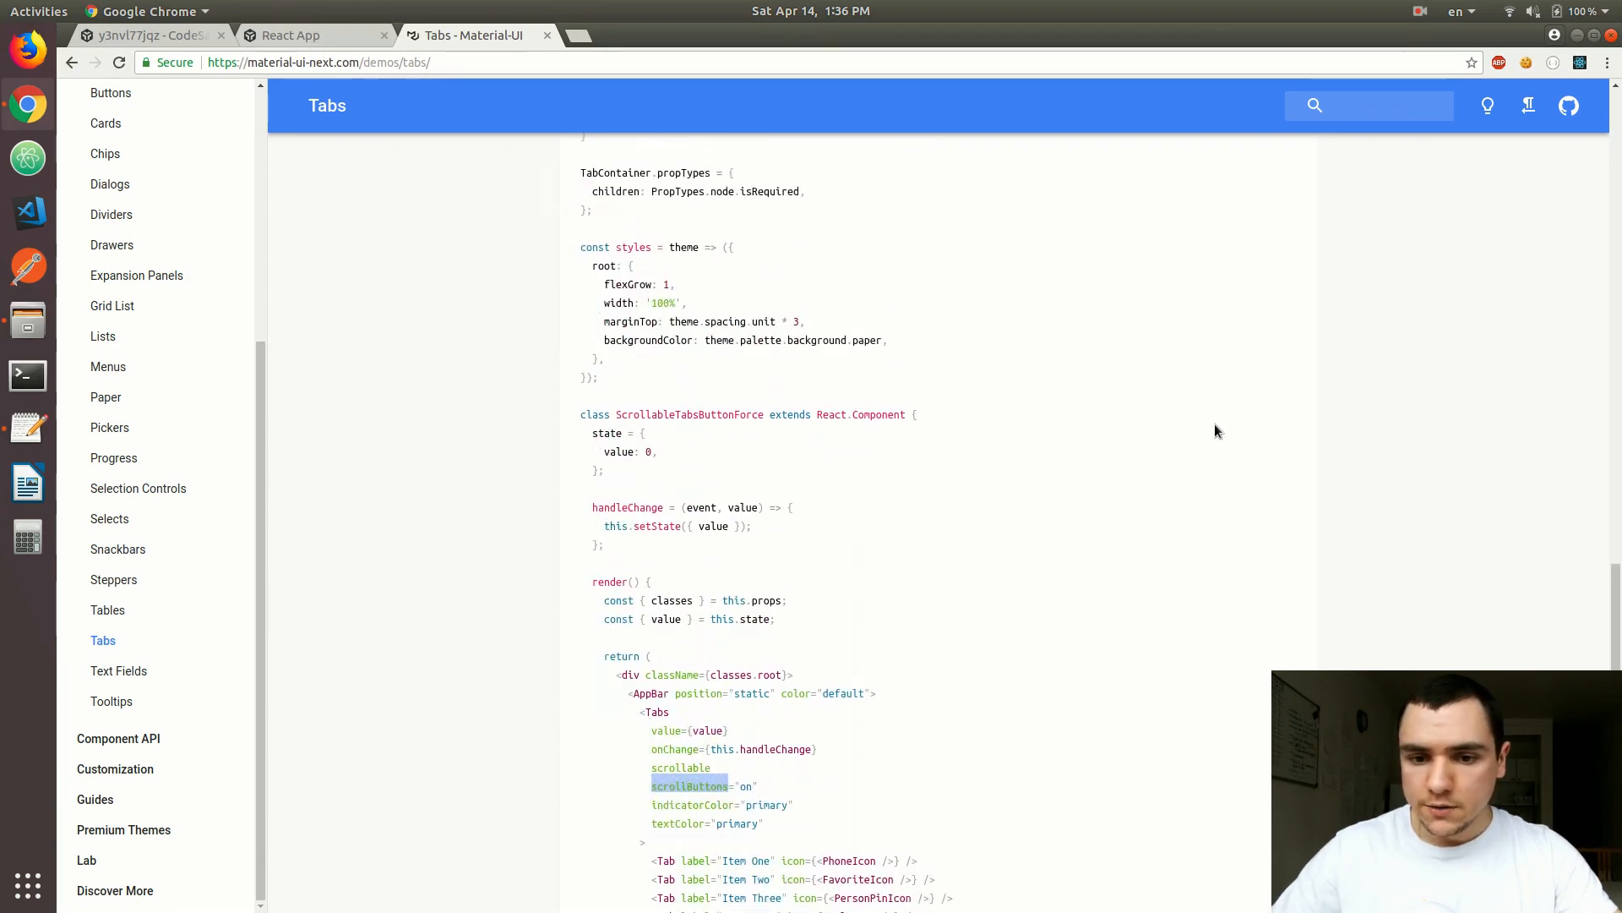
scroll("down", 3)
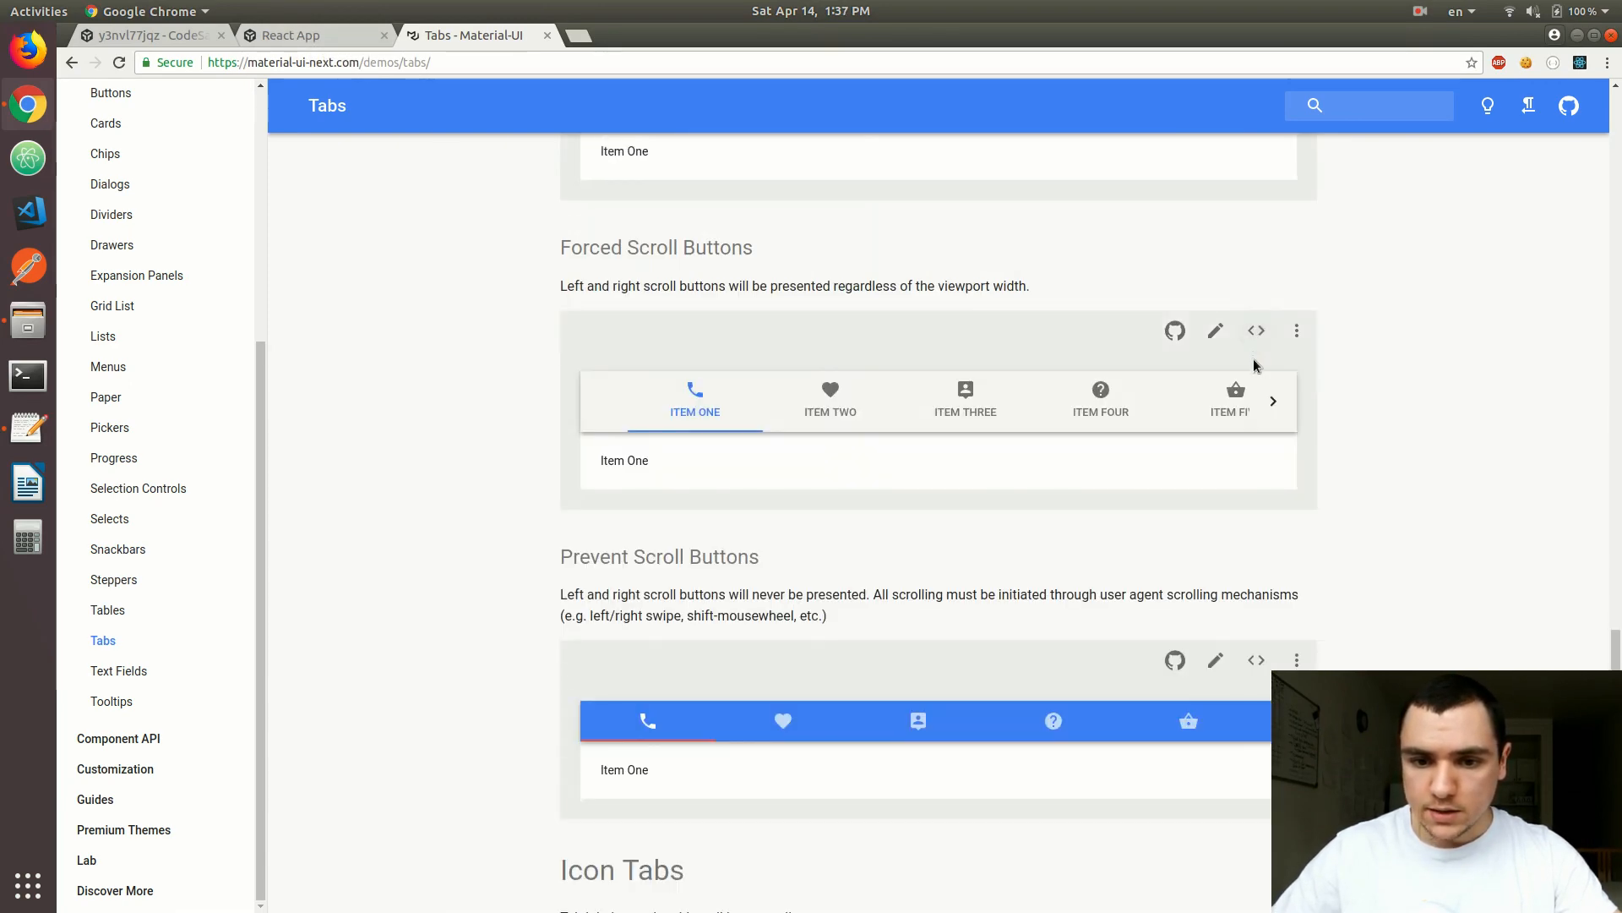
mouse_move(1141, 499)
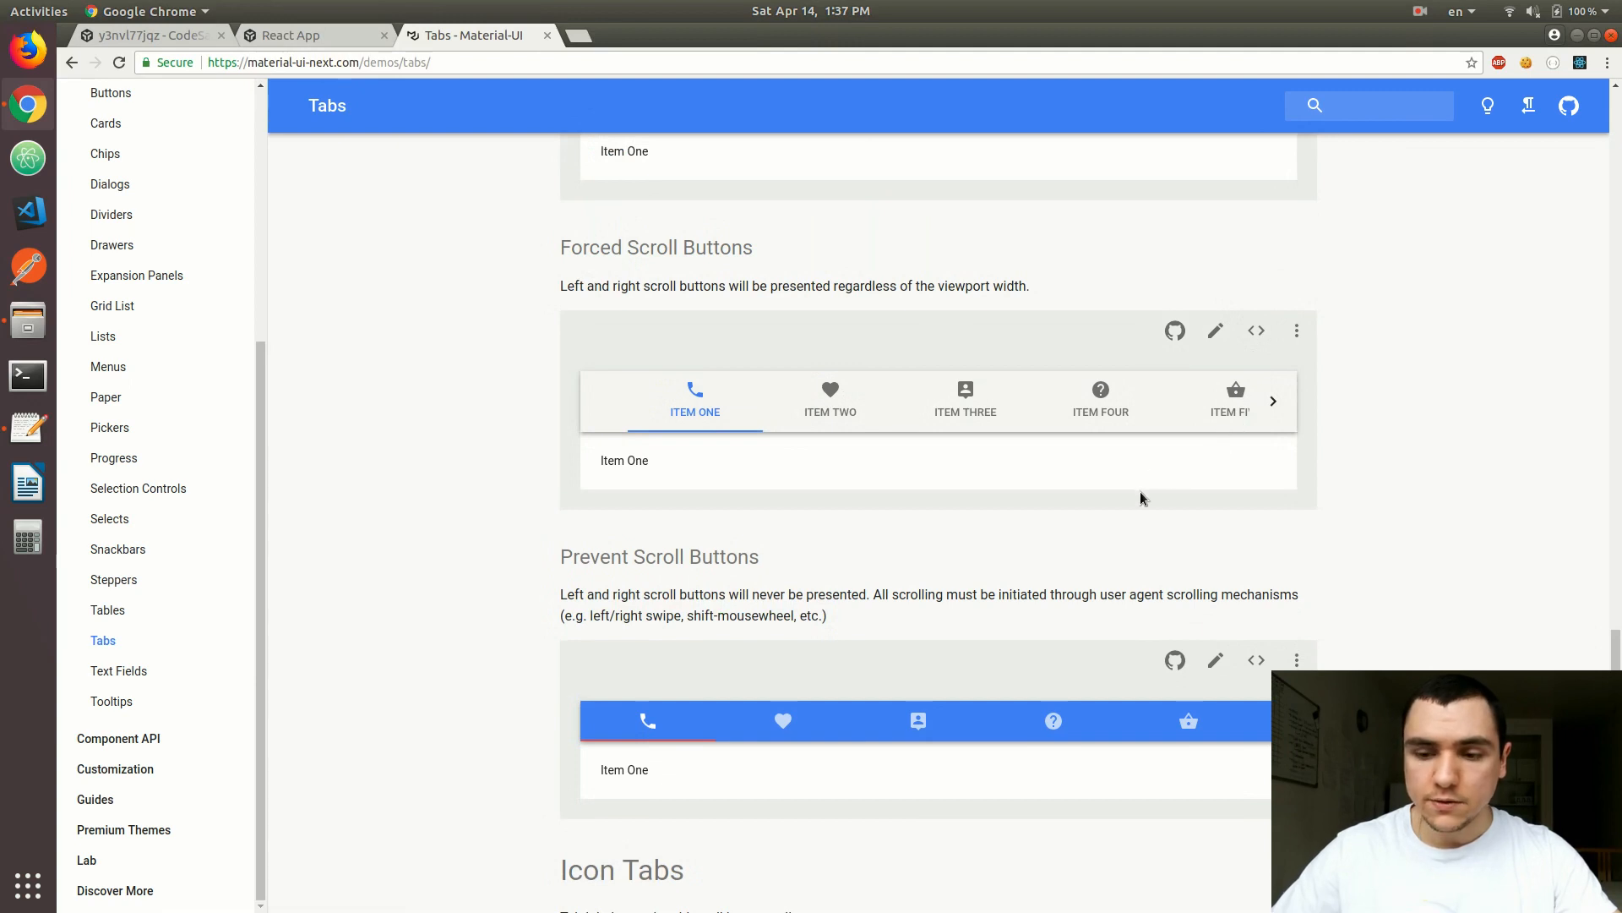
mouse_move(886, 512)
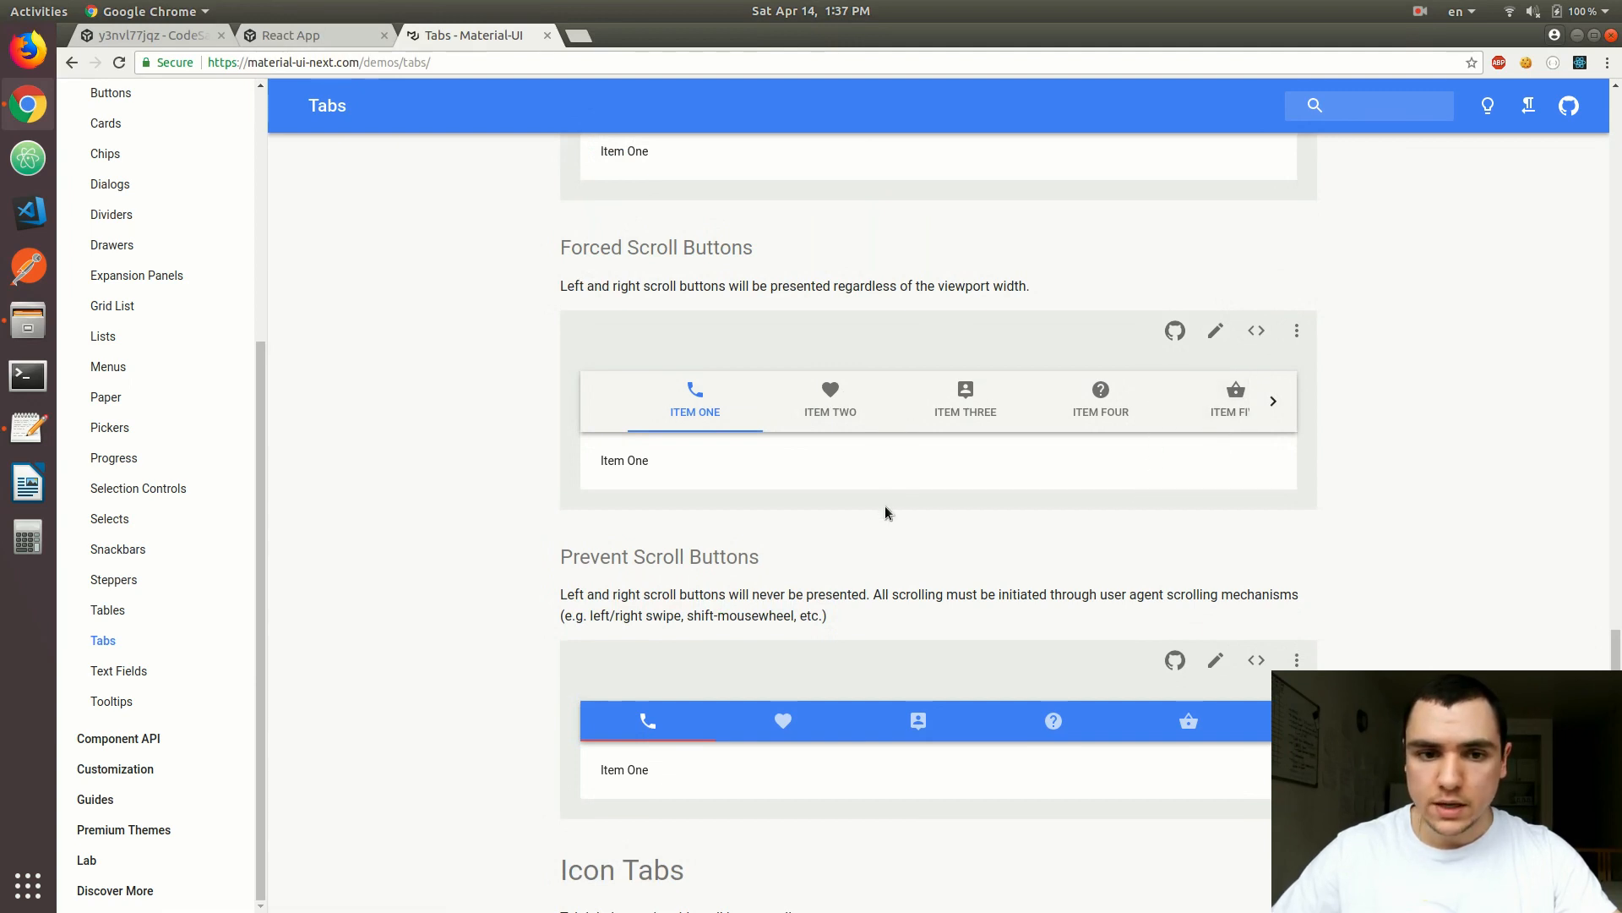
Test the Chest tab in the running app and return to the sandbox editor.
left_click(290, 34)
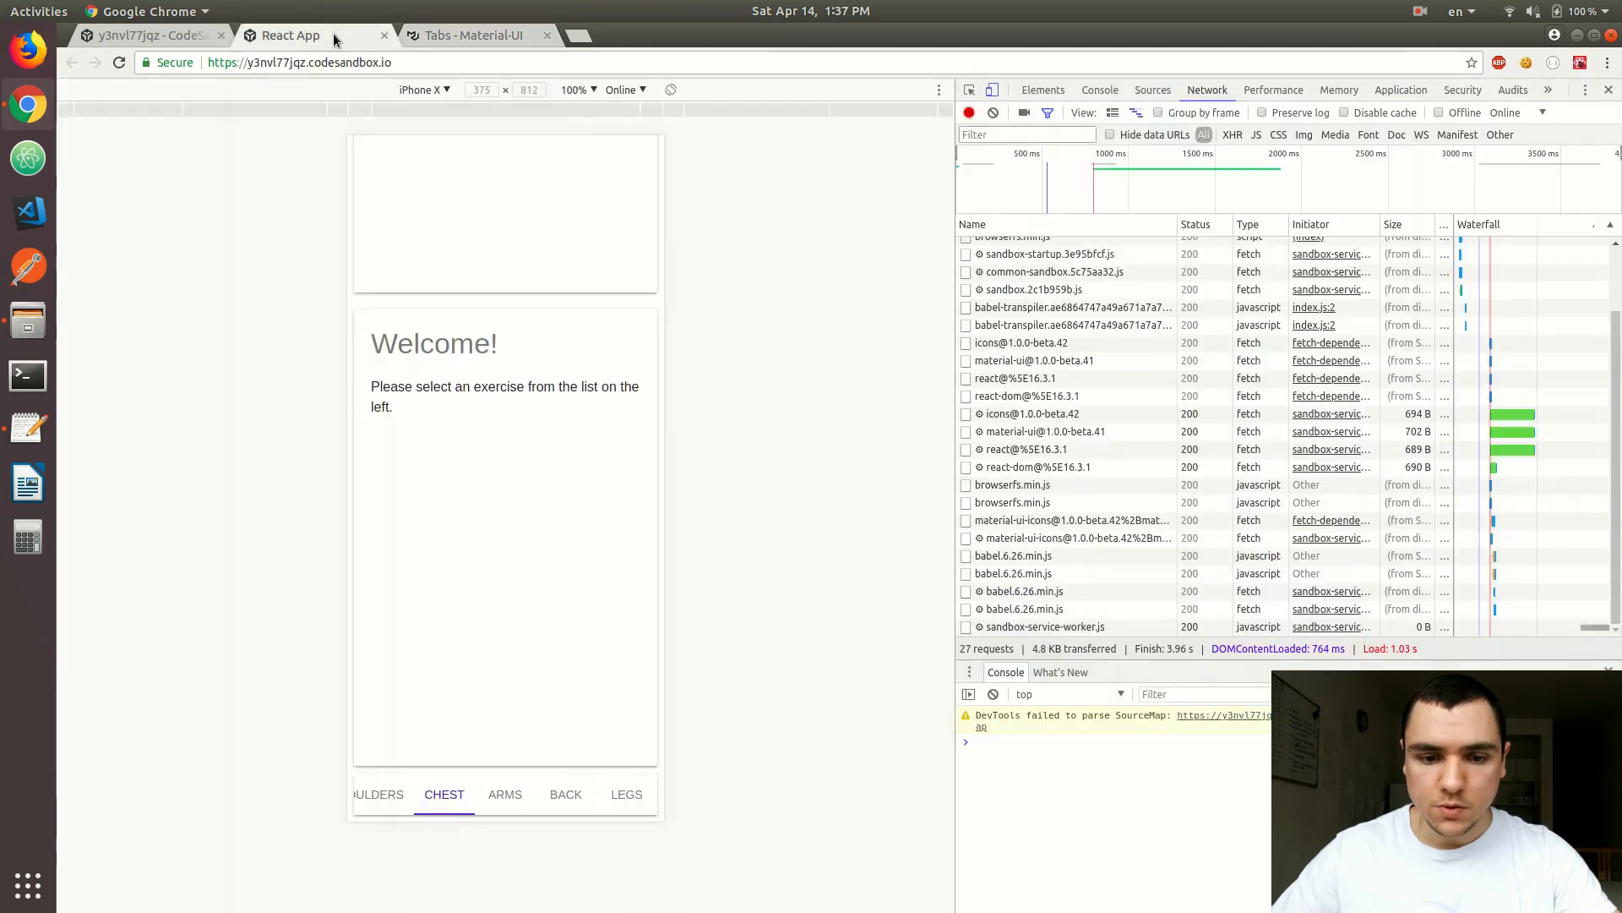
left_click(445, 794)
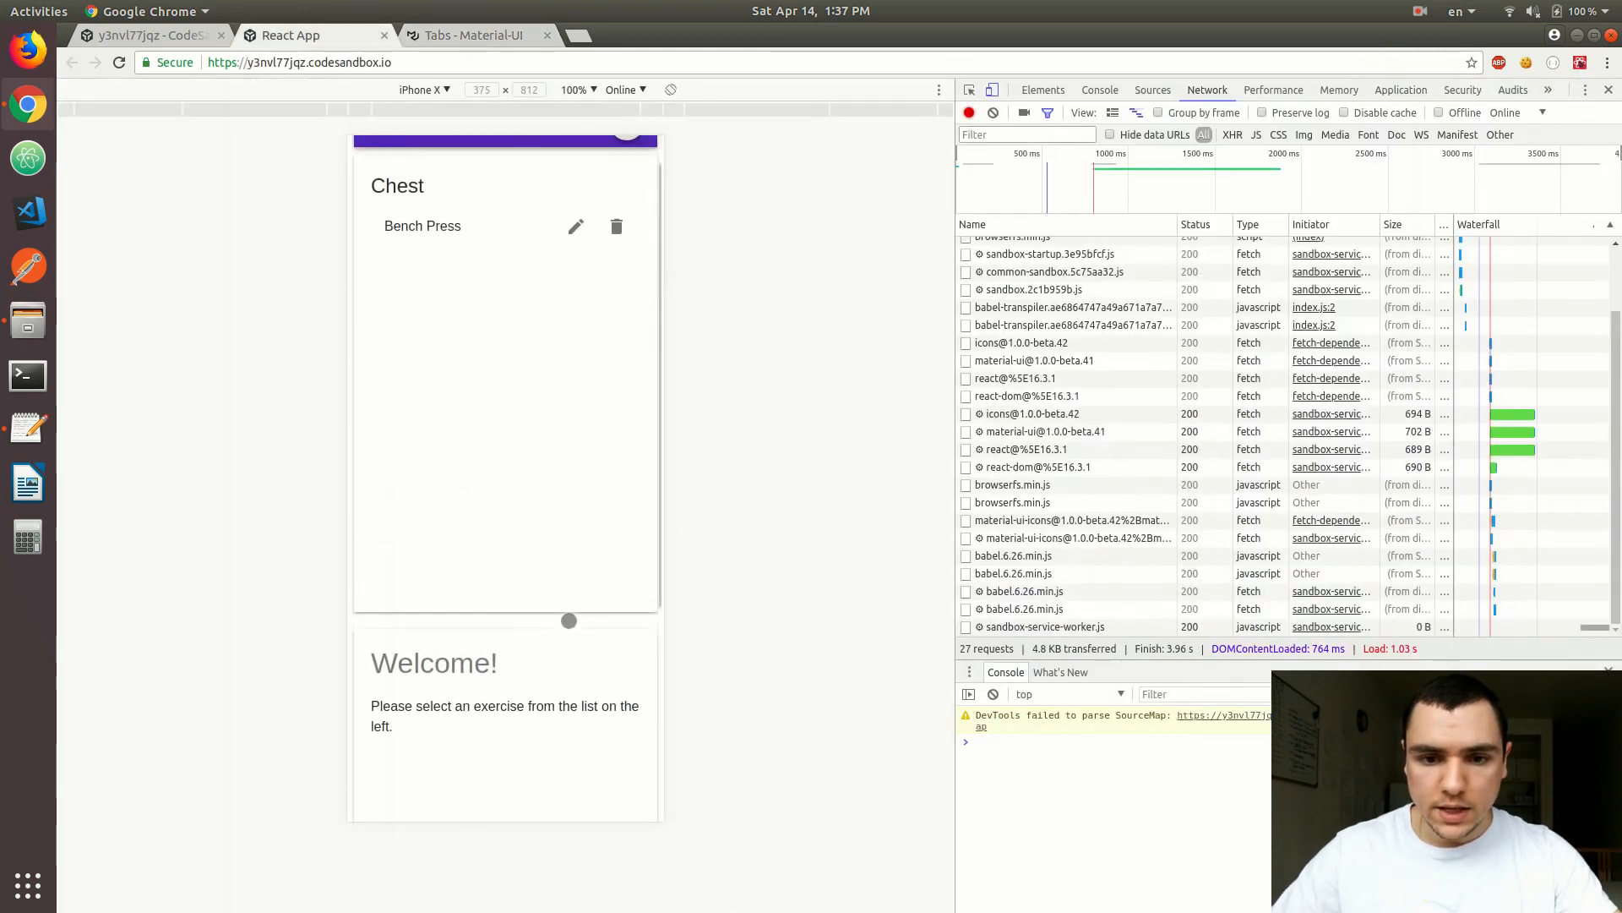
left_click(626, 165)
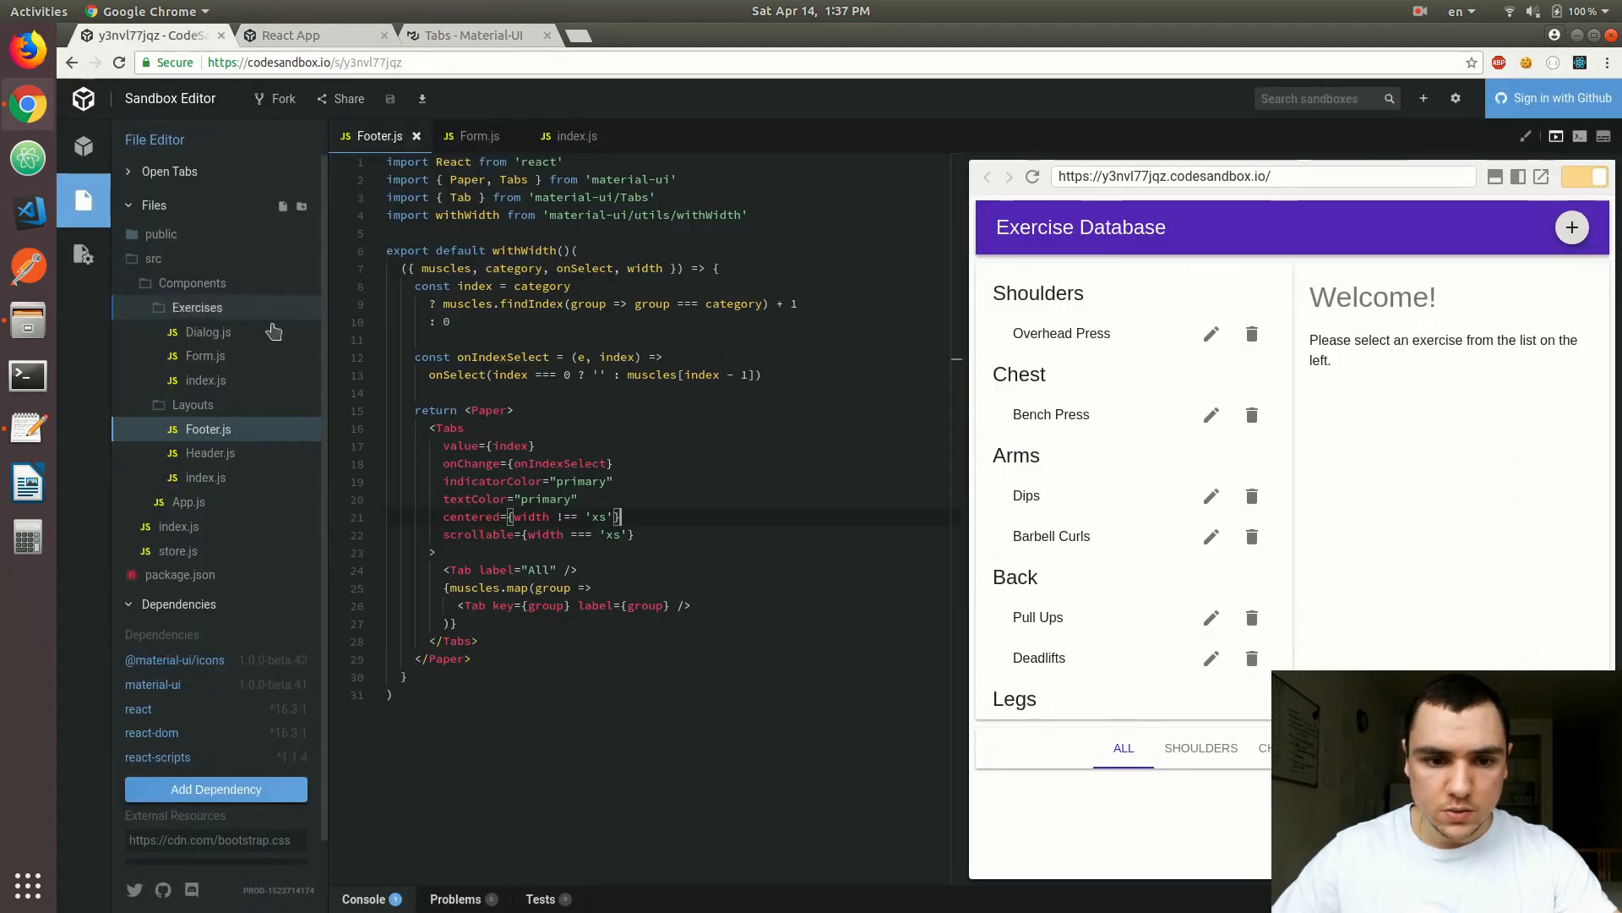
In Form.js, remove the console.log(theme) from the styles and set FormControl width to 250.
left_click(478, 135)
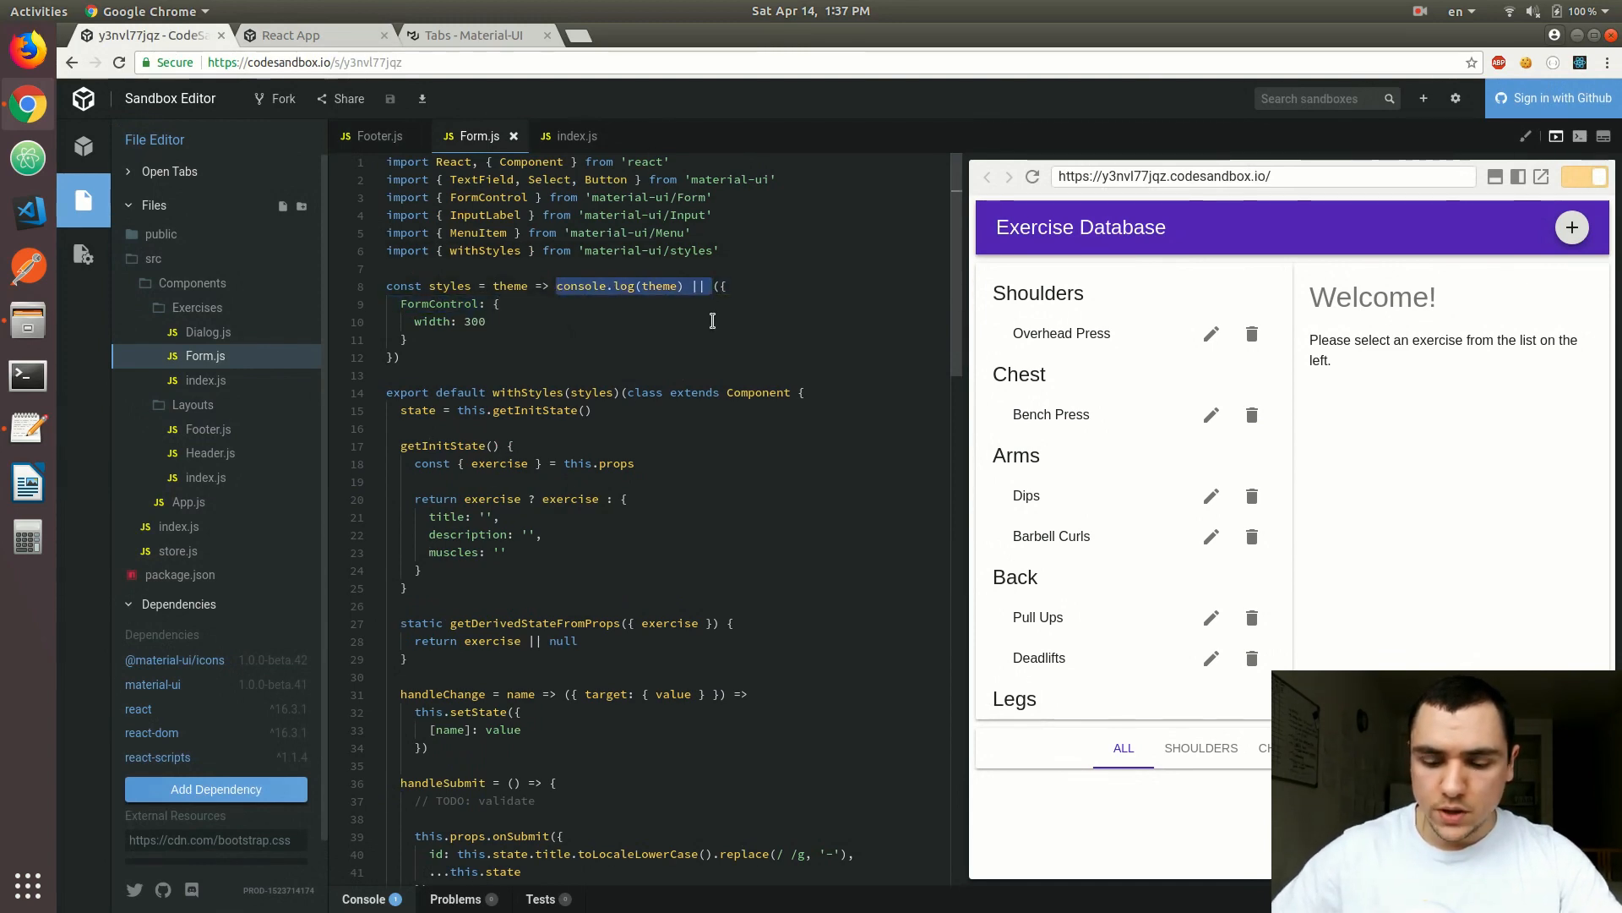
key("Delete")
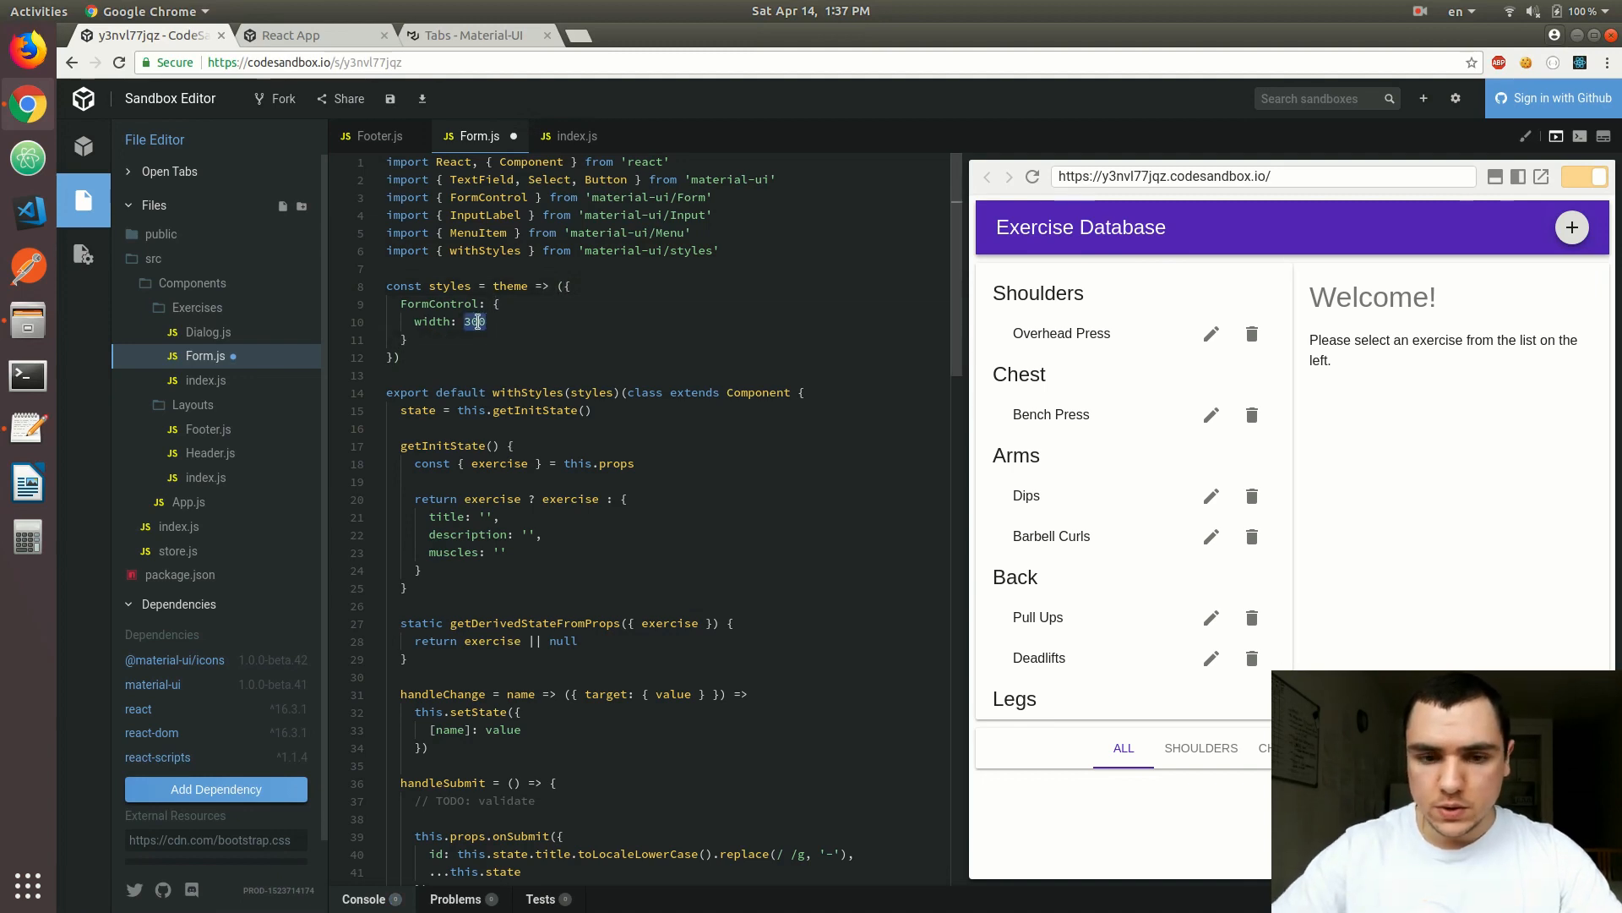
type("250")
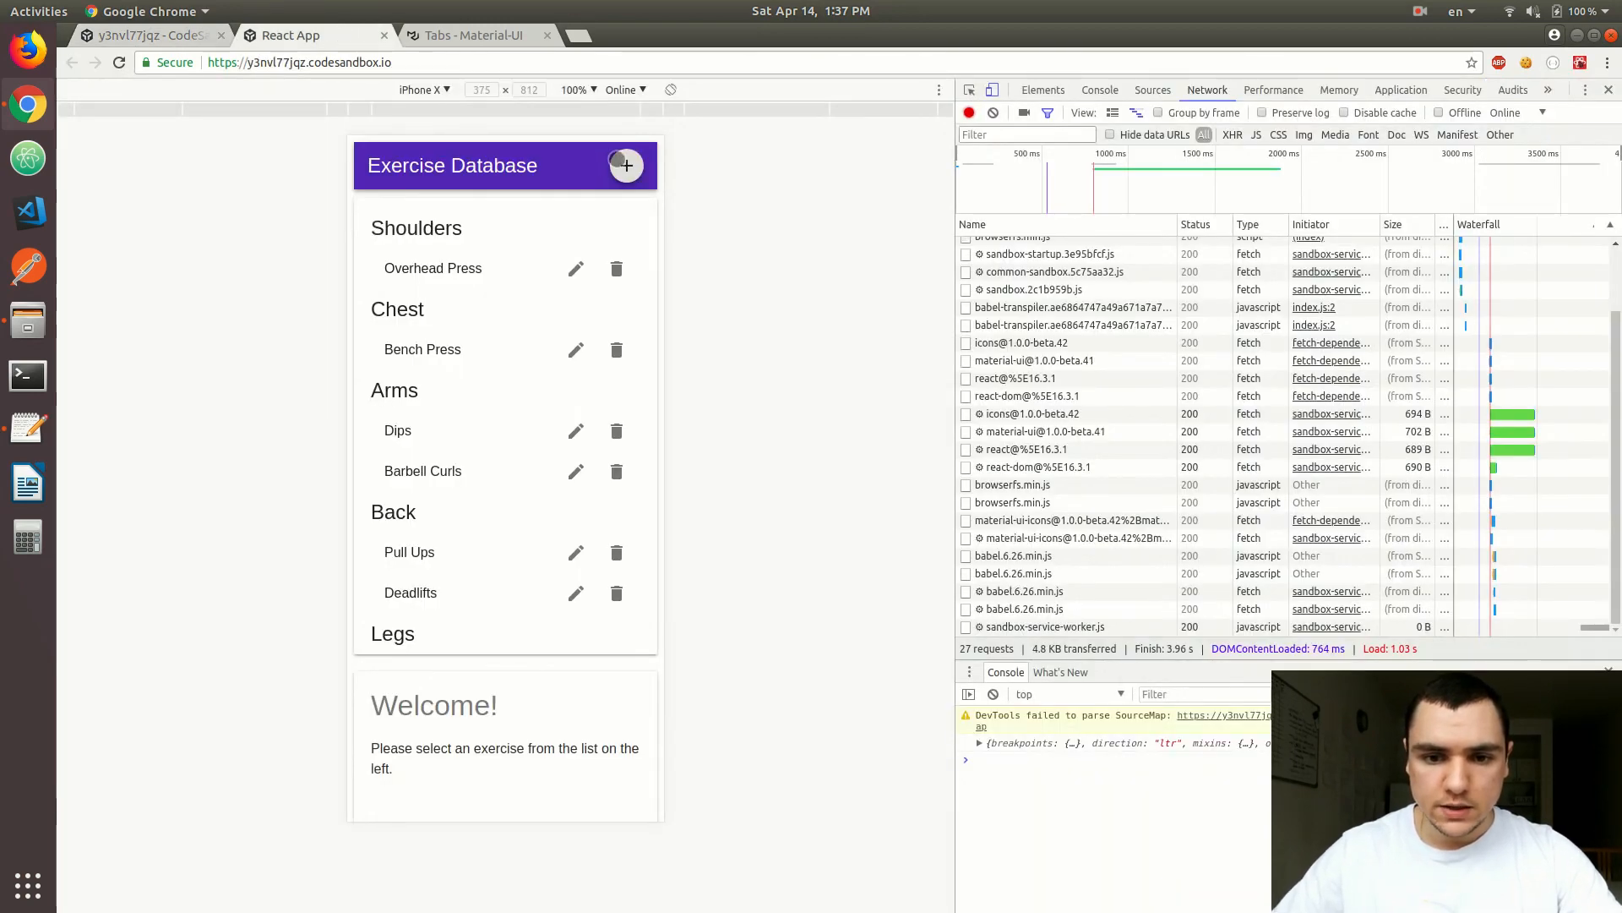
left_click(626, 165)
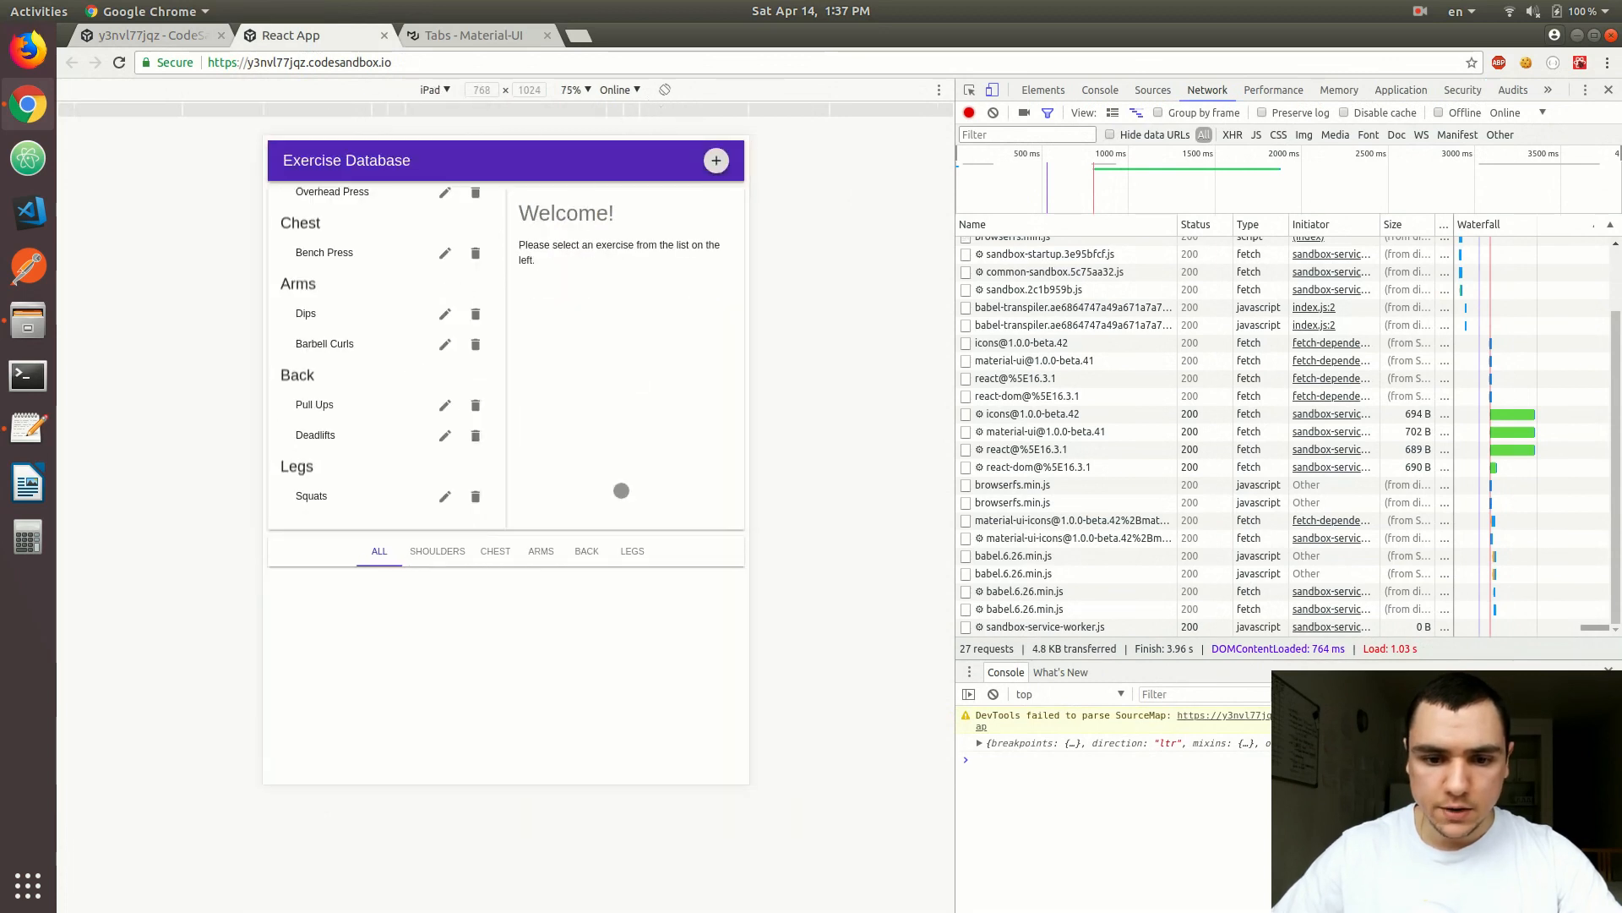
left_click(715, 160)
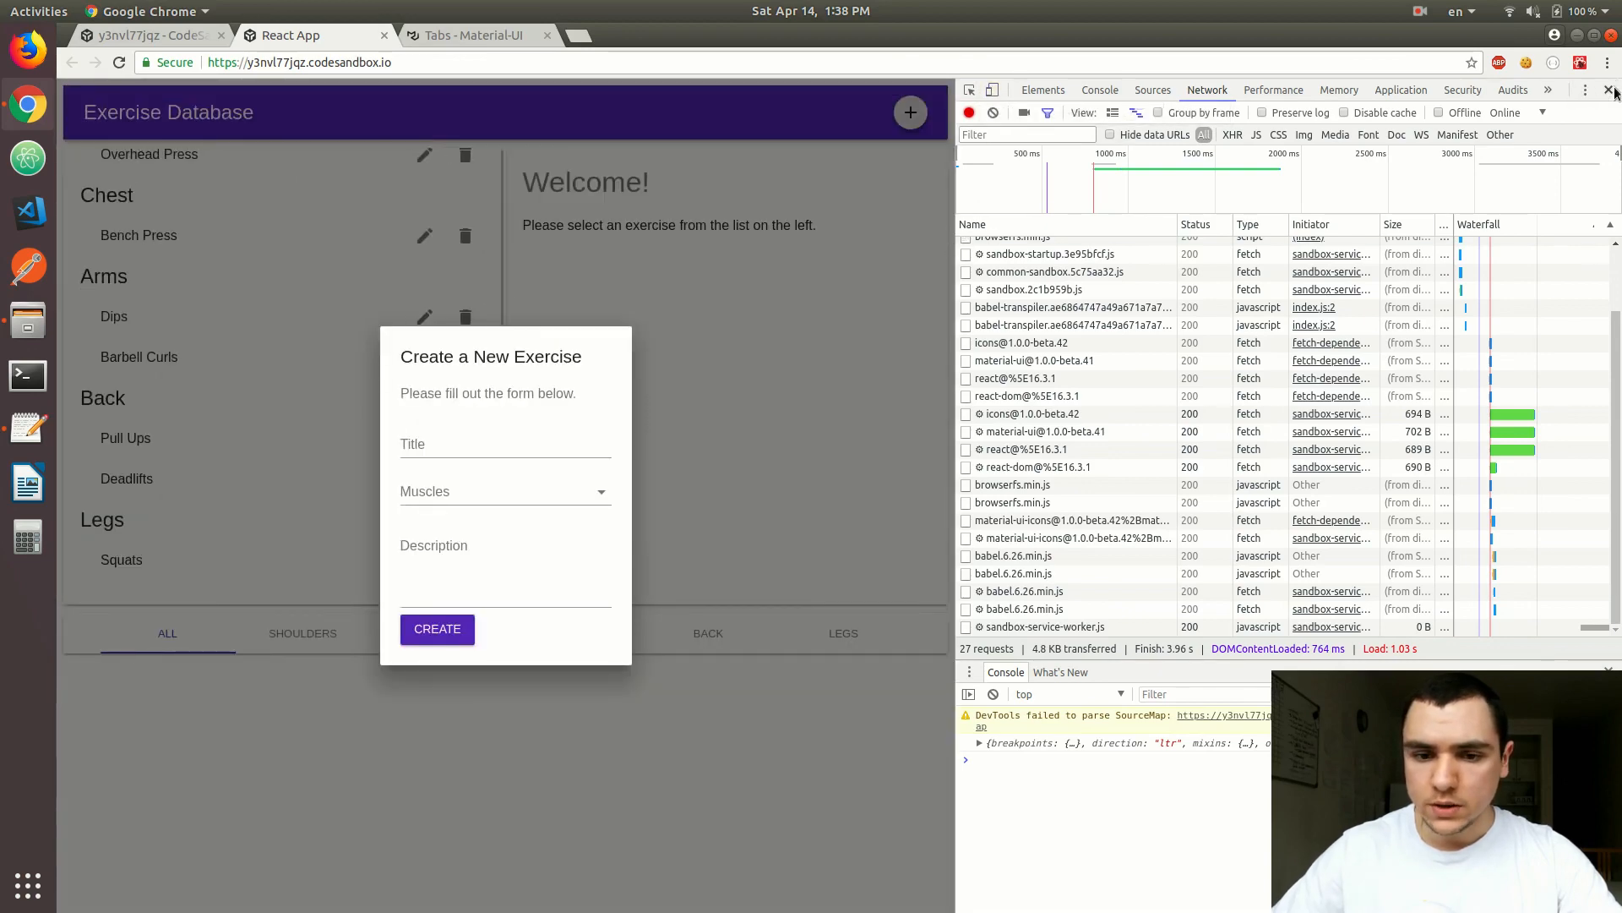
Check the Create exercise dialog in the standalone React App with DevTools closed.
left_click(1610, 90)
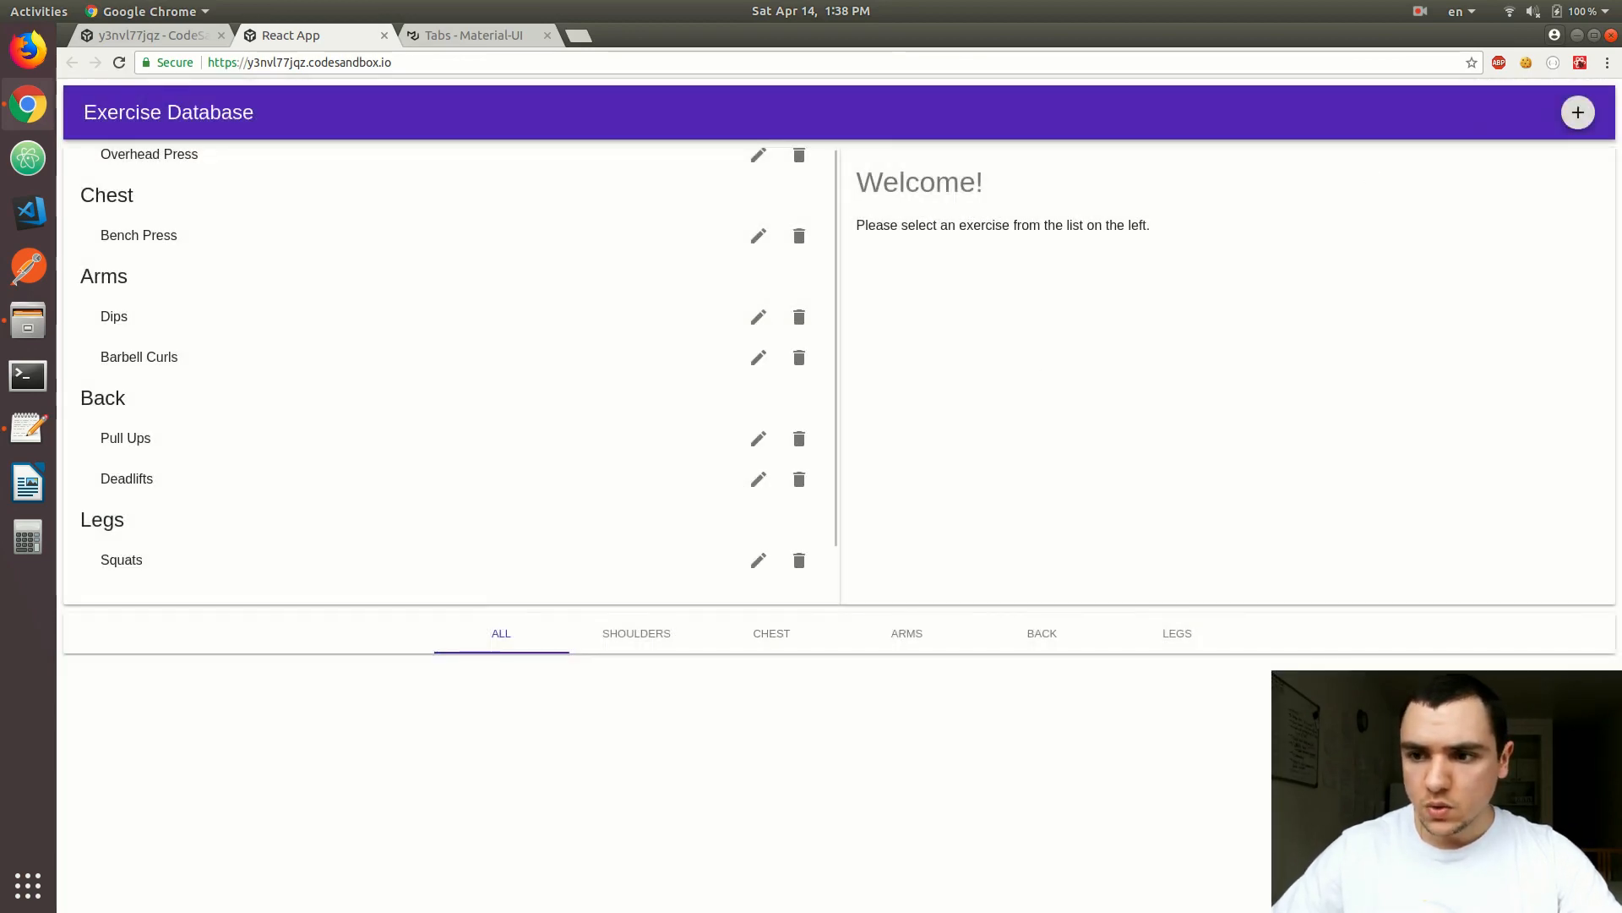
left_click(1577, 111)
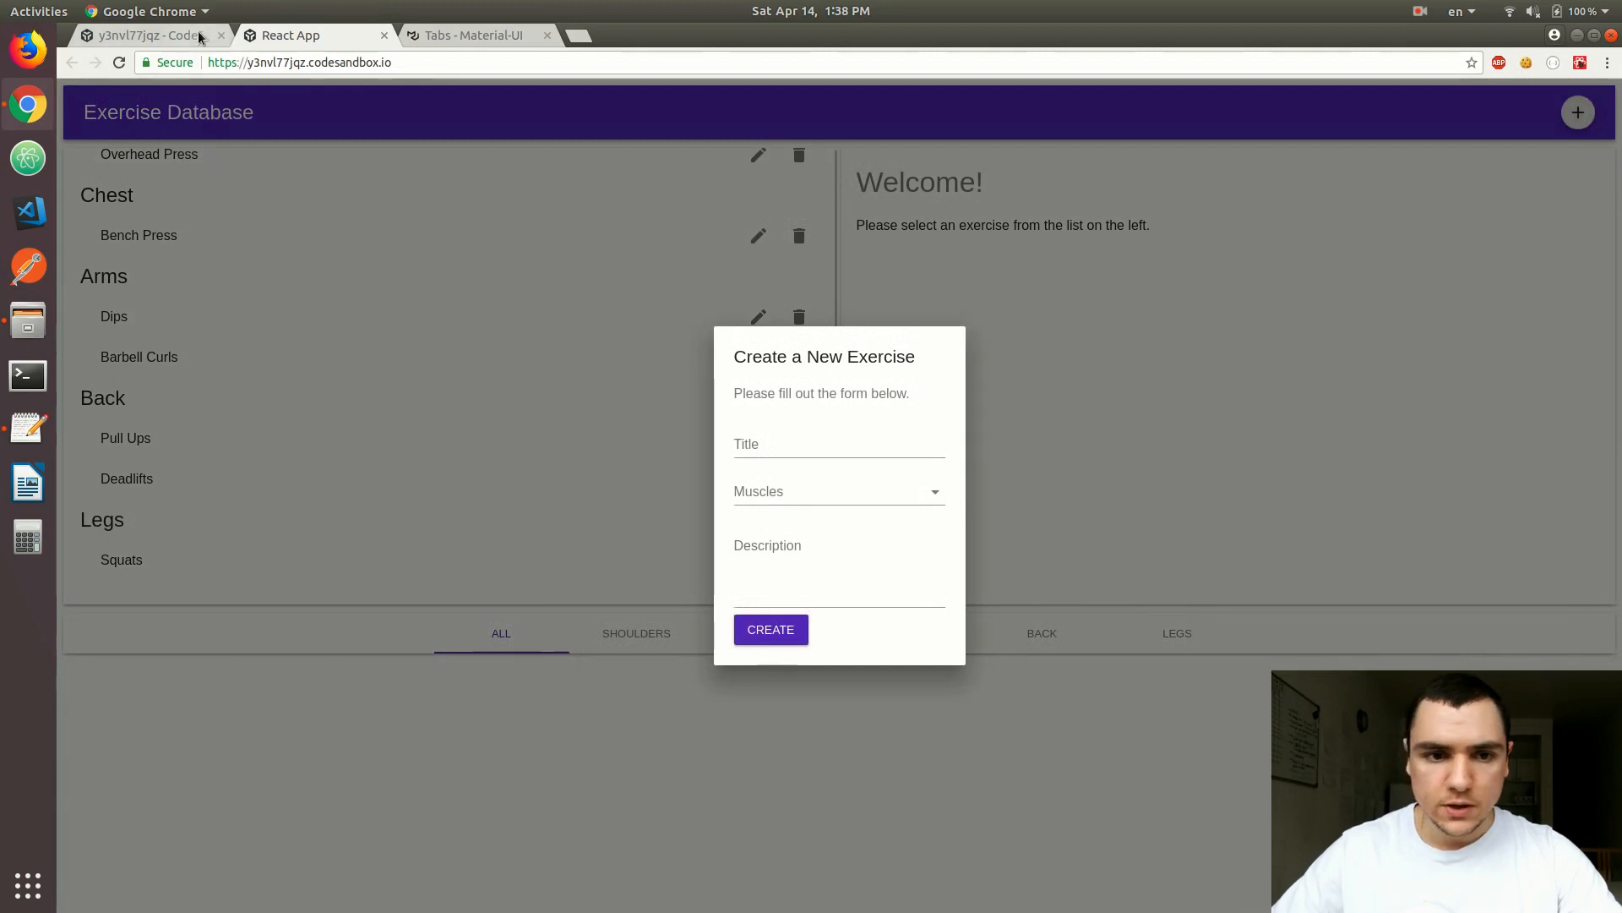
left_click(150, 34)
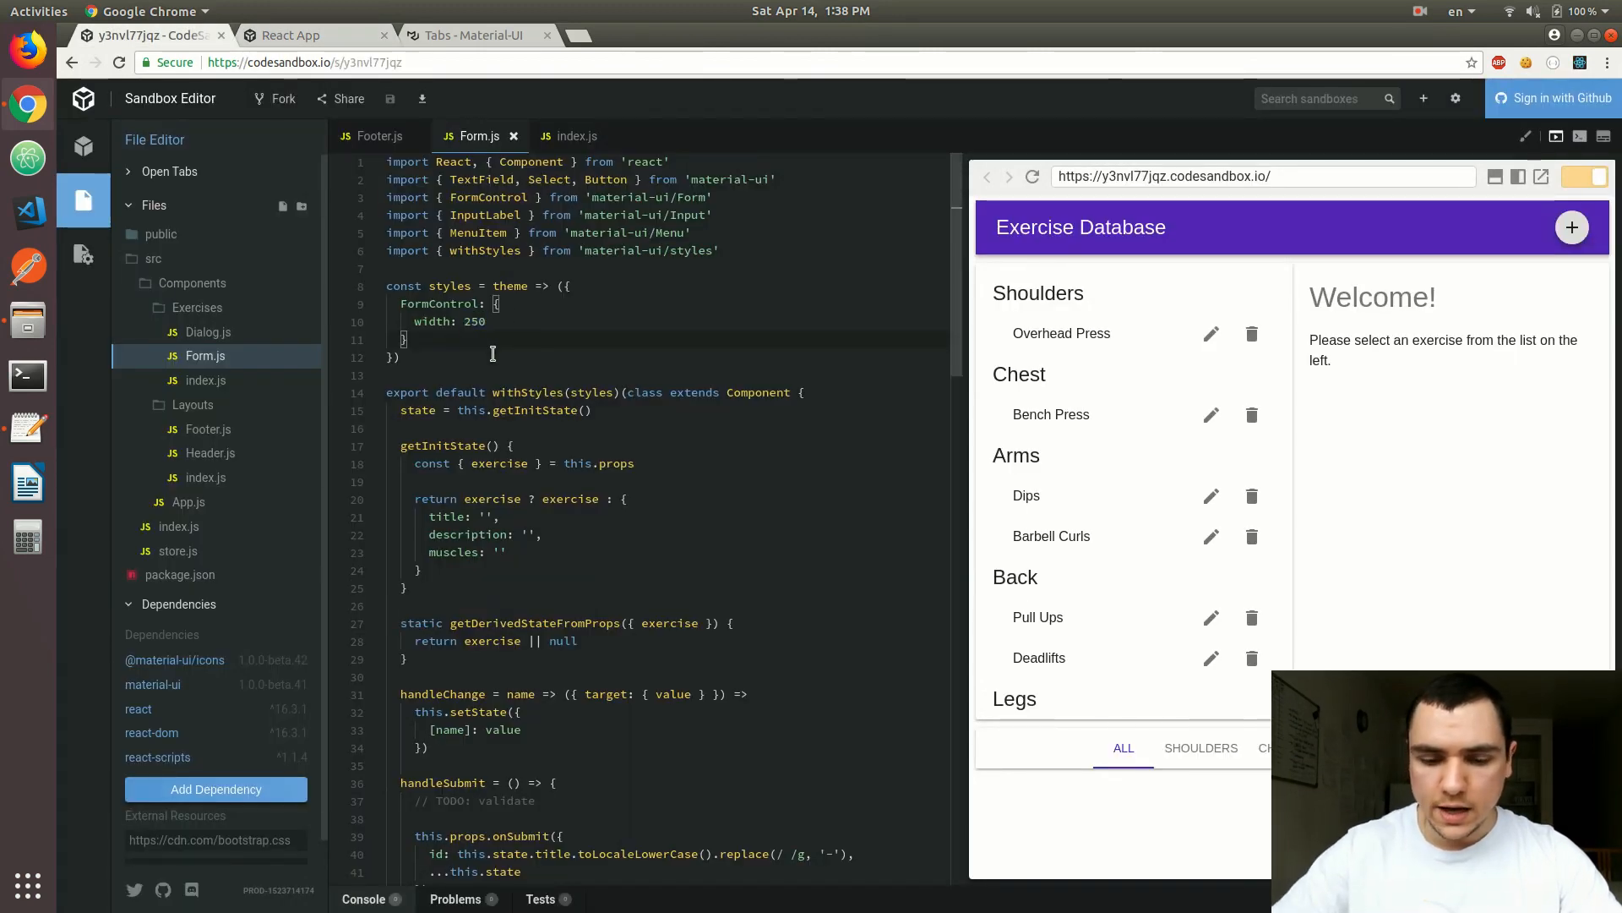
Try an xsFormControl style in Form.js, discard it, and glance at Exercises/index.js.
type("xsFormControl: {")
left_click(667, 321)
type("300")
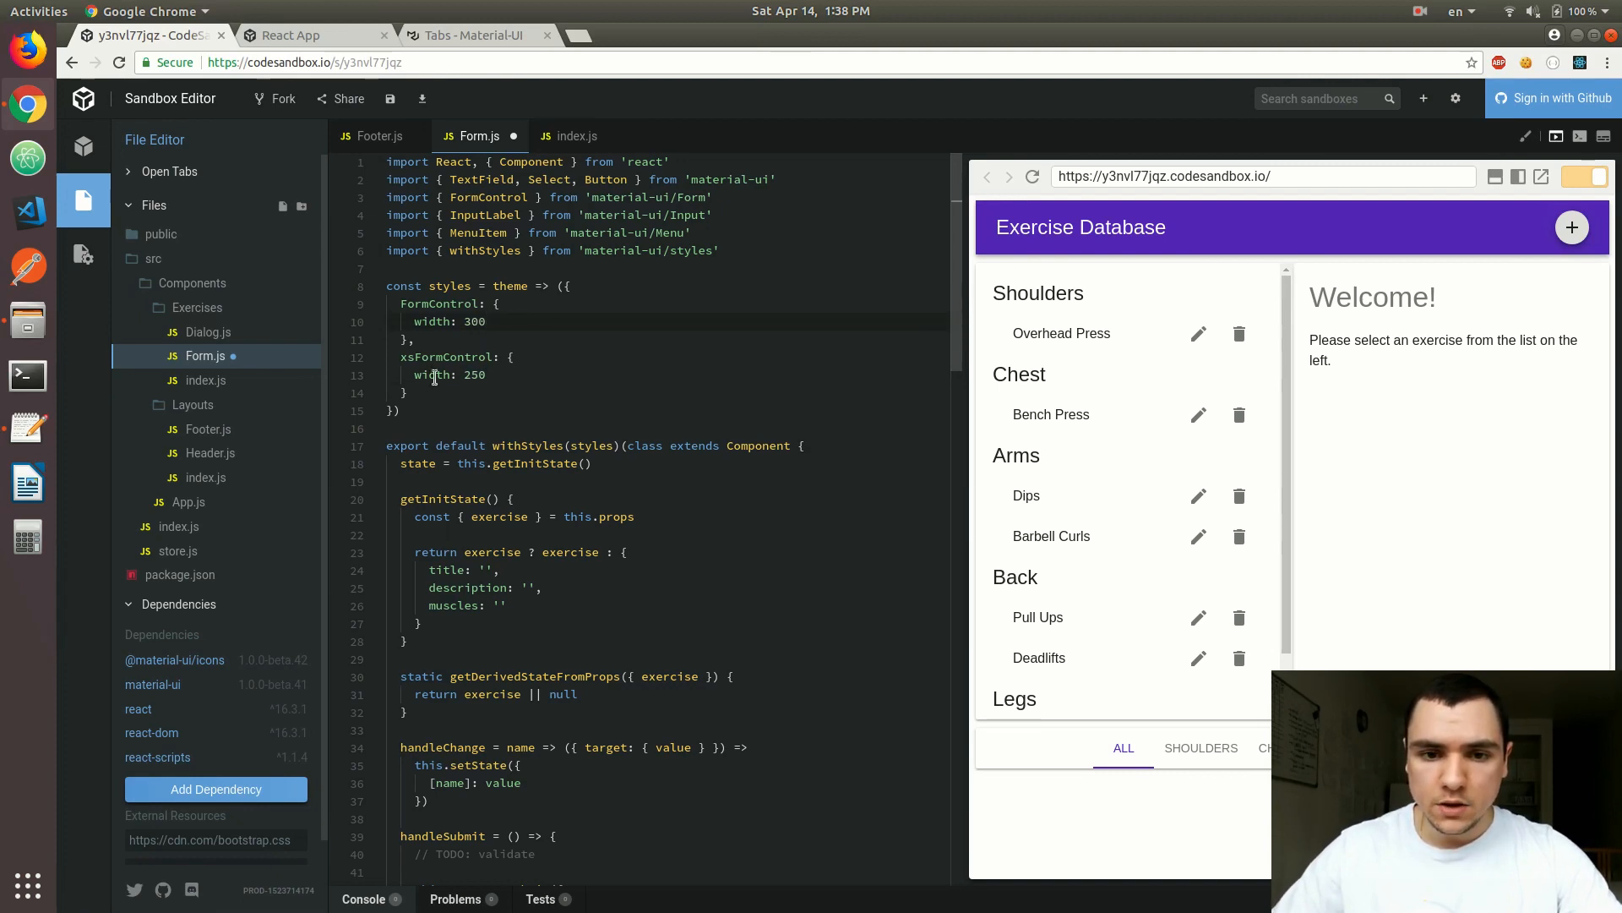
left_click(576, 135)
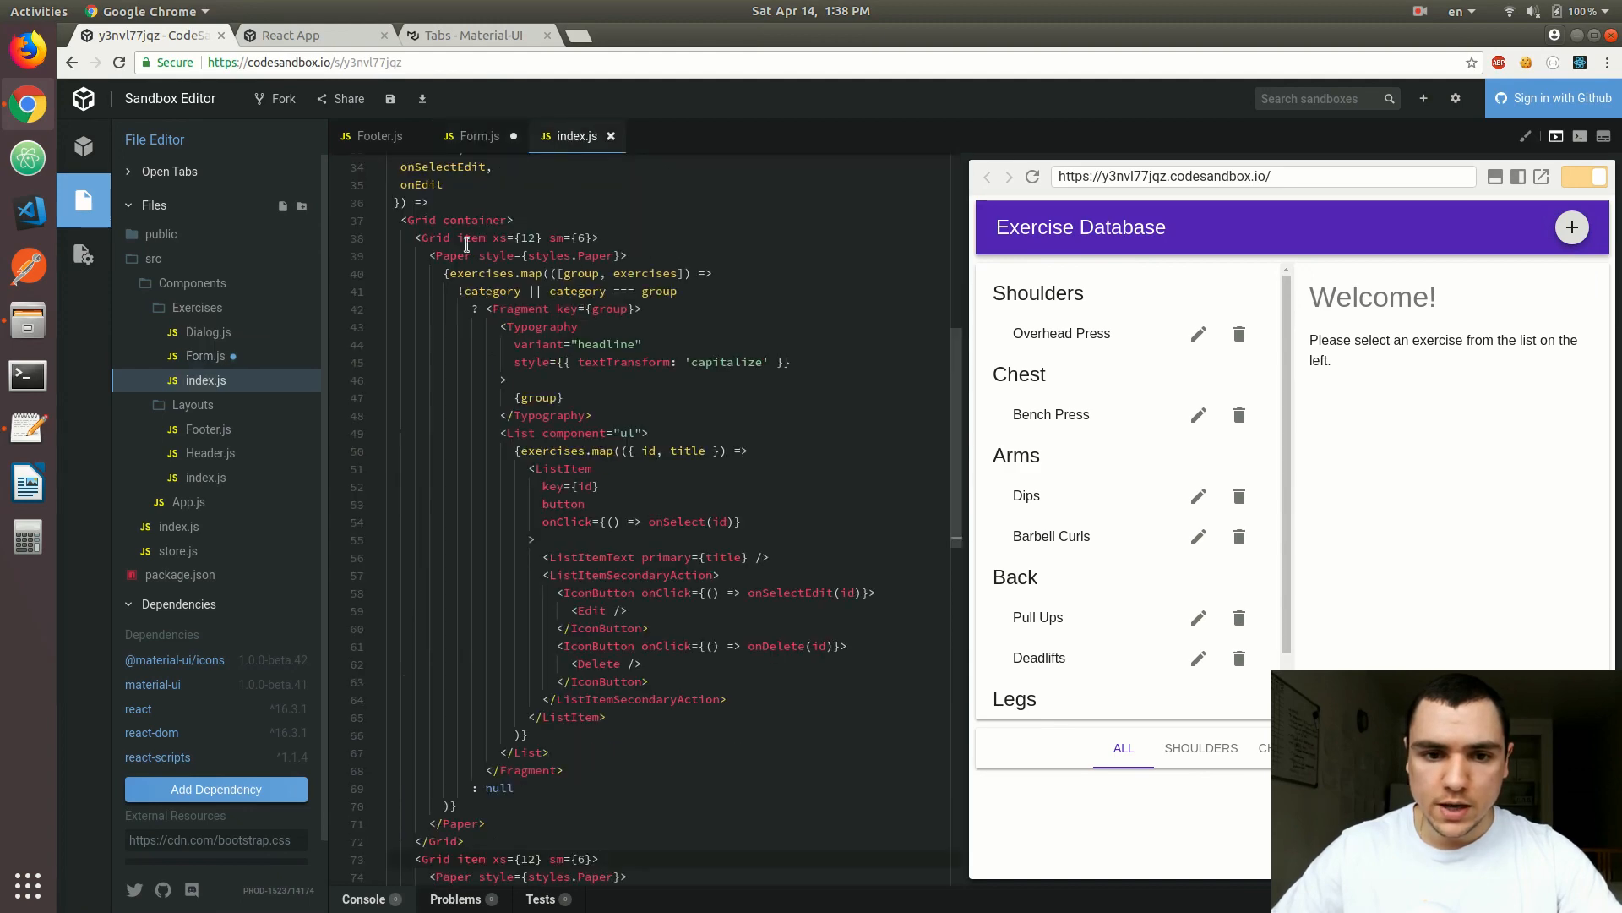
left_click(380, 135)
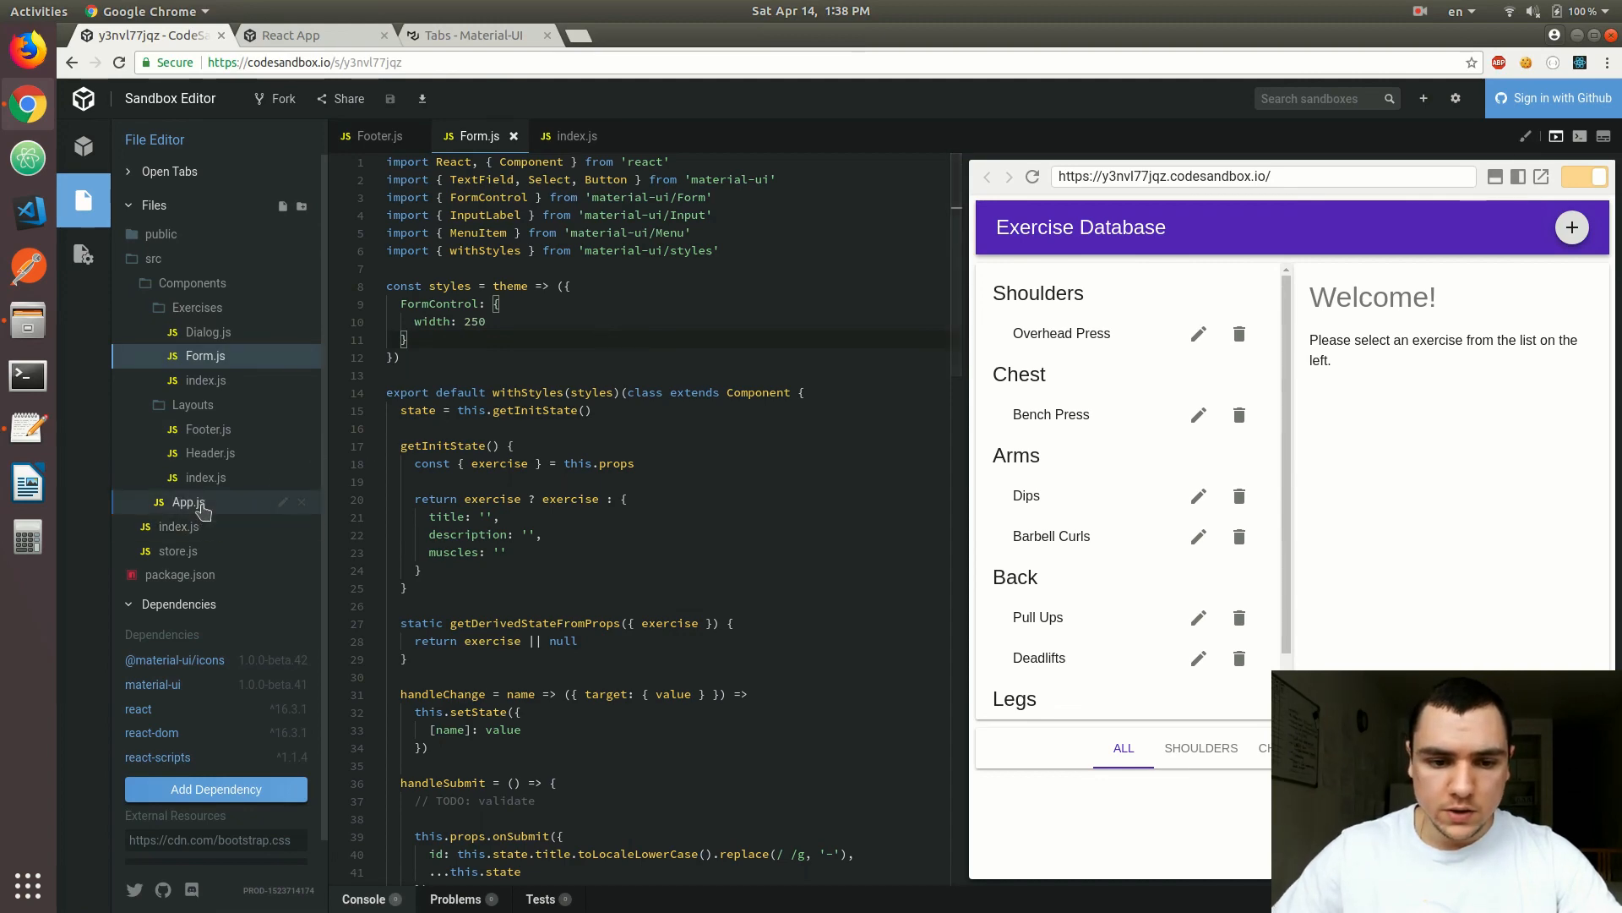
Review the render() method of App.js, then return to the Material-UI Tabs docs.
left_click(188, 502)
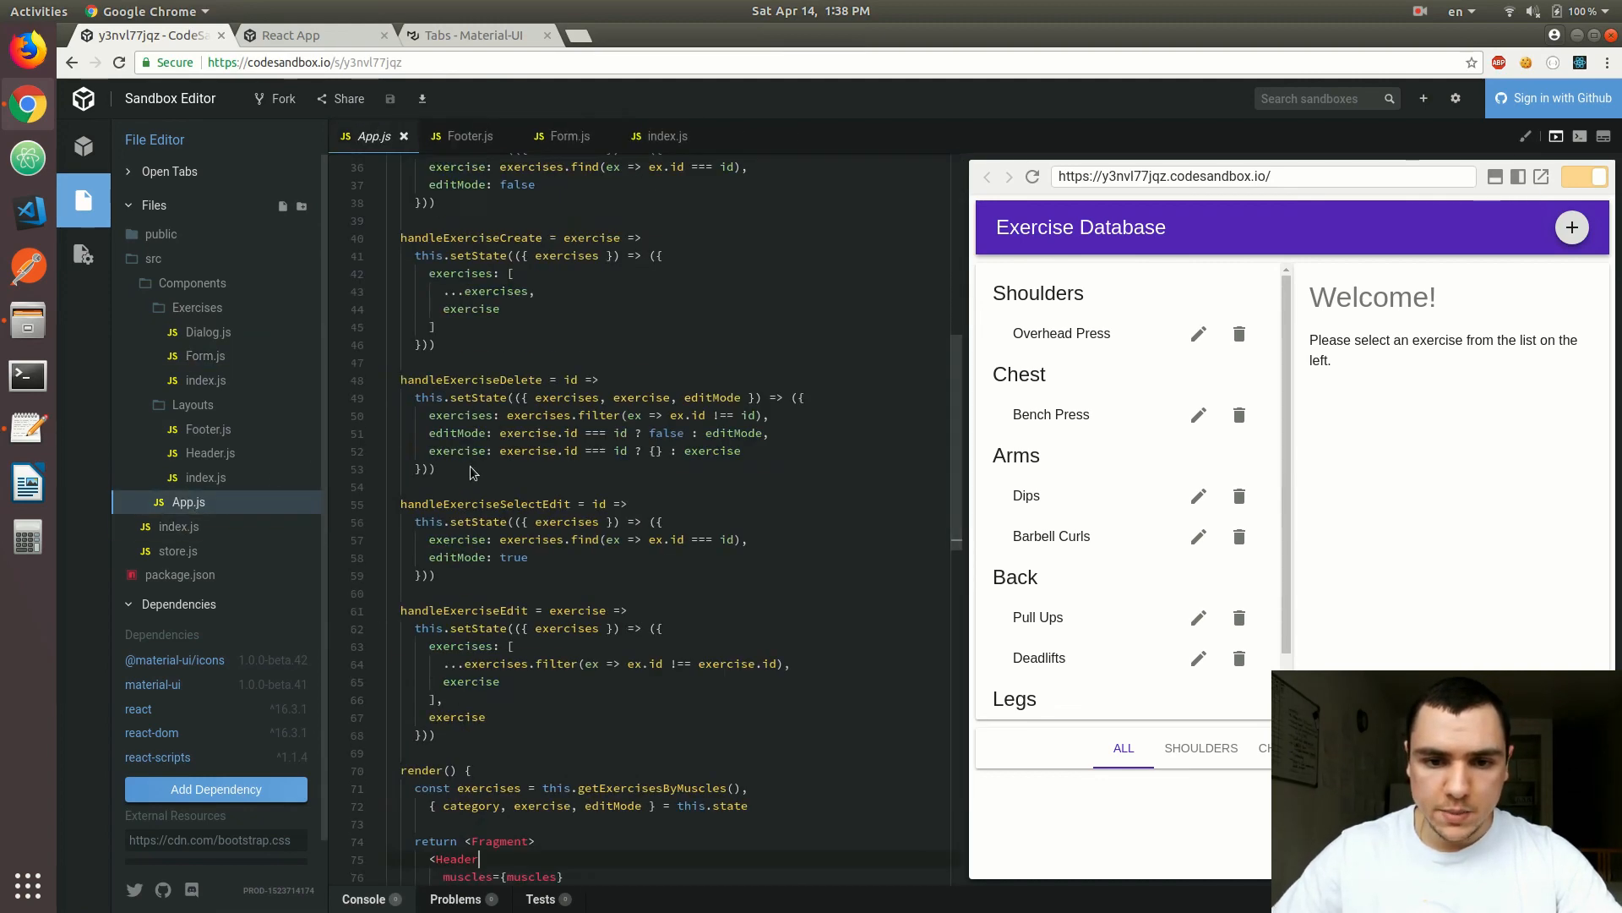
scroll("down", 3)
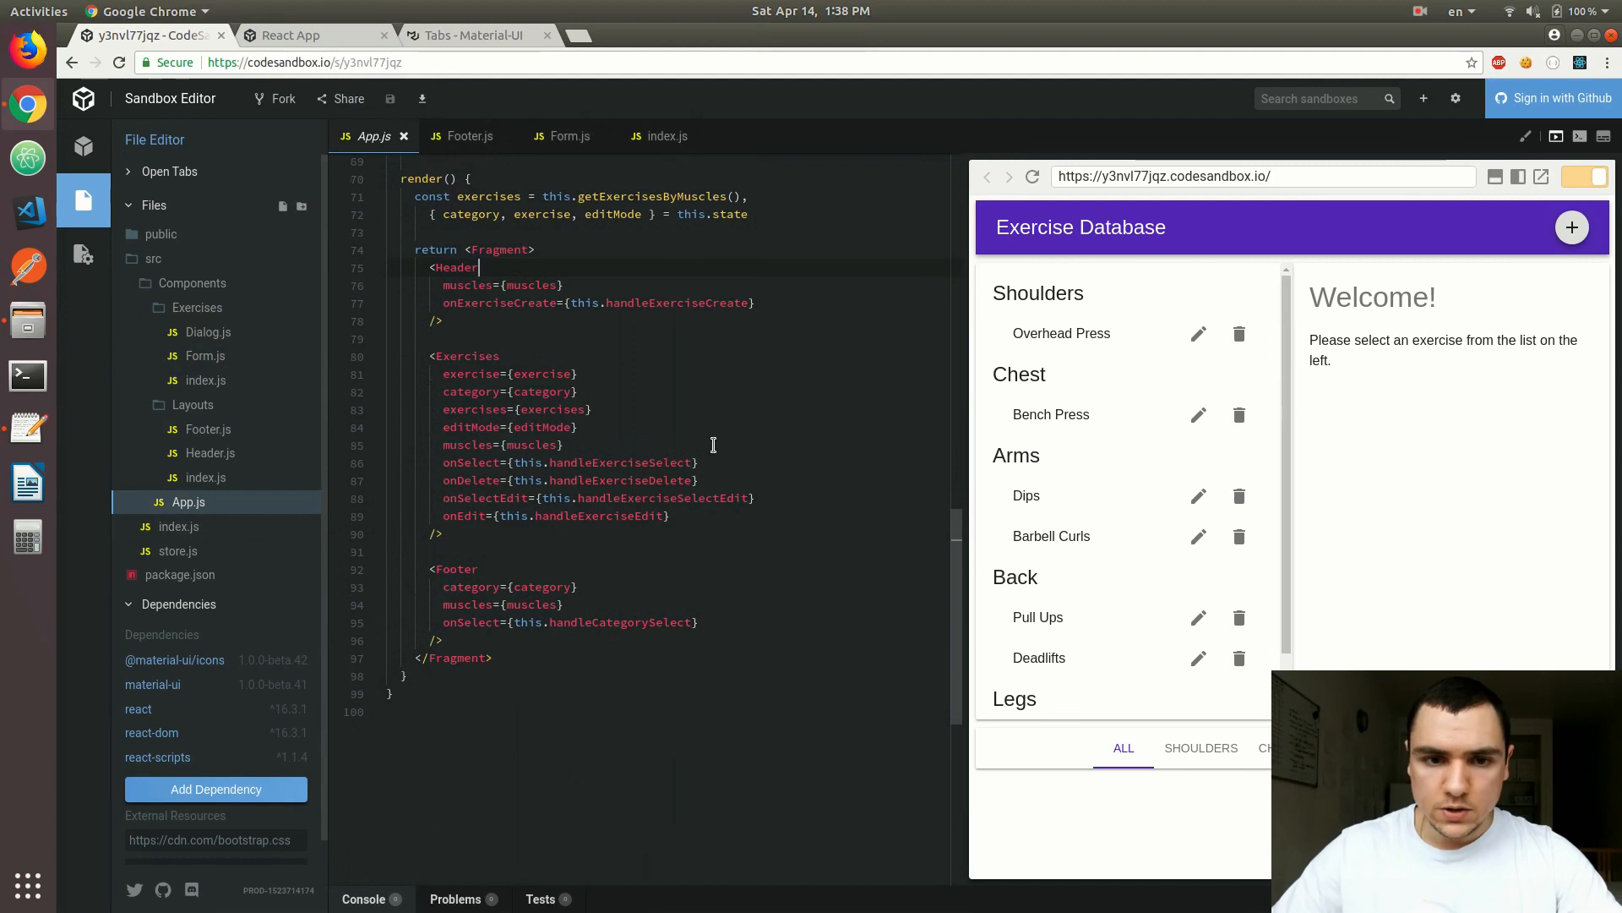
left_click(477, 33)
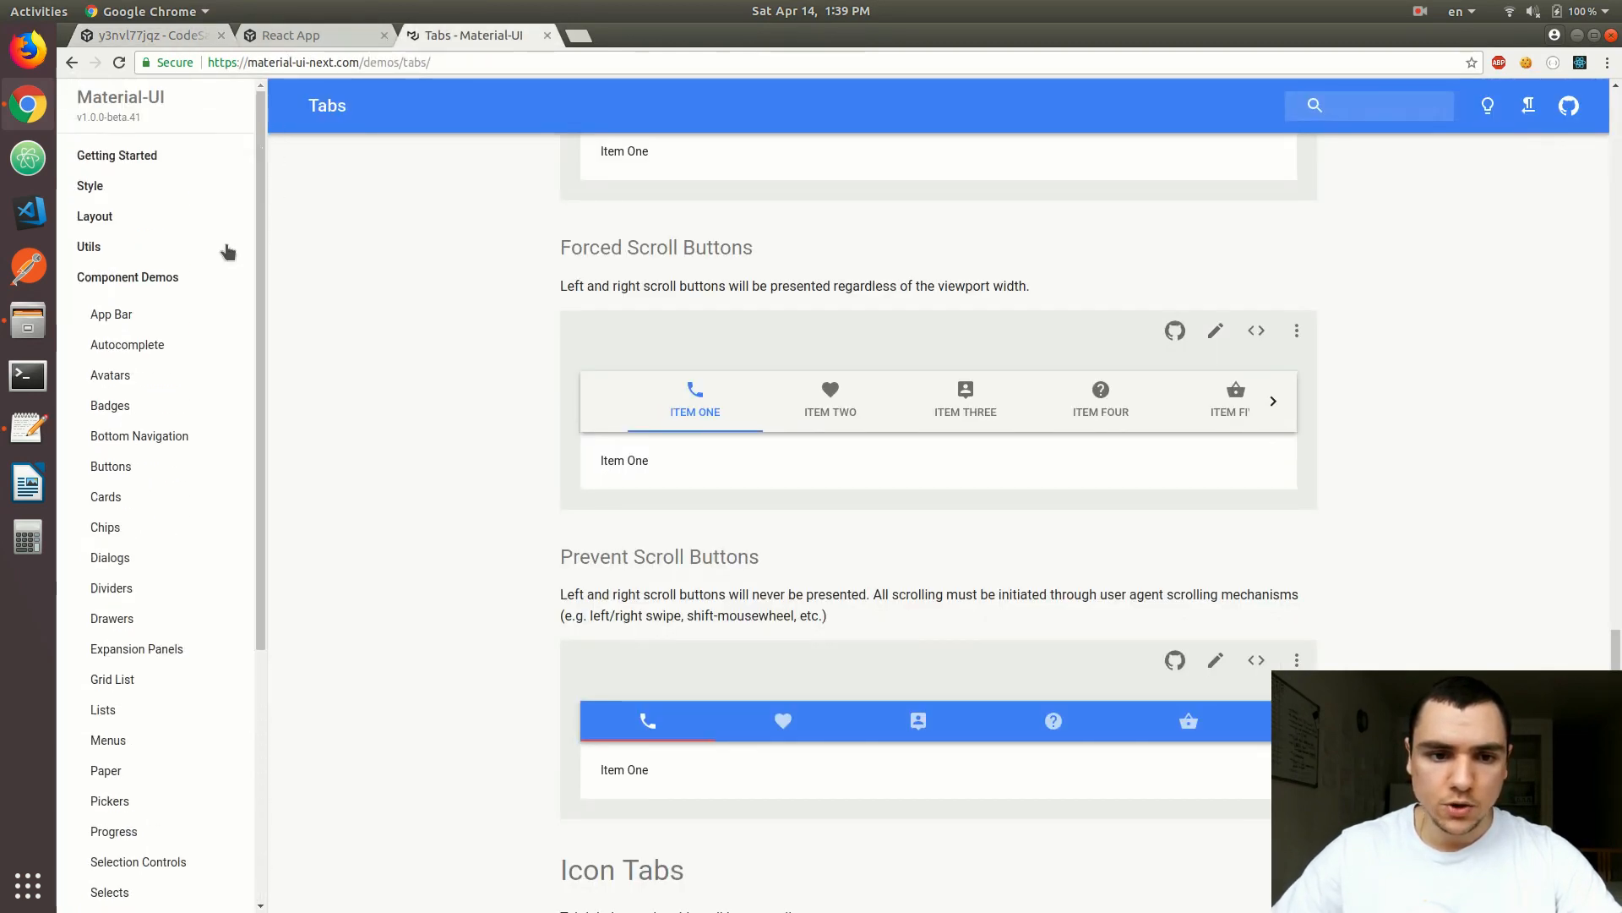
Find the CSS Baseline page in the Material-UI docs while checking the running app in DevTools.
left_click(95, 216)
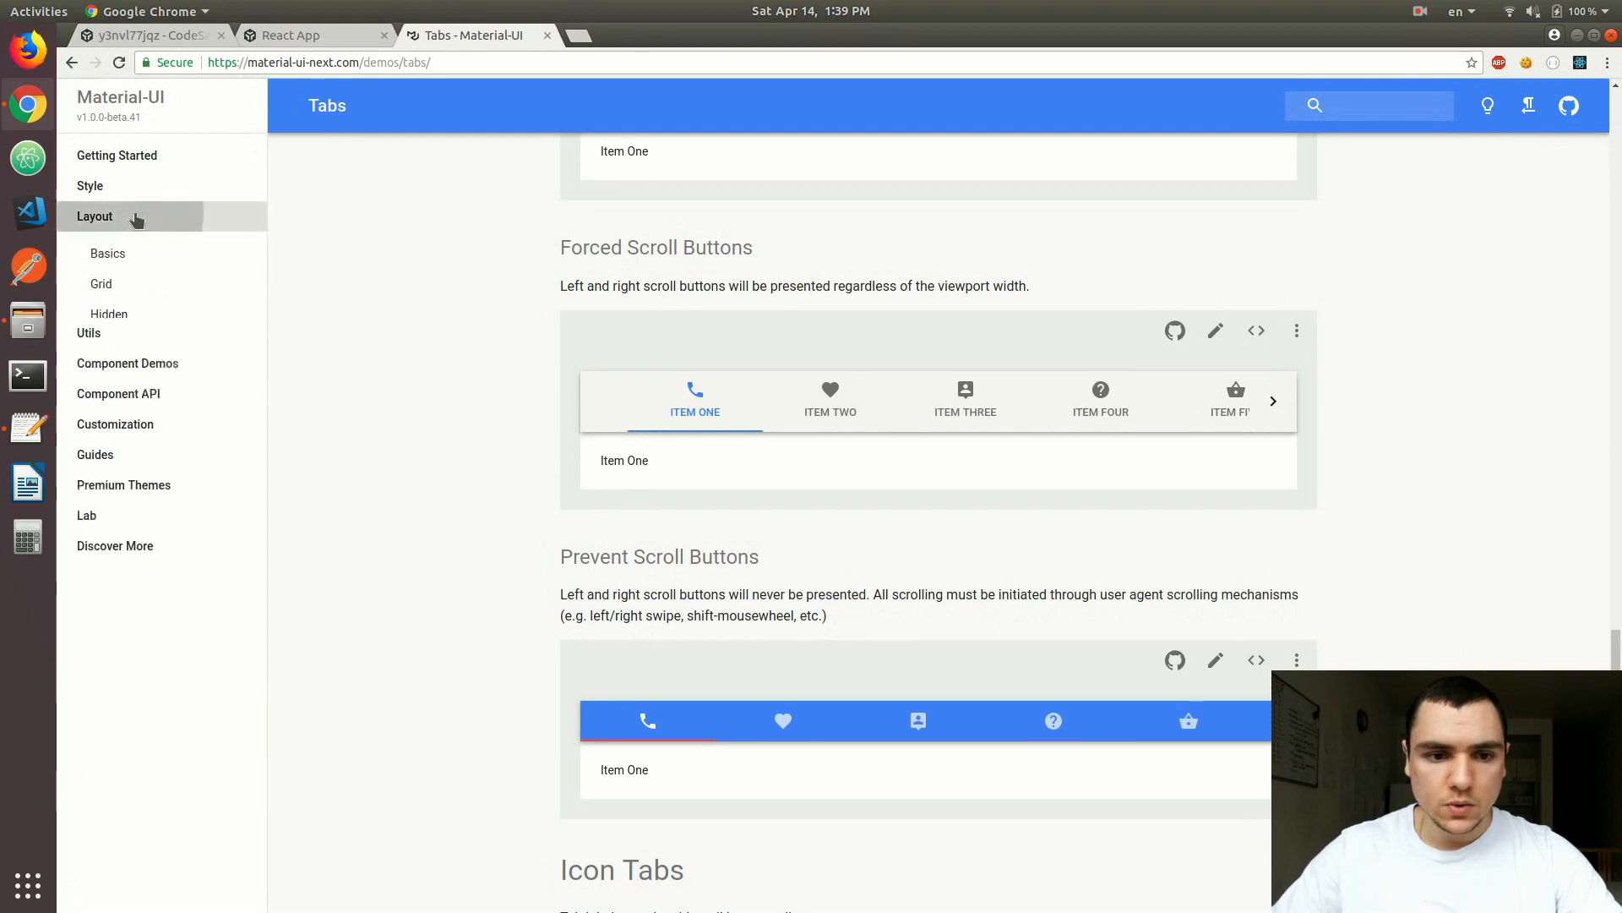
left_click(89, 186)
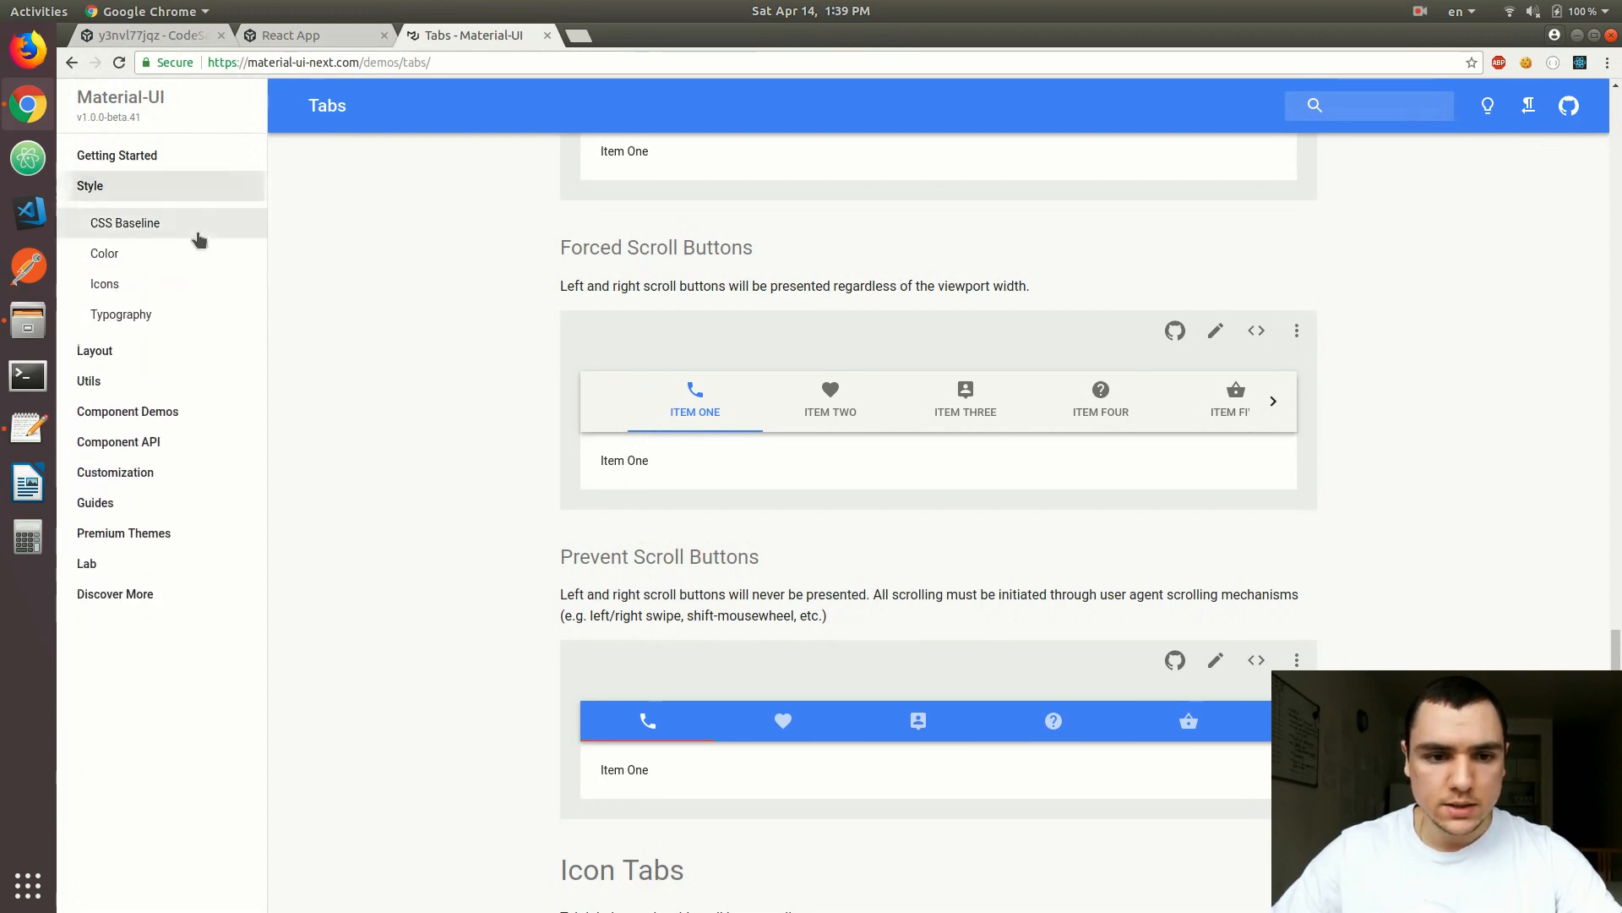
left_click(125, 223)
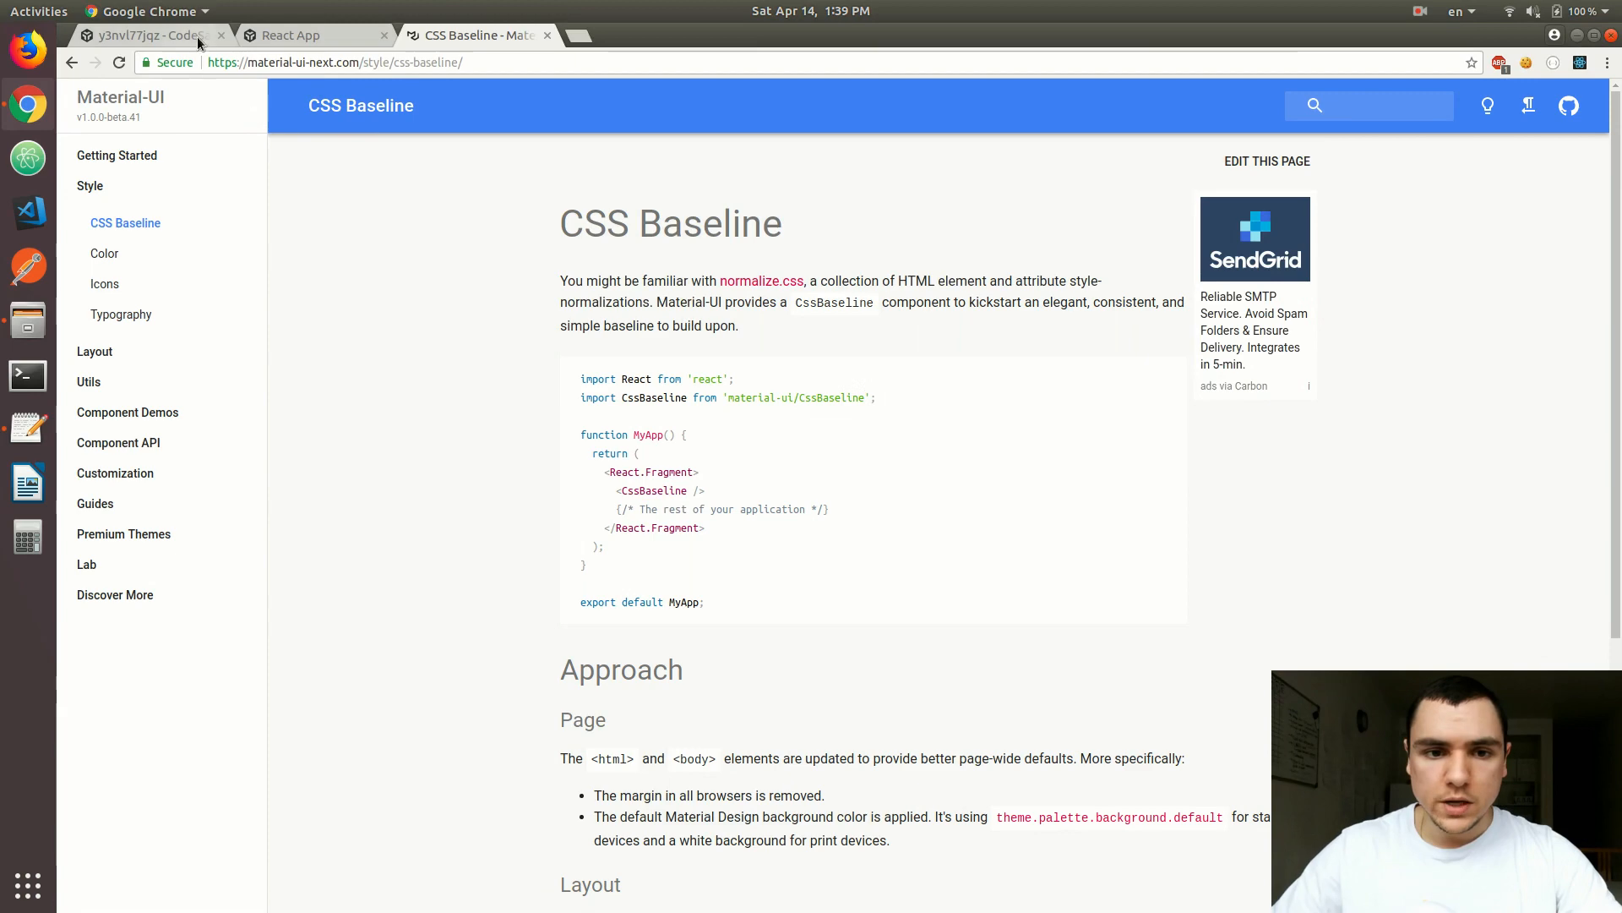
left_click(151, 34)
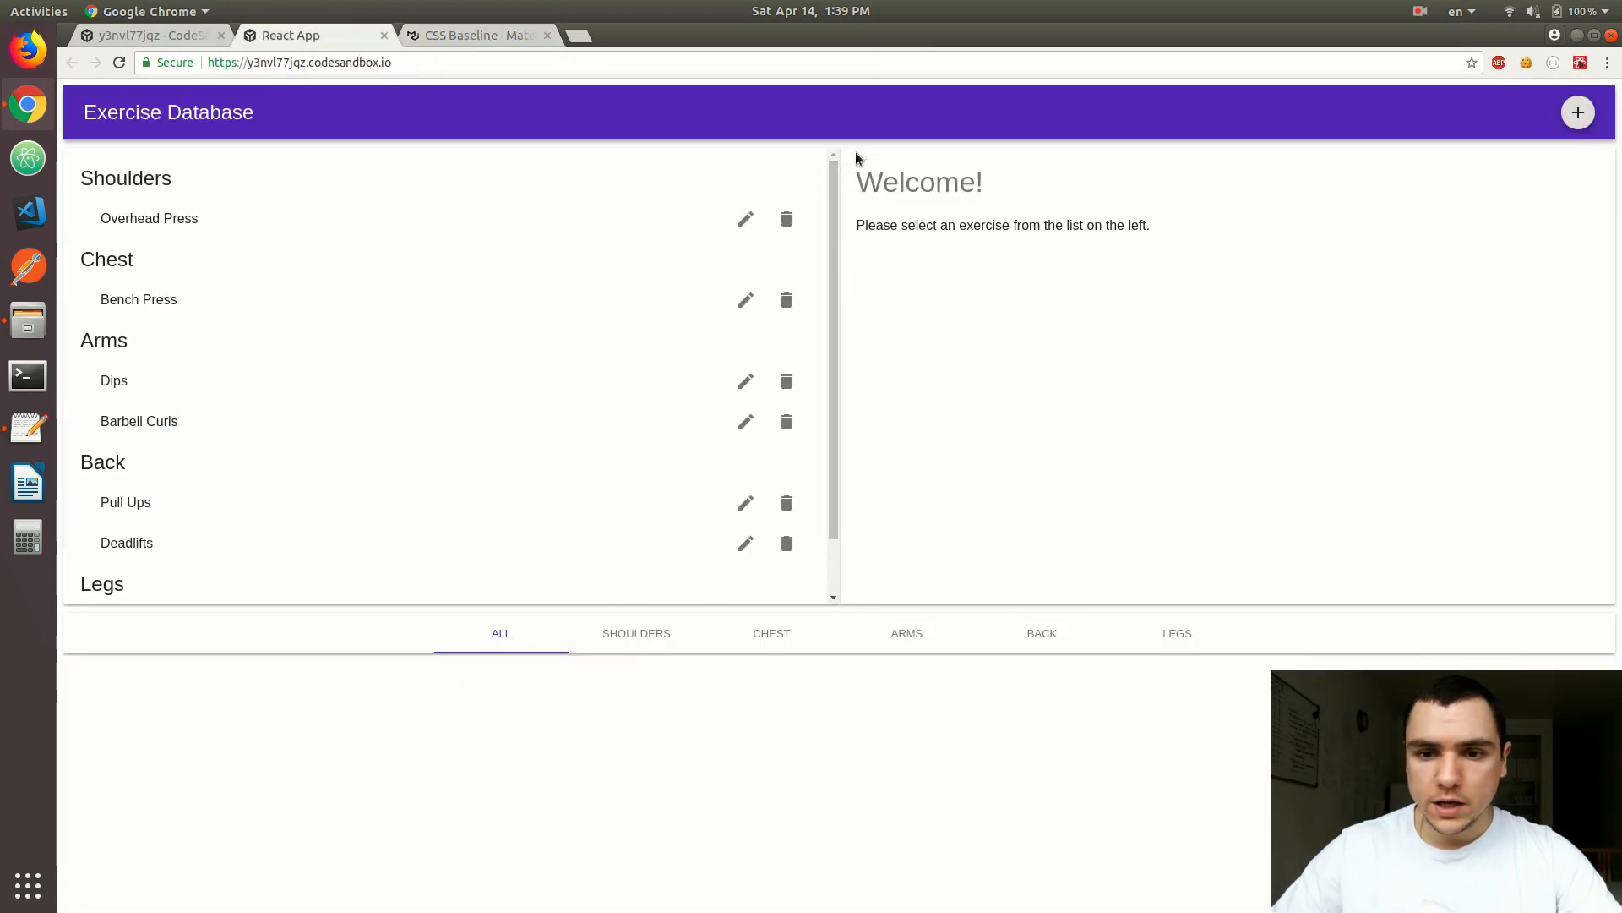
key("F12")
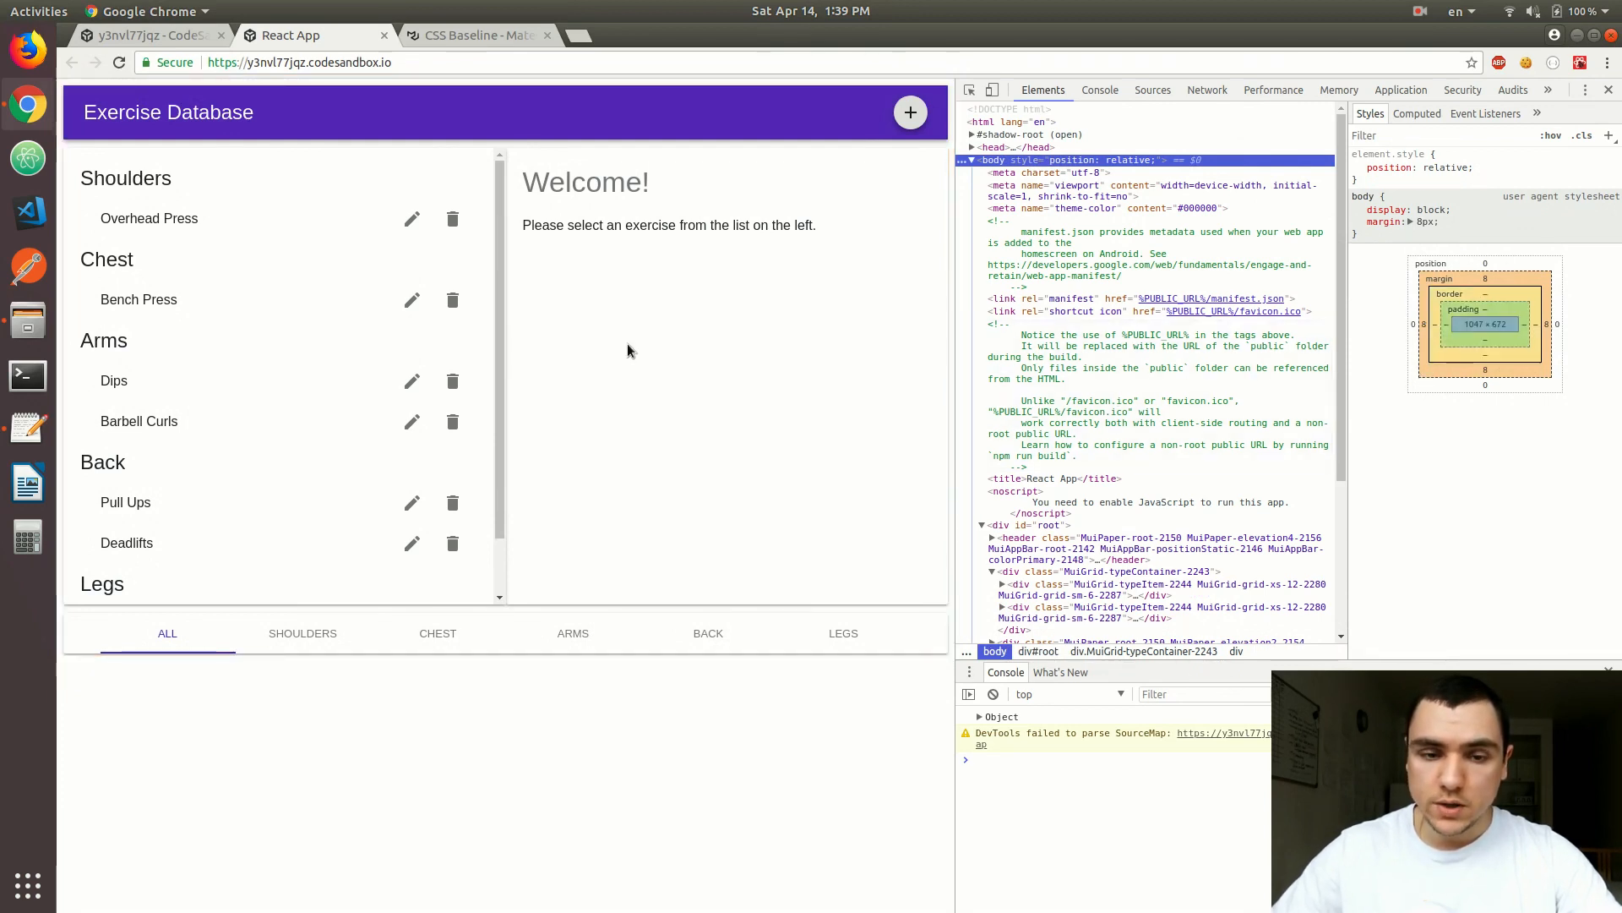
left_click(477, 34)
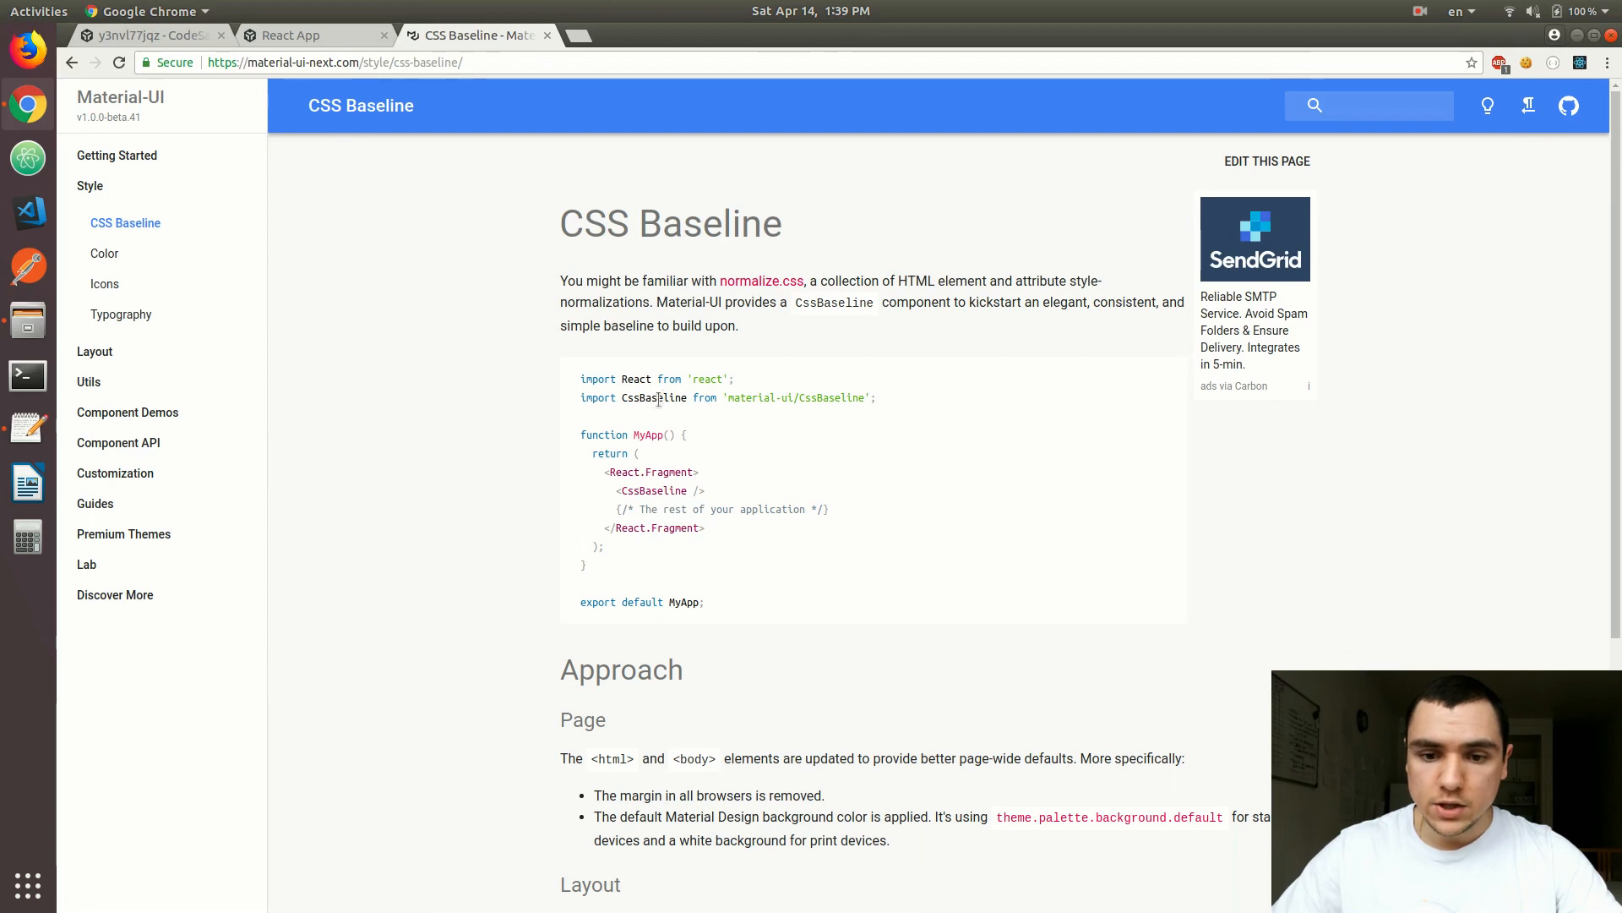
Copy the CssBaseline import and render <CssBaseline /> inside the Fragment in App.js.
double_click(654, 397)
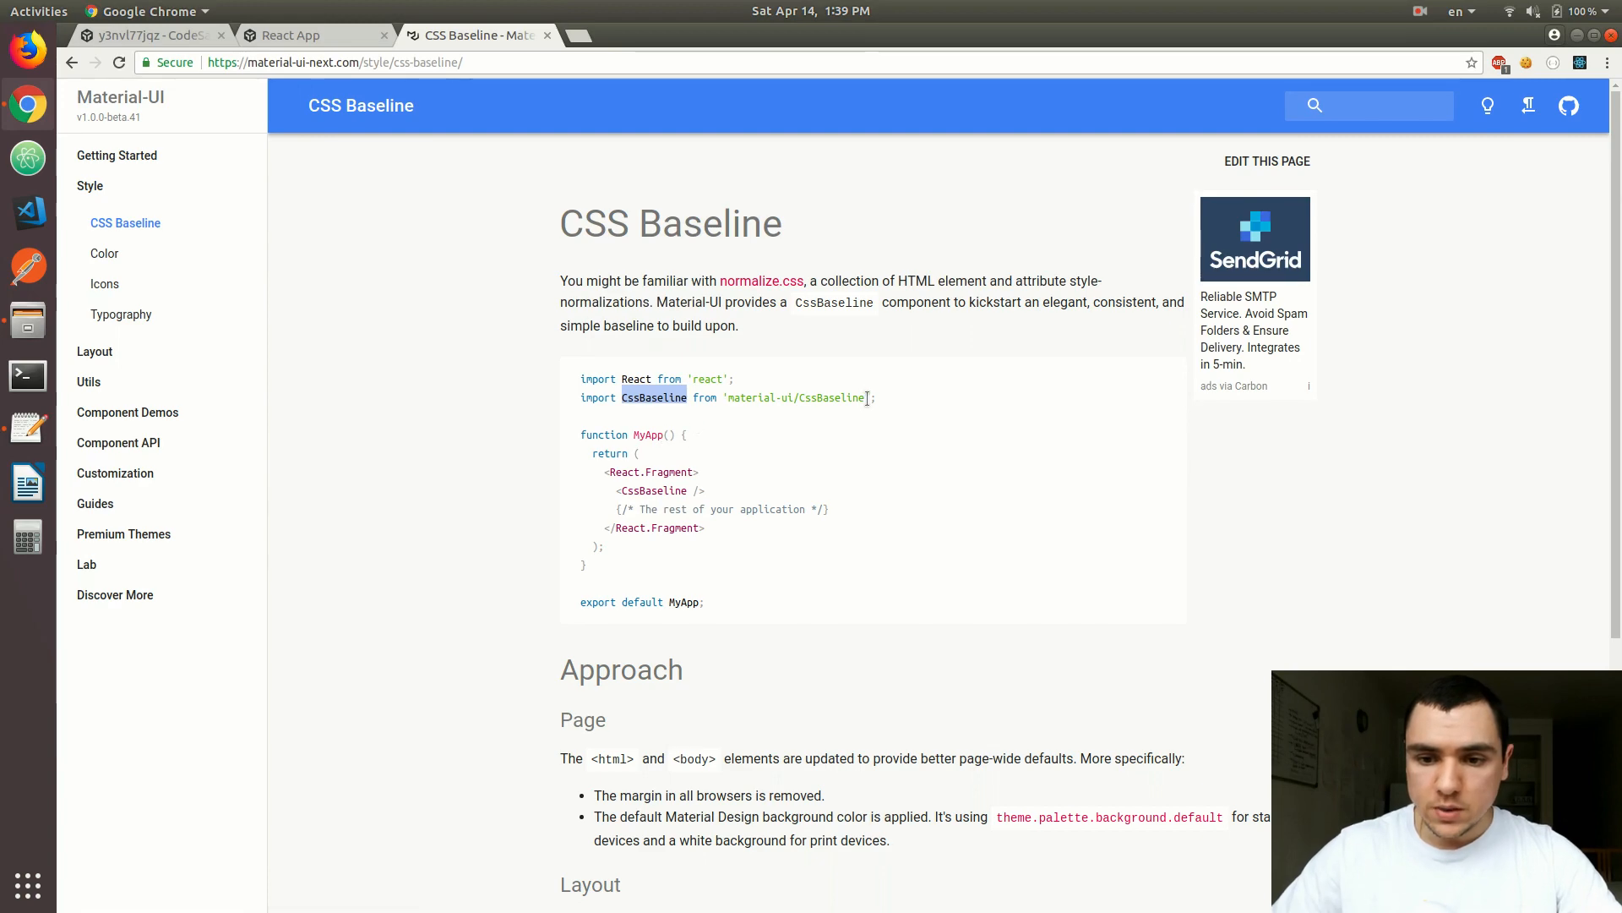
triple_click(725, 397)
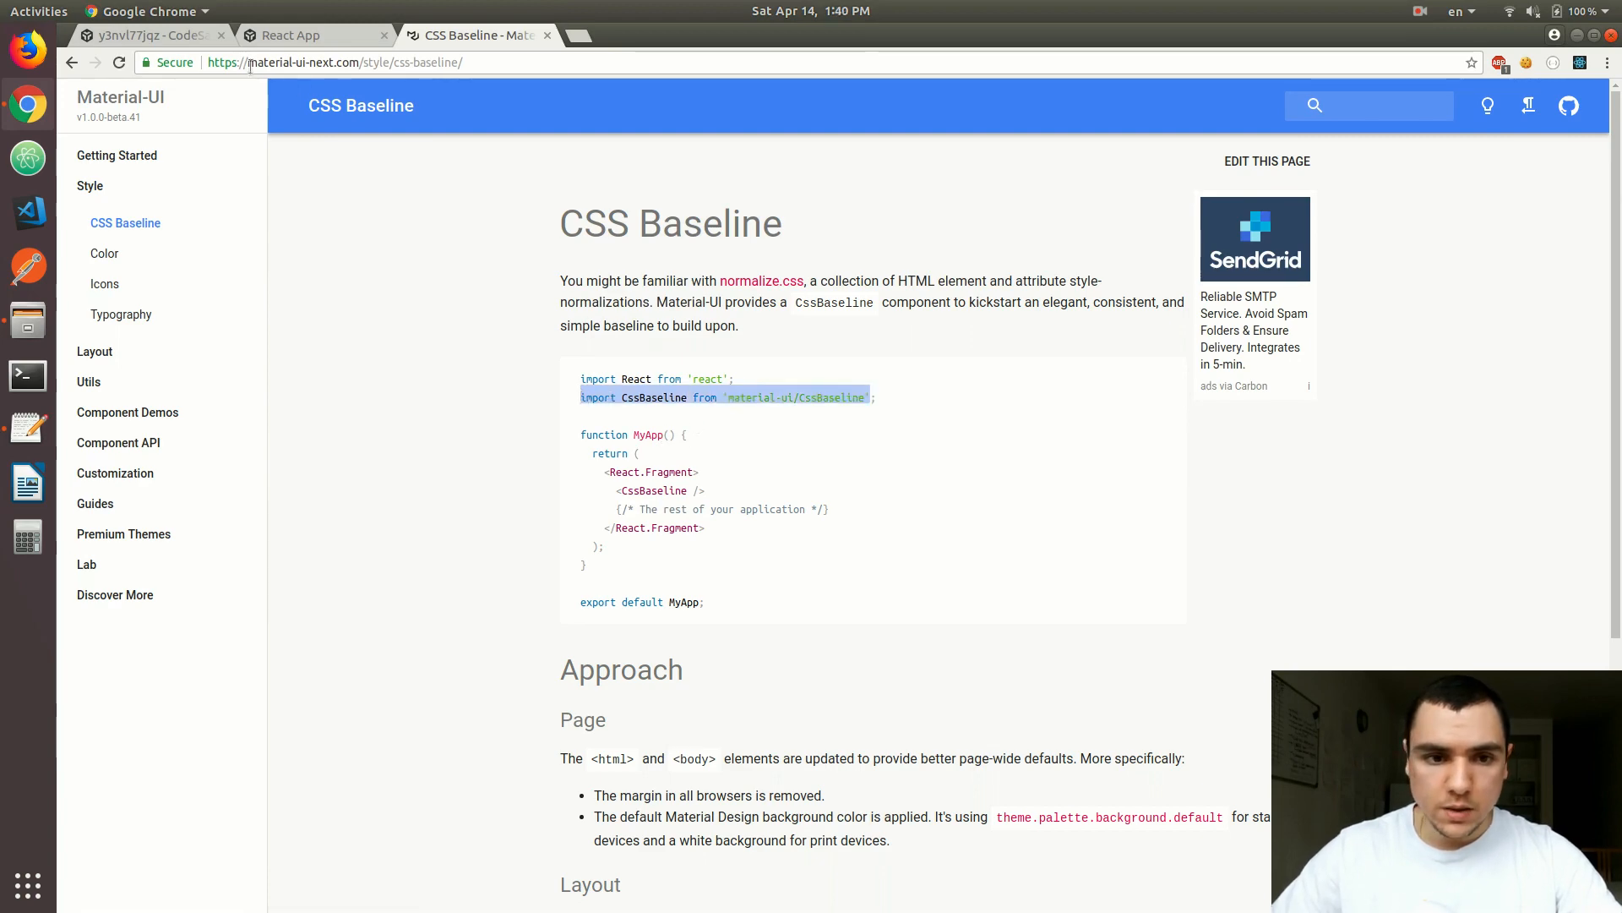
left_click(150, 36)
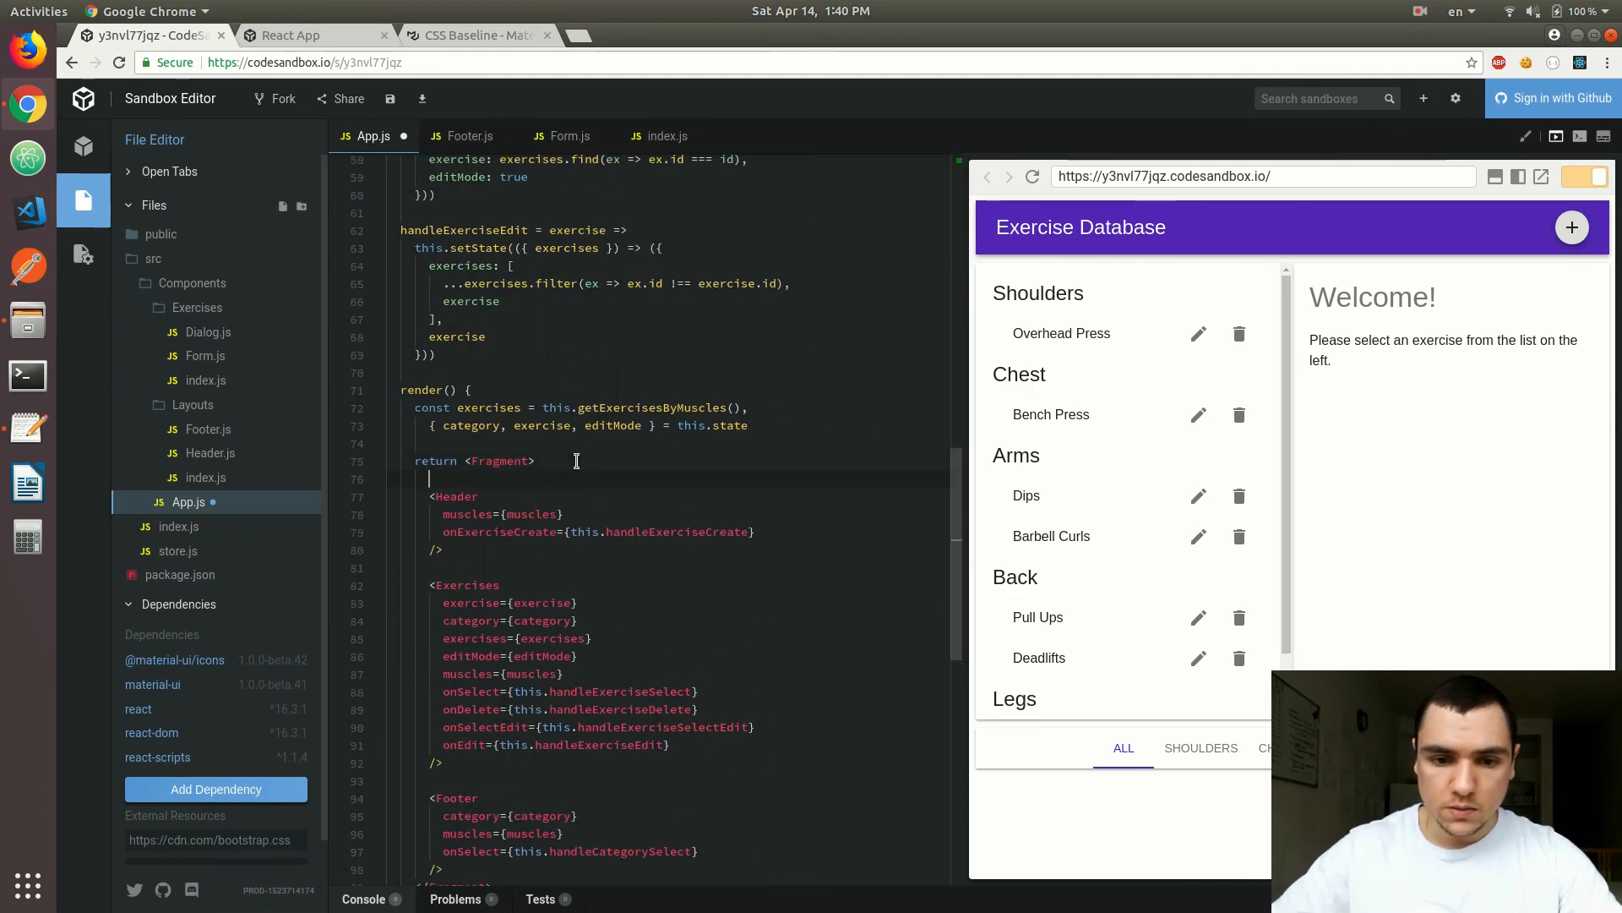
type("<CssBaseline />")
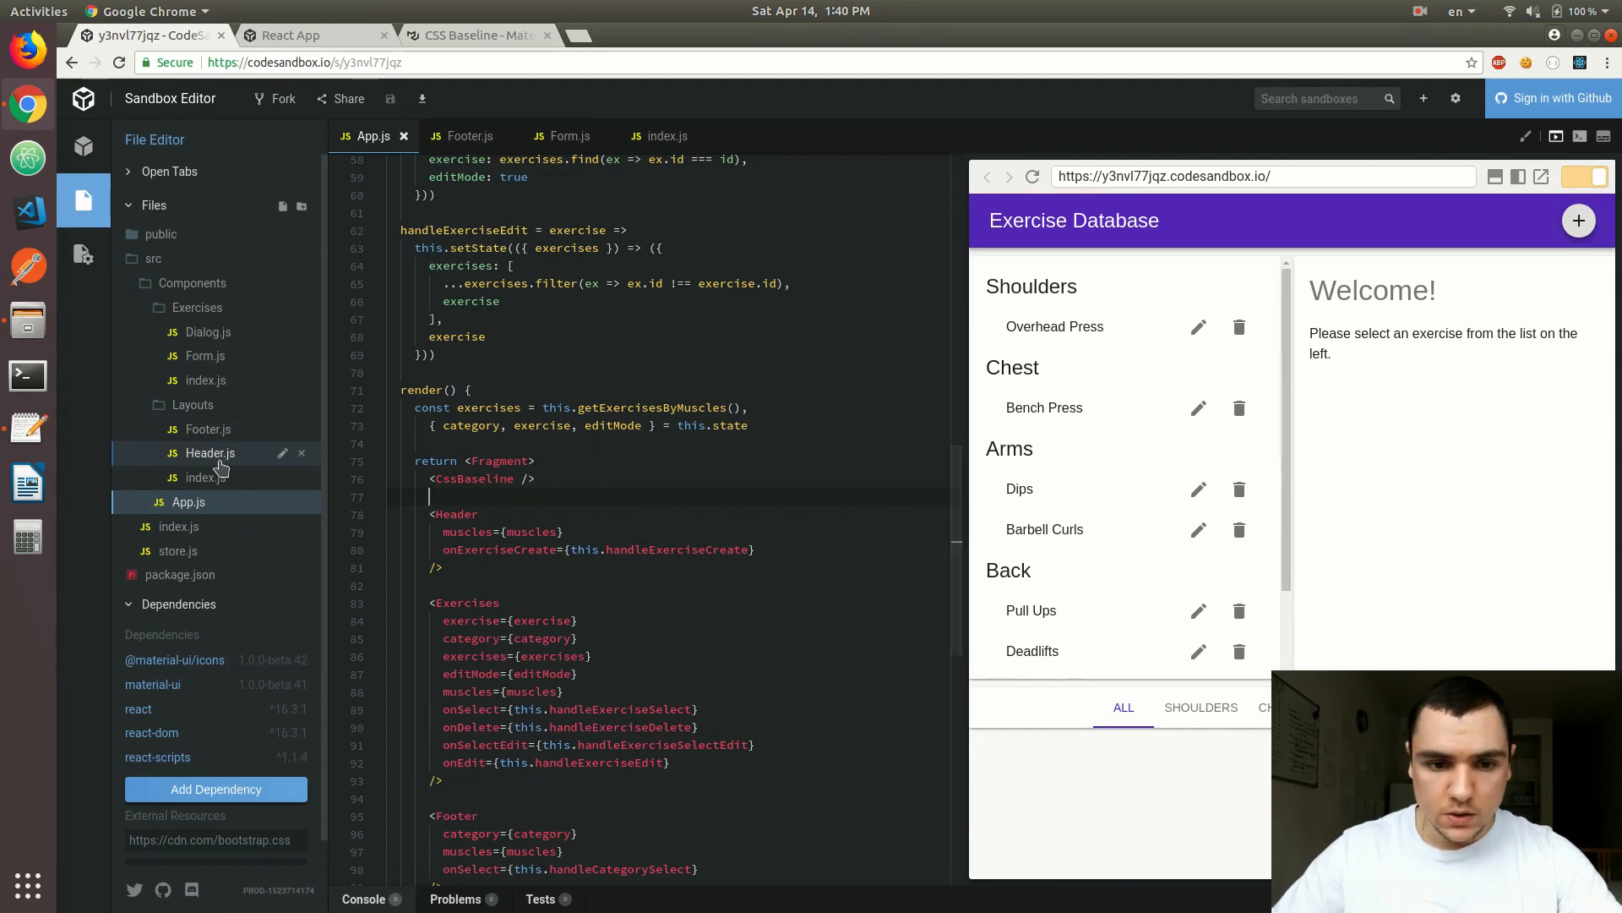
In Exercises index.js, delete the Paper's marginBottom and change marginTop from 10 to 5.
left_click(205, 380)
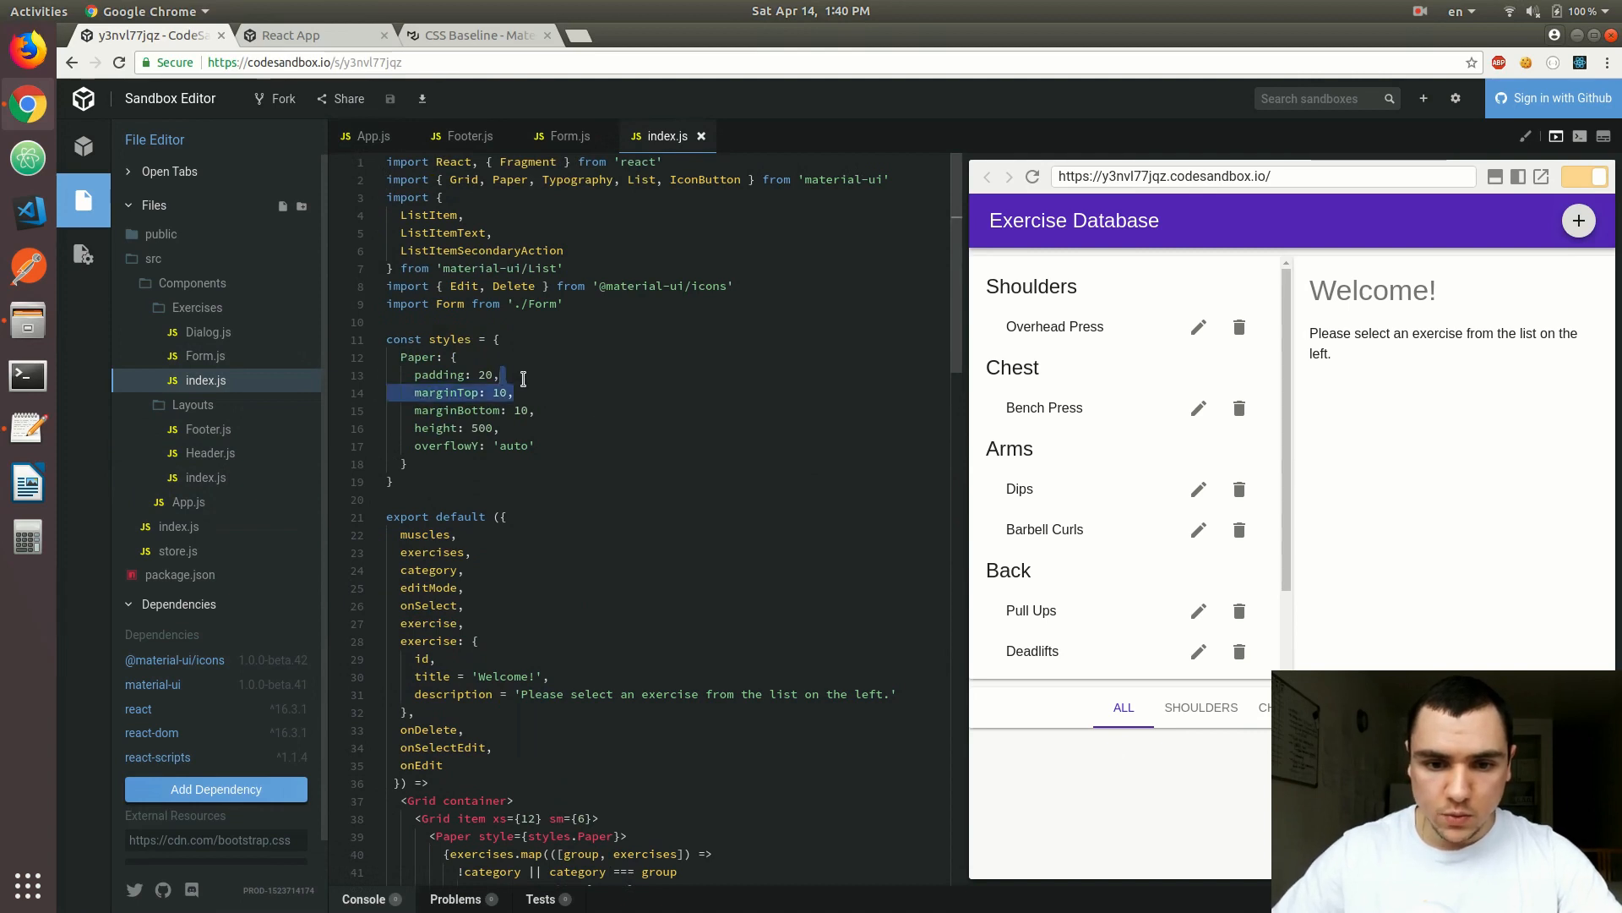
left_click(533, 394)
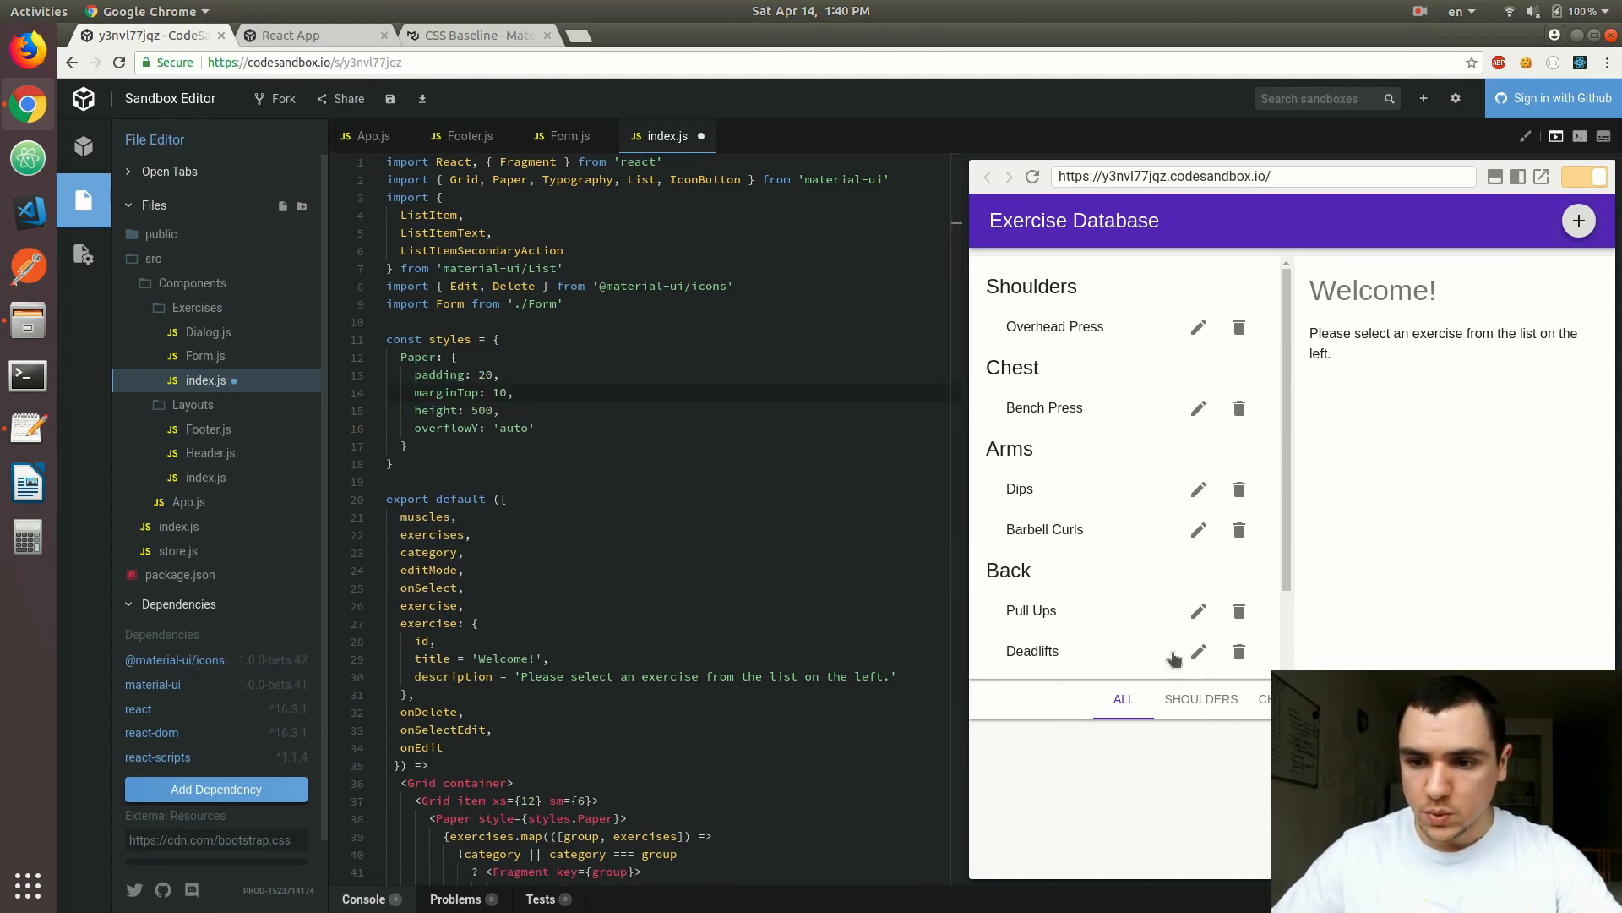
mouse_move(1403, 453)
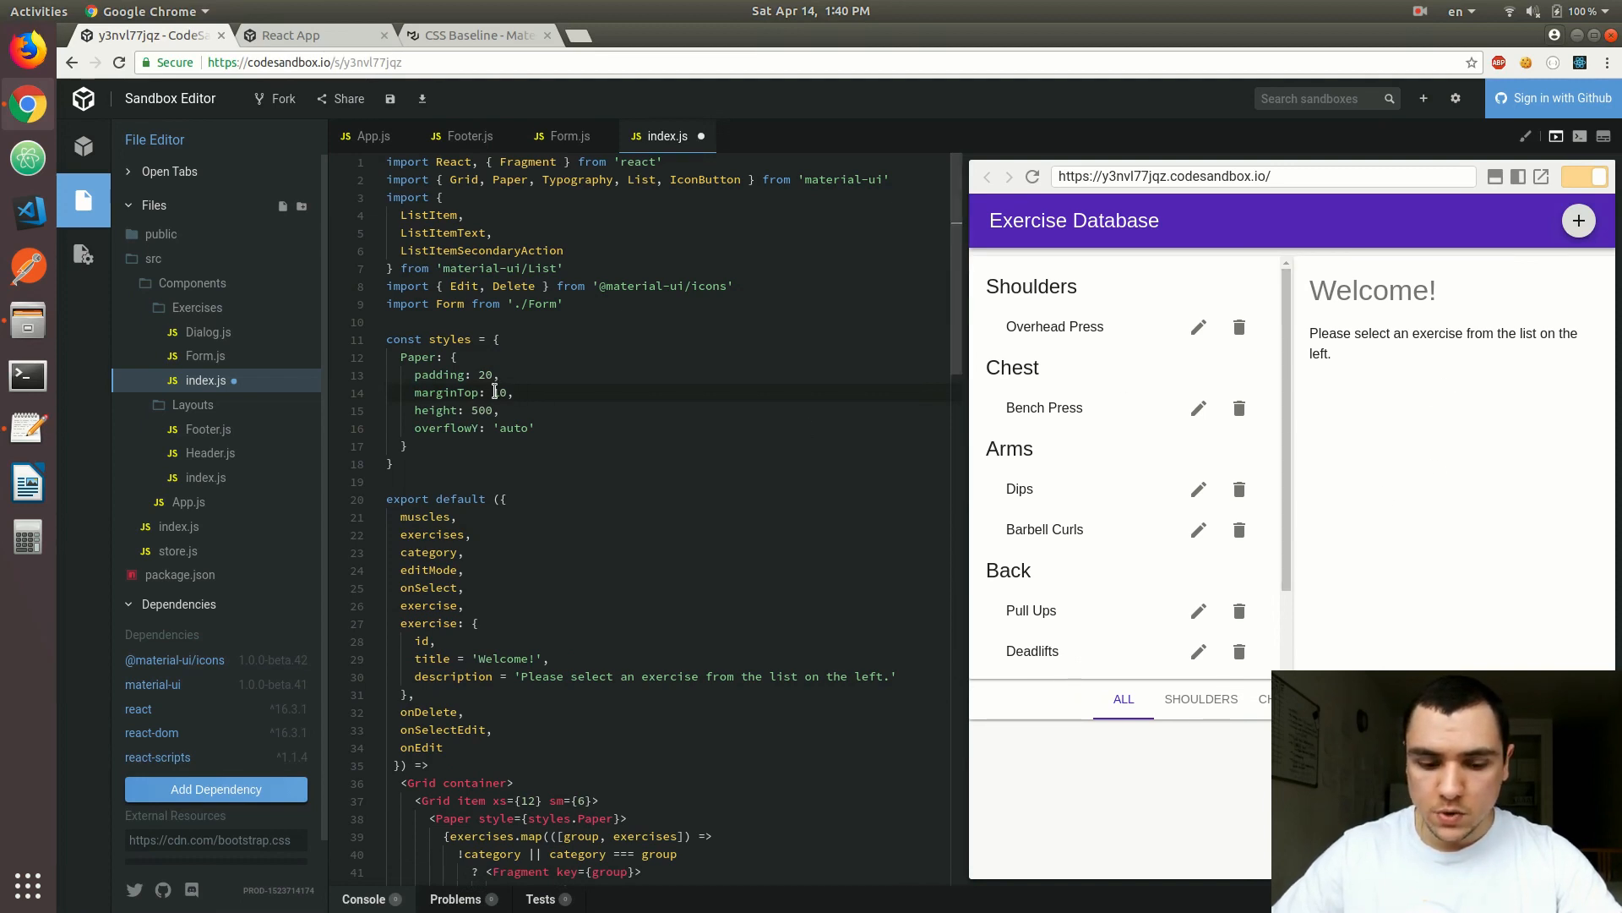
double_click(497, 392)
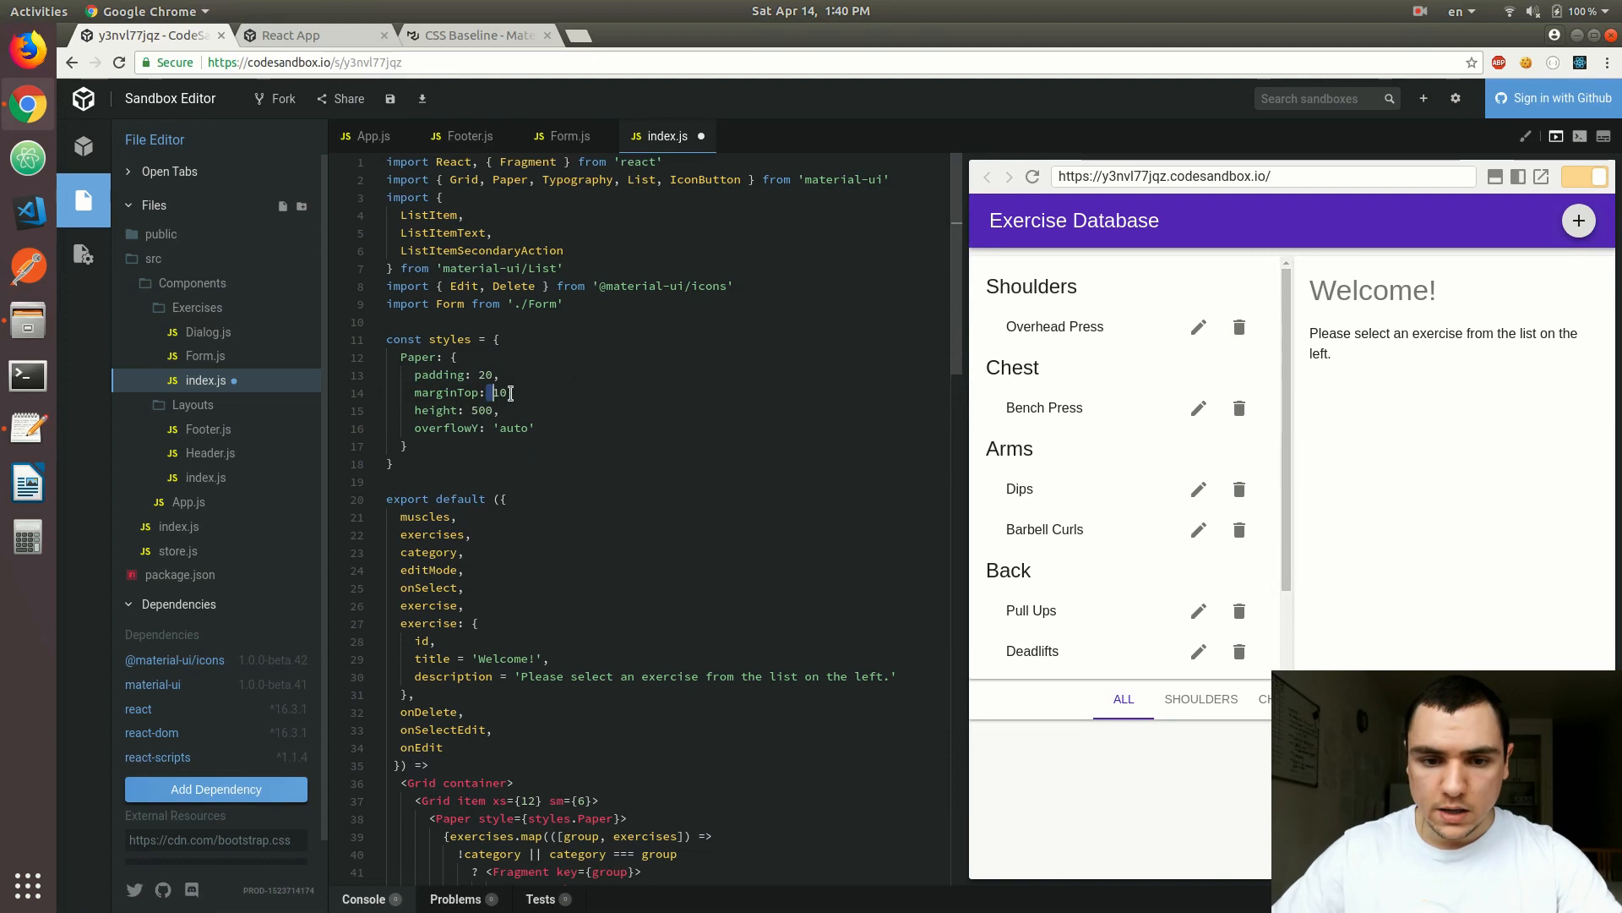
type("5")
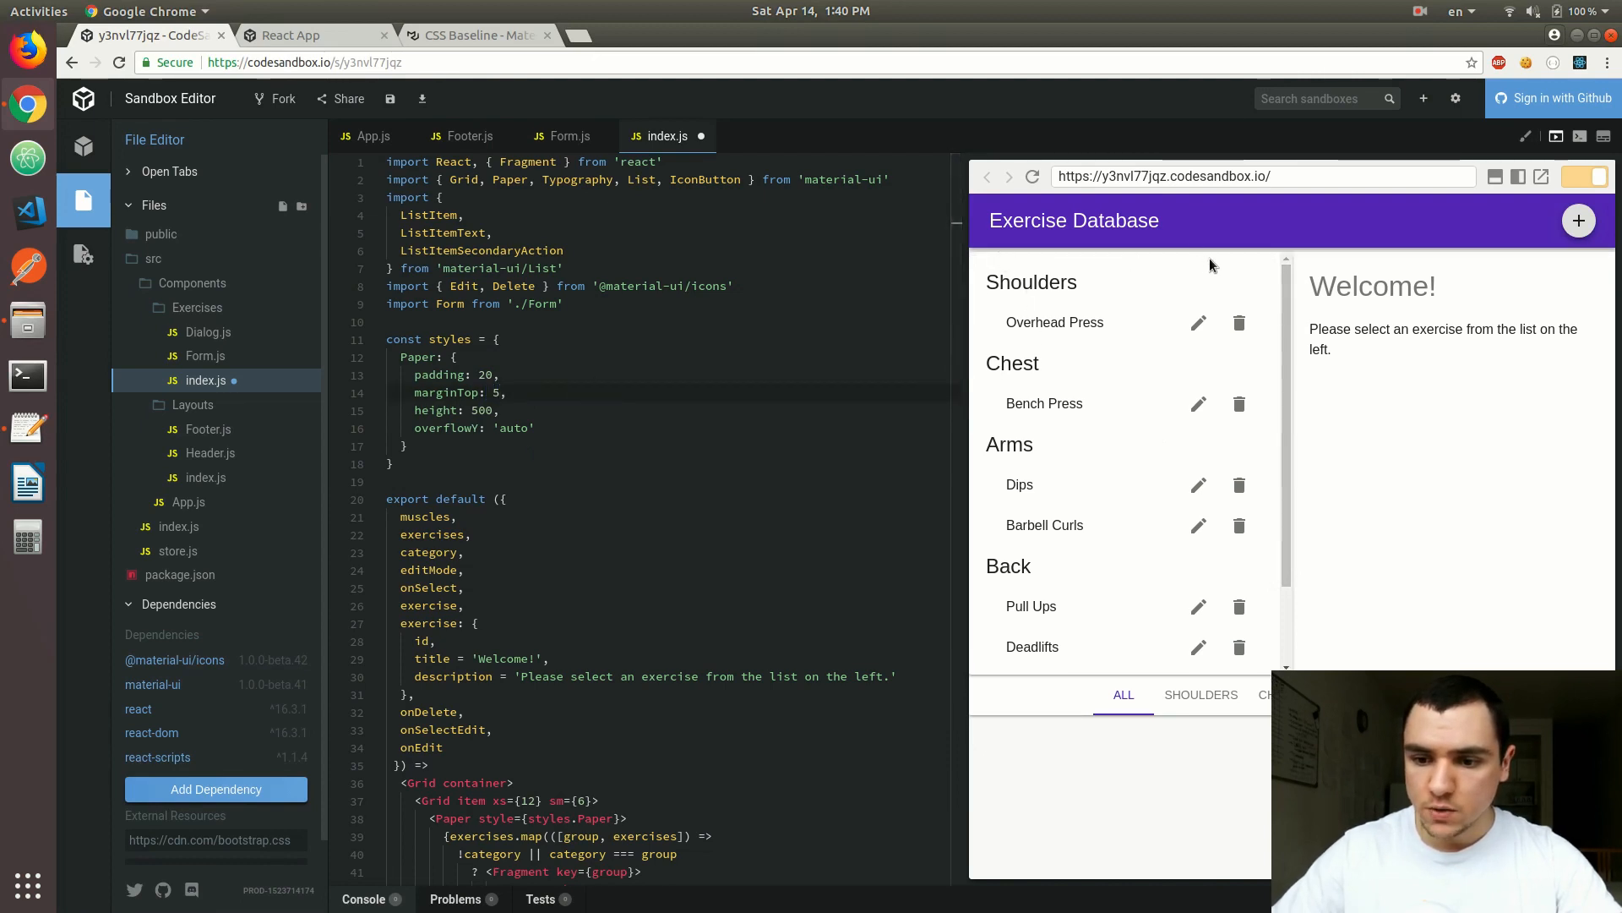
left_click(500, 409)
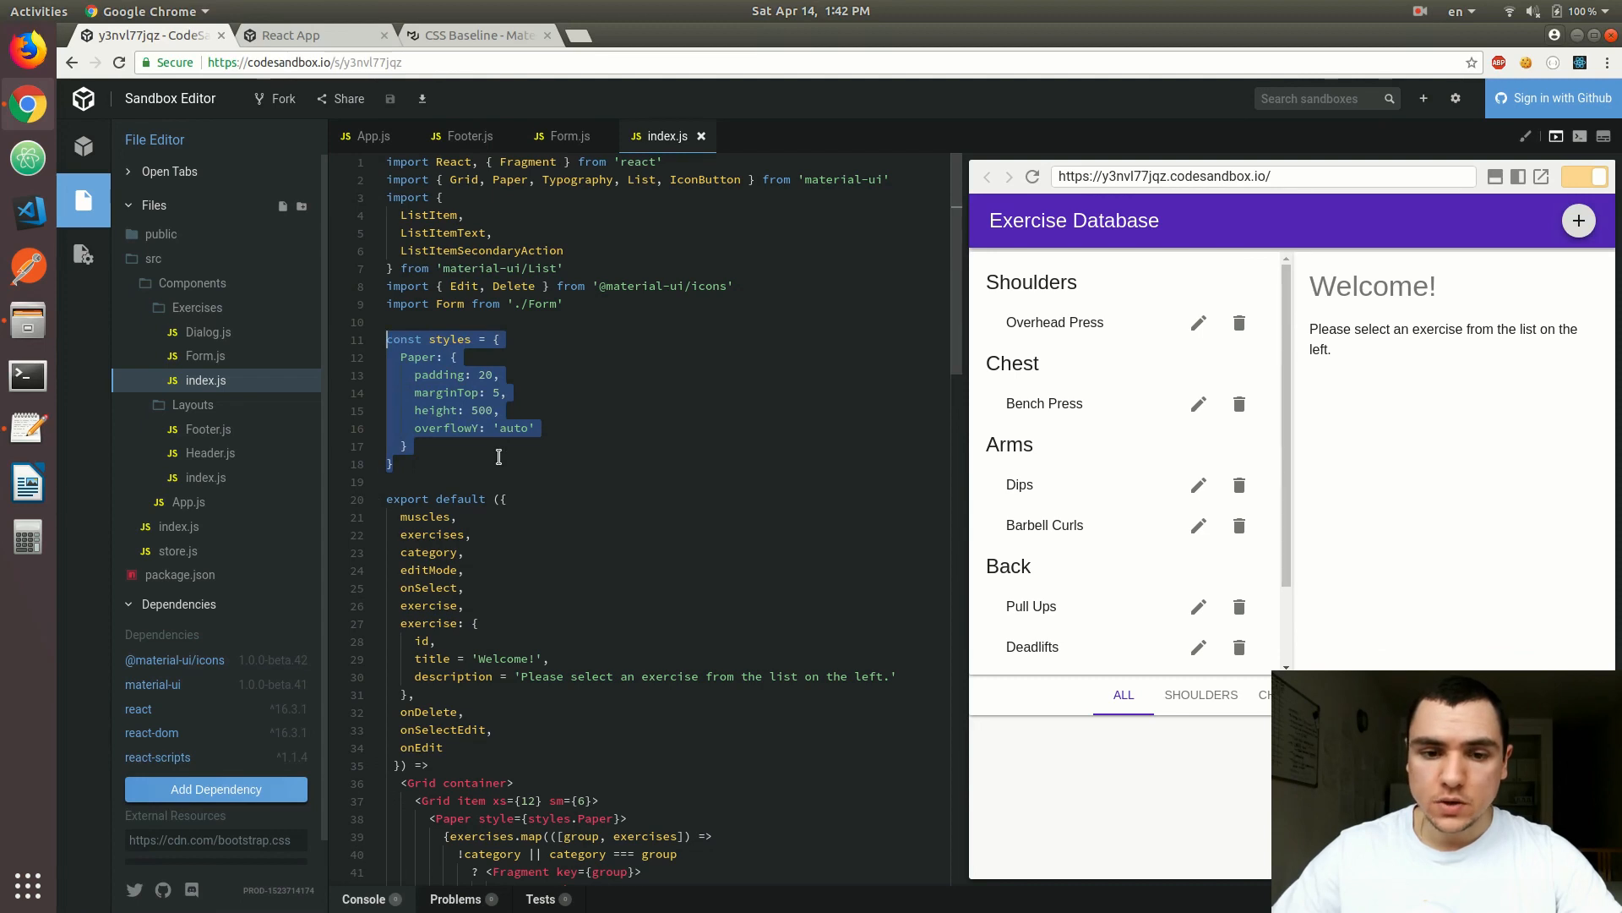
mouse_move(517, 458)
type("styles")
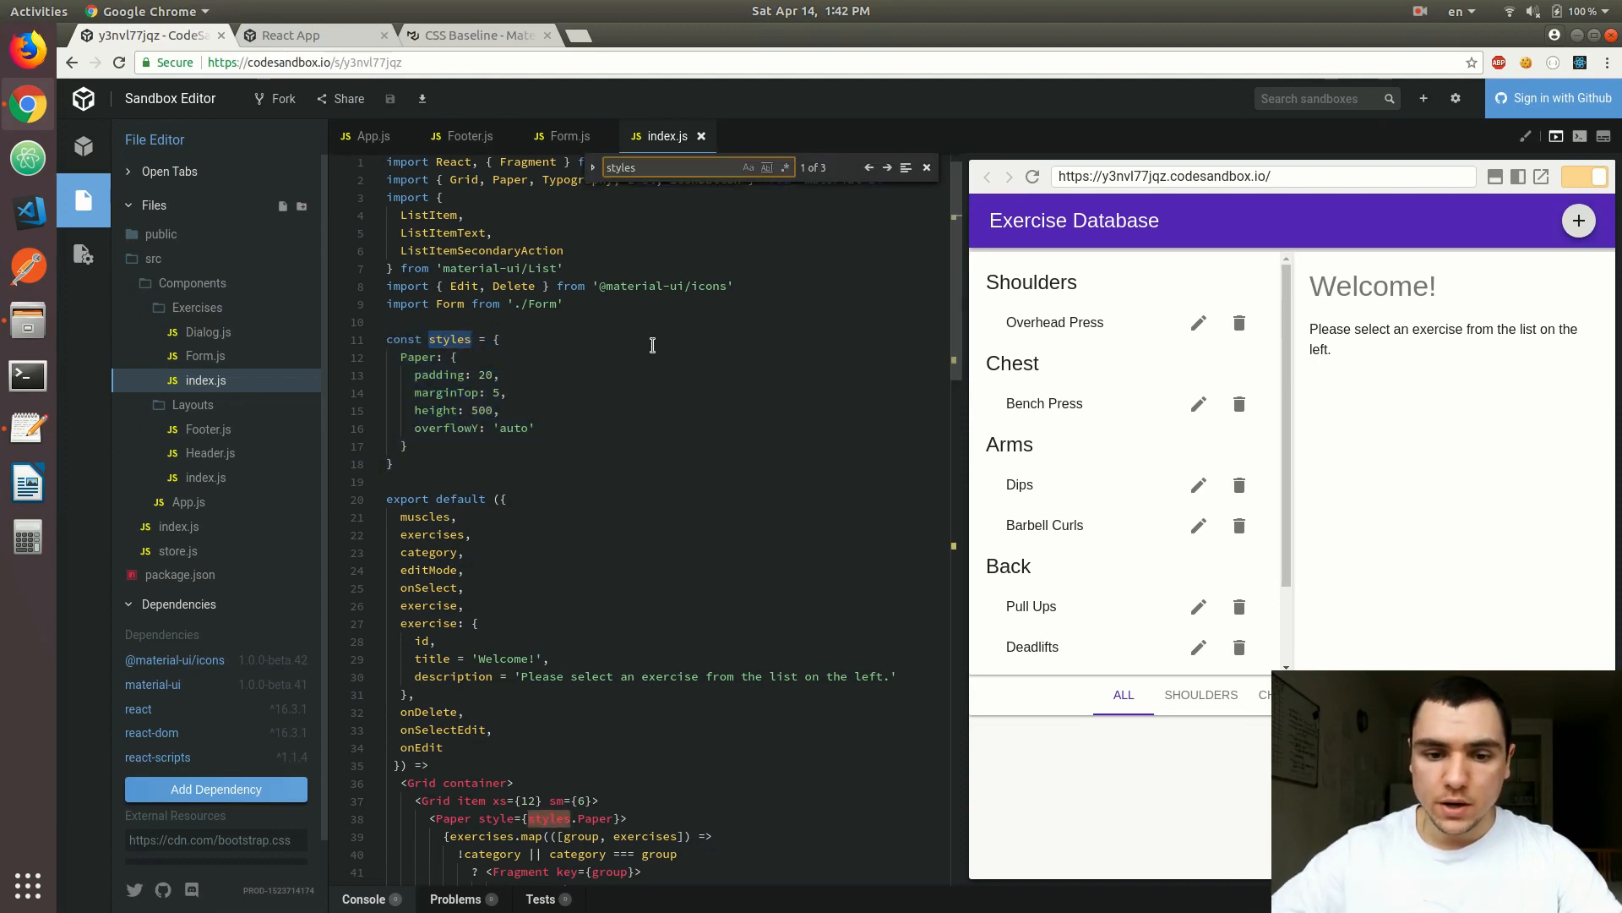
left_click(887, 167)
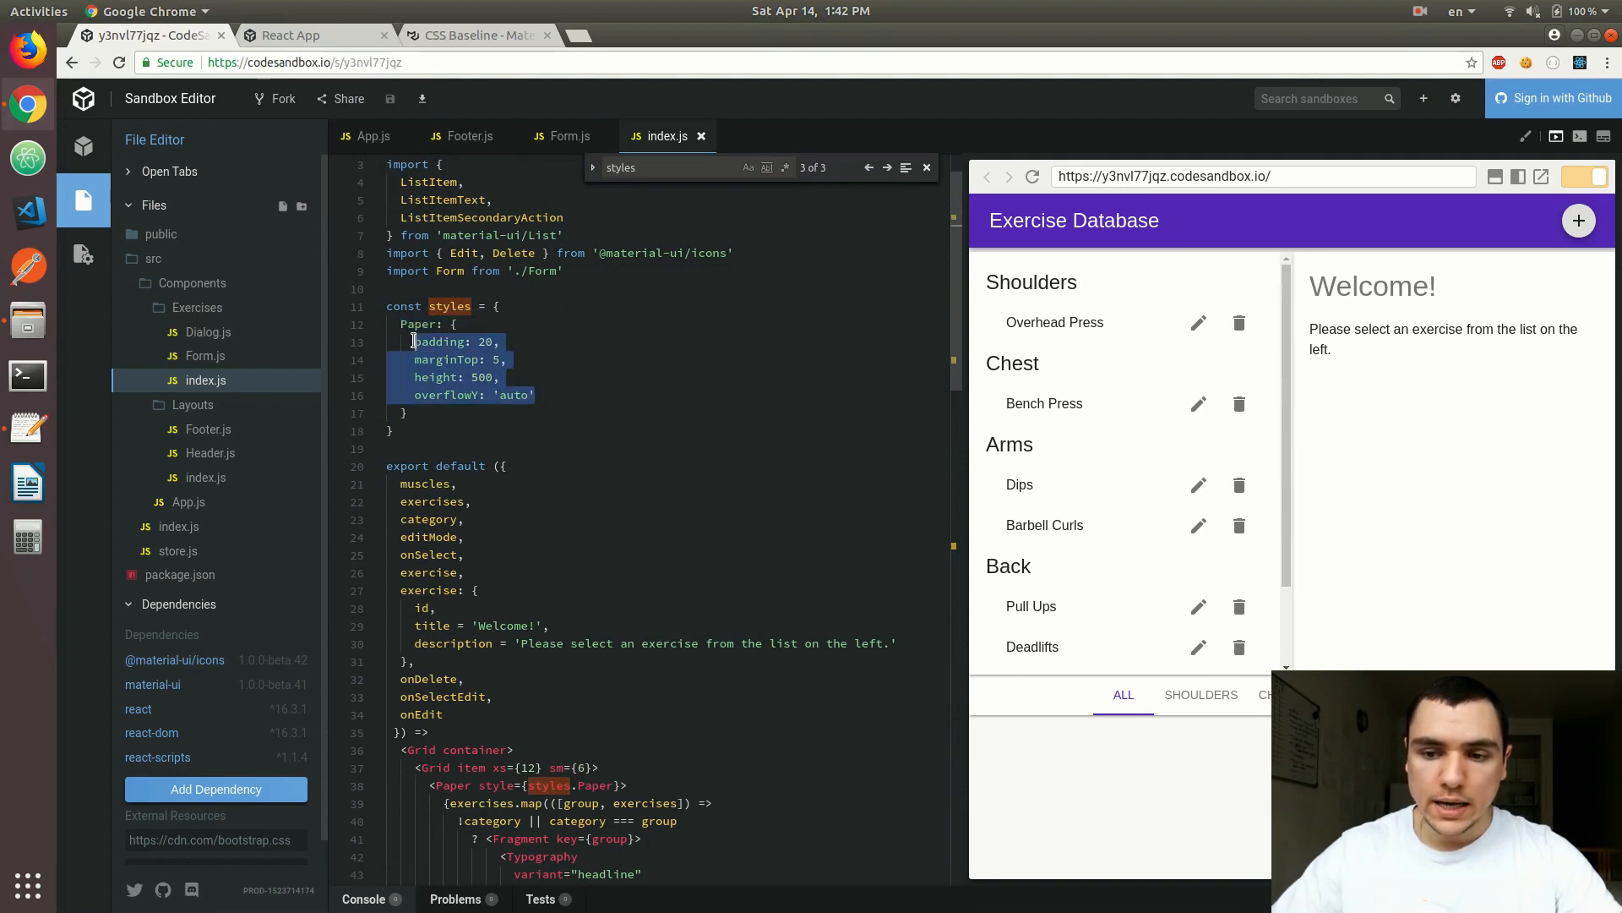
mouse_move(446, 359)
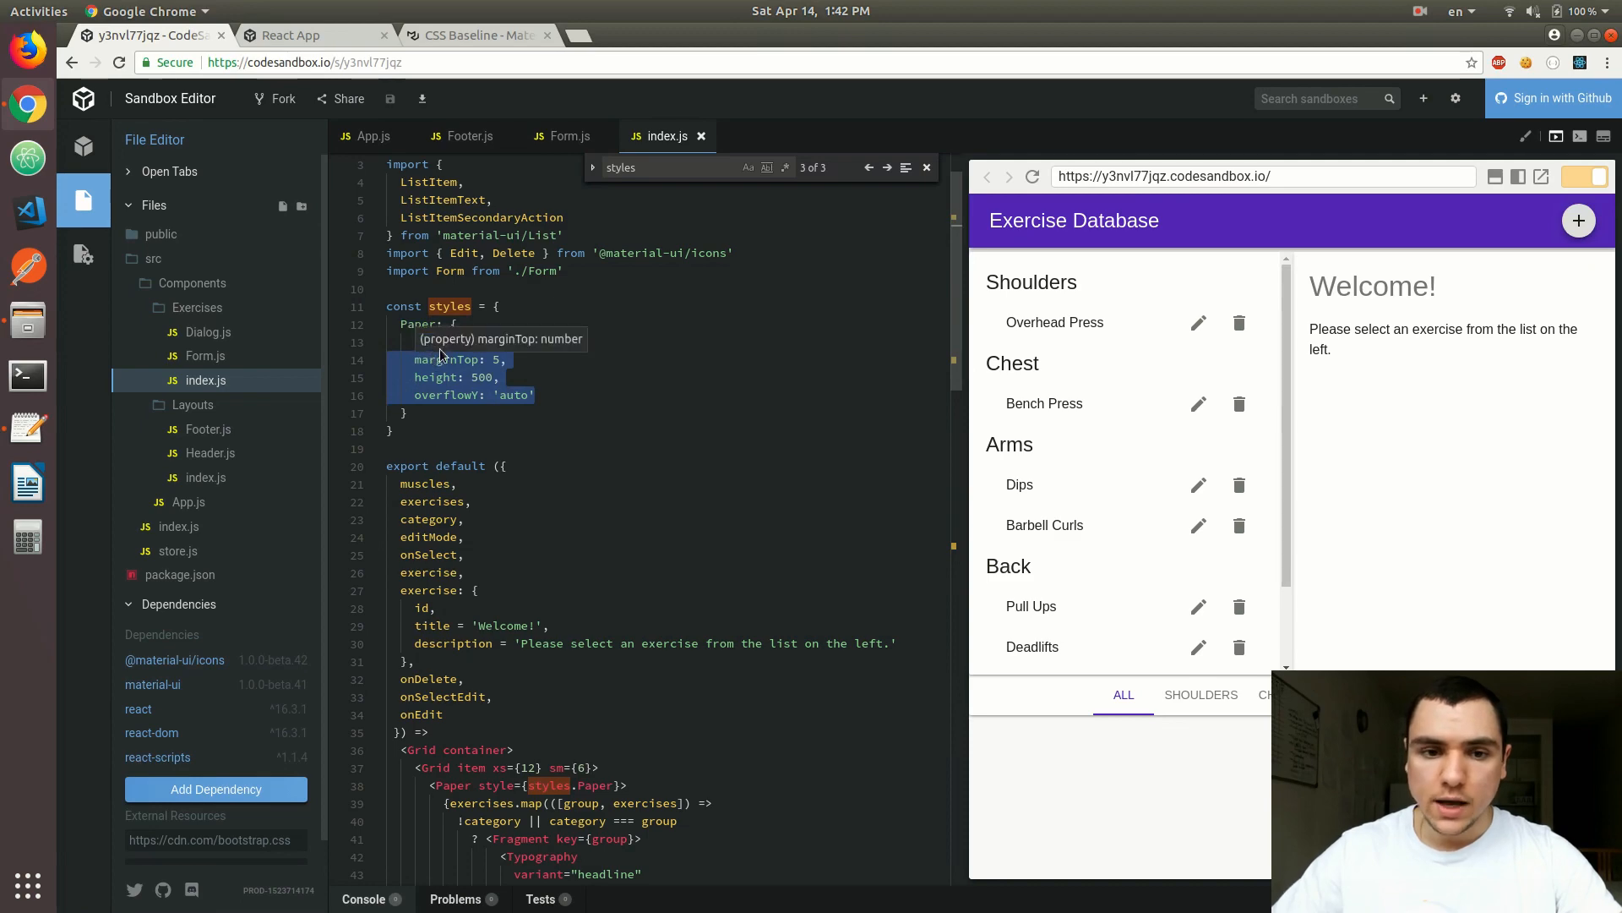
left_click(291, 34)
type("impor")
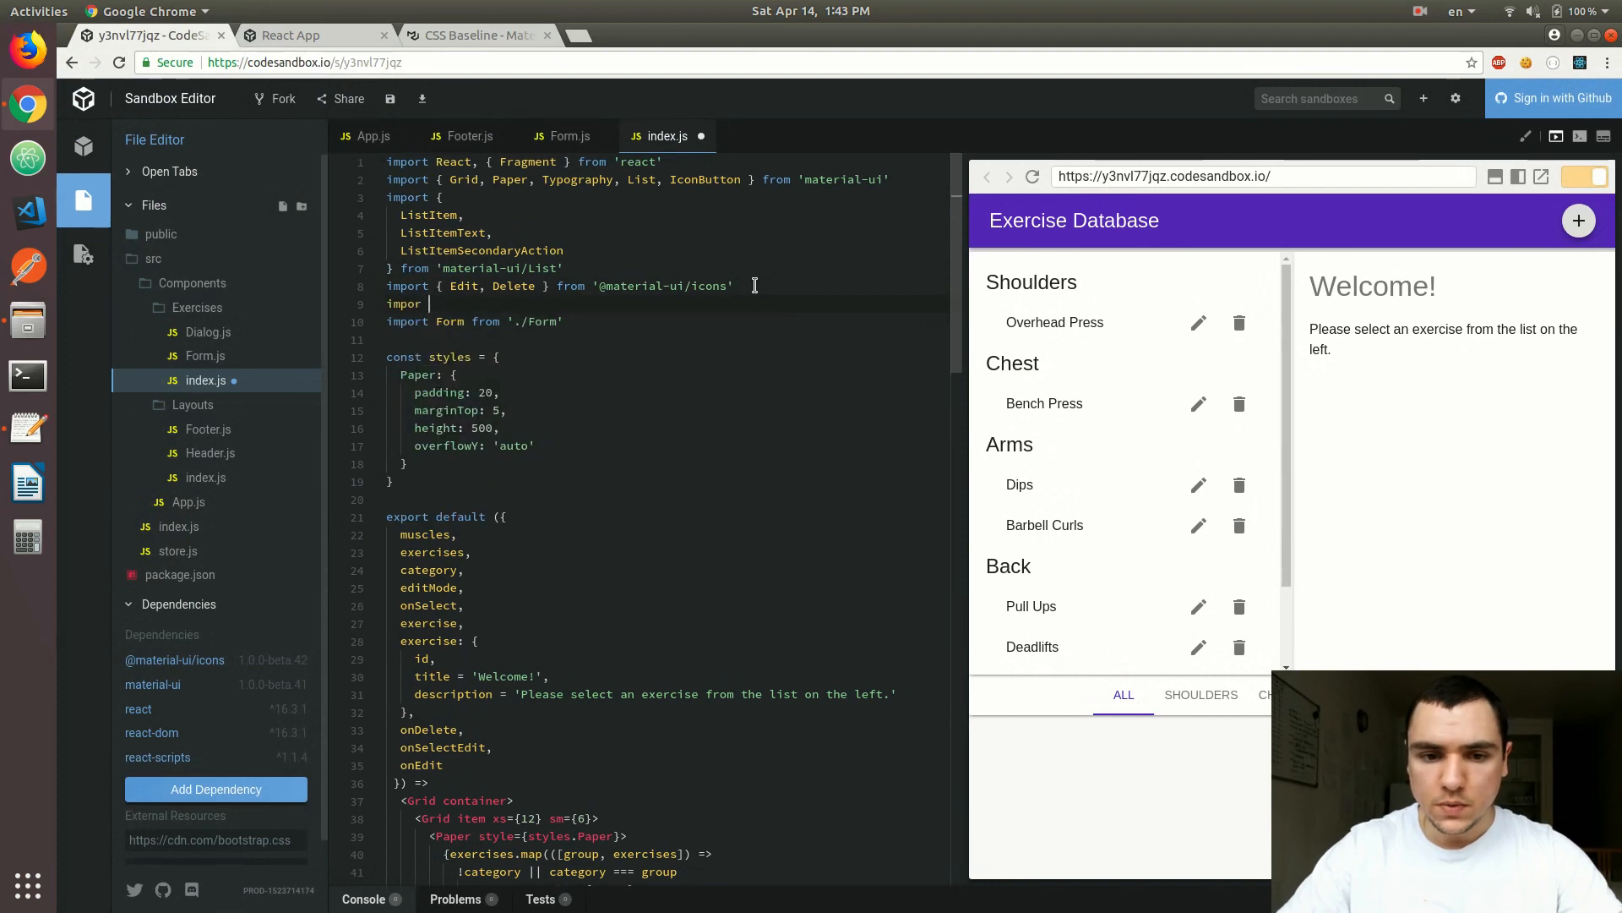
Import withStyles from 'material-ui/styles' and turn styles into a theme => ({...}) function.
type("{ withStyles } from 'material-ui")
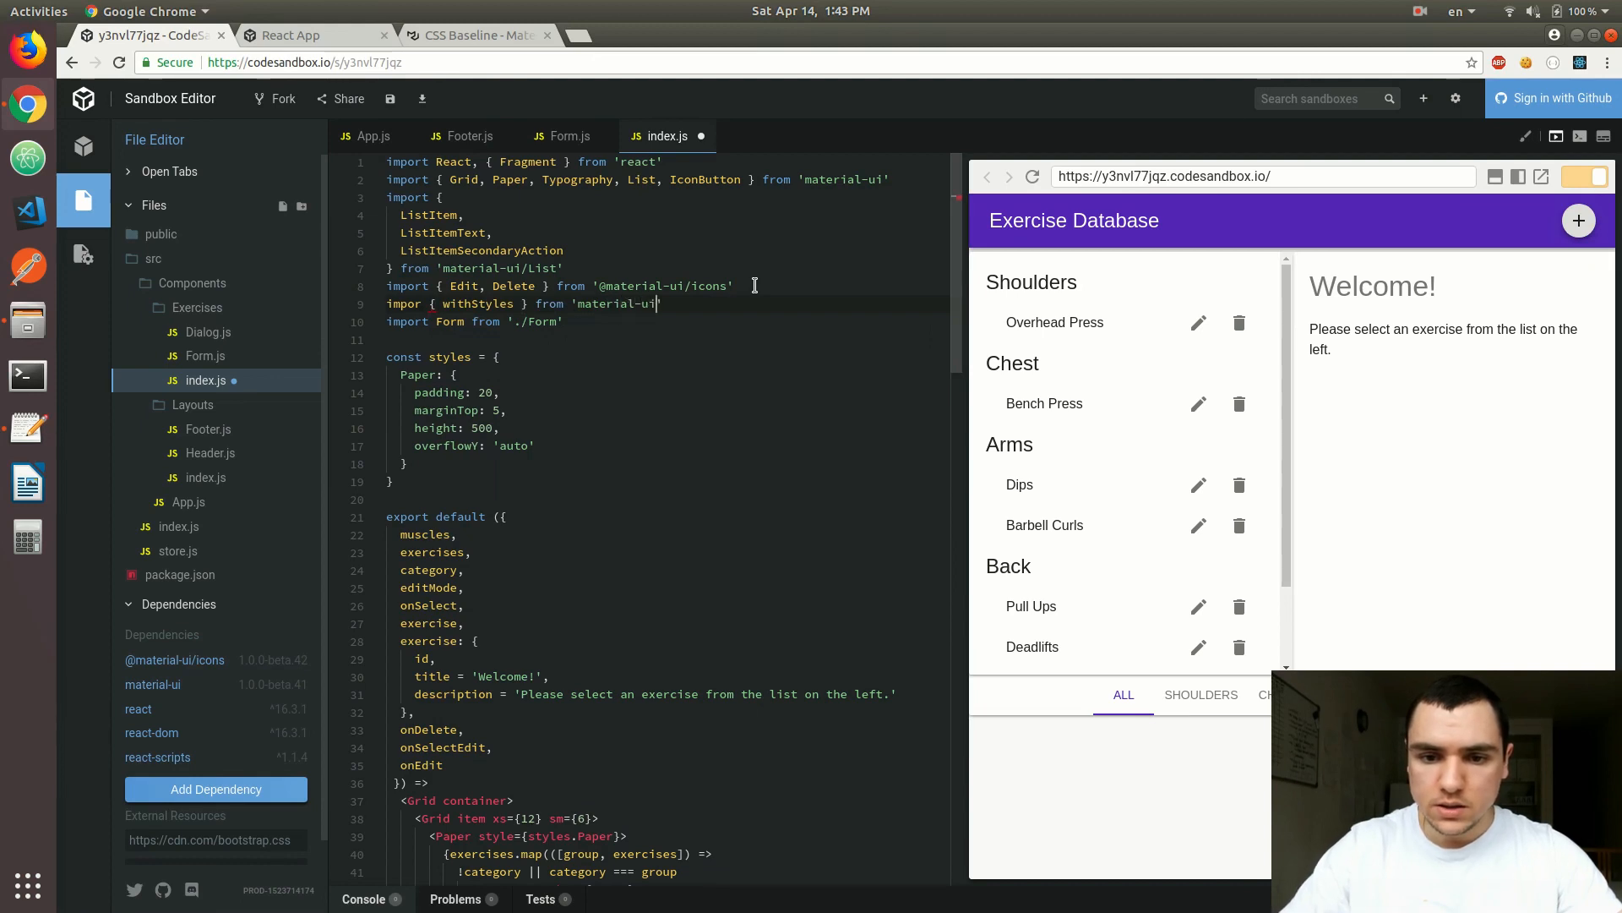
type("/styles")
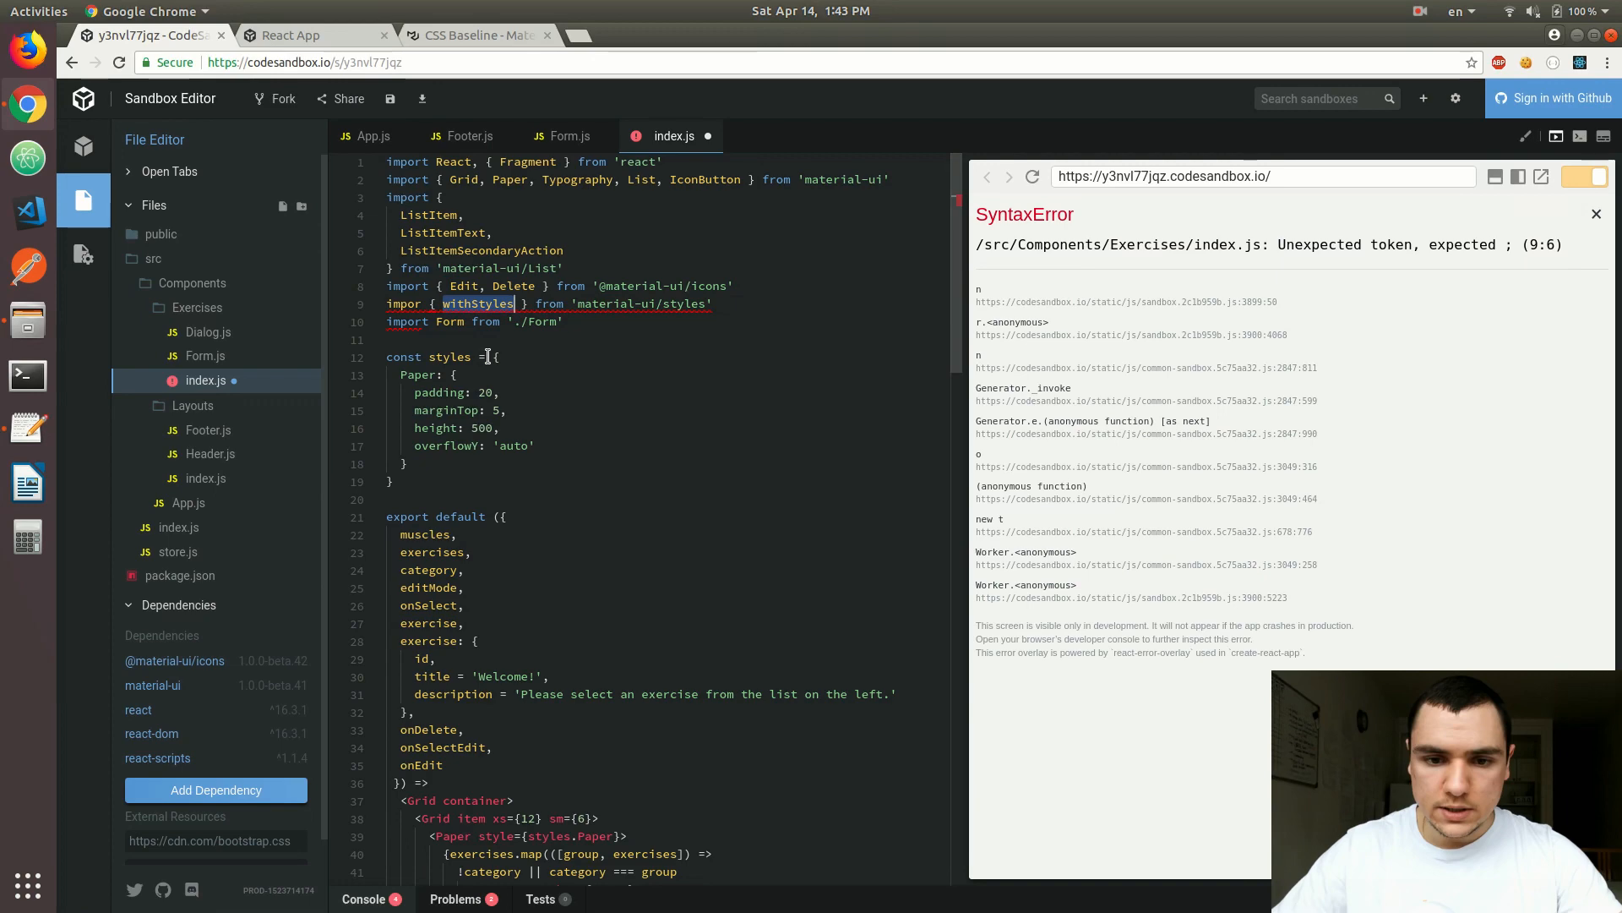
type("theme => (")
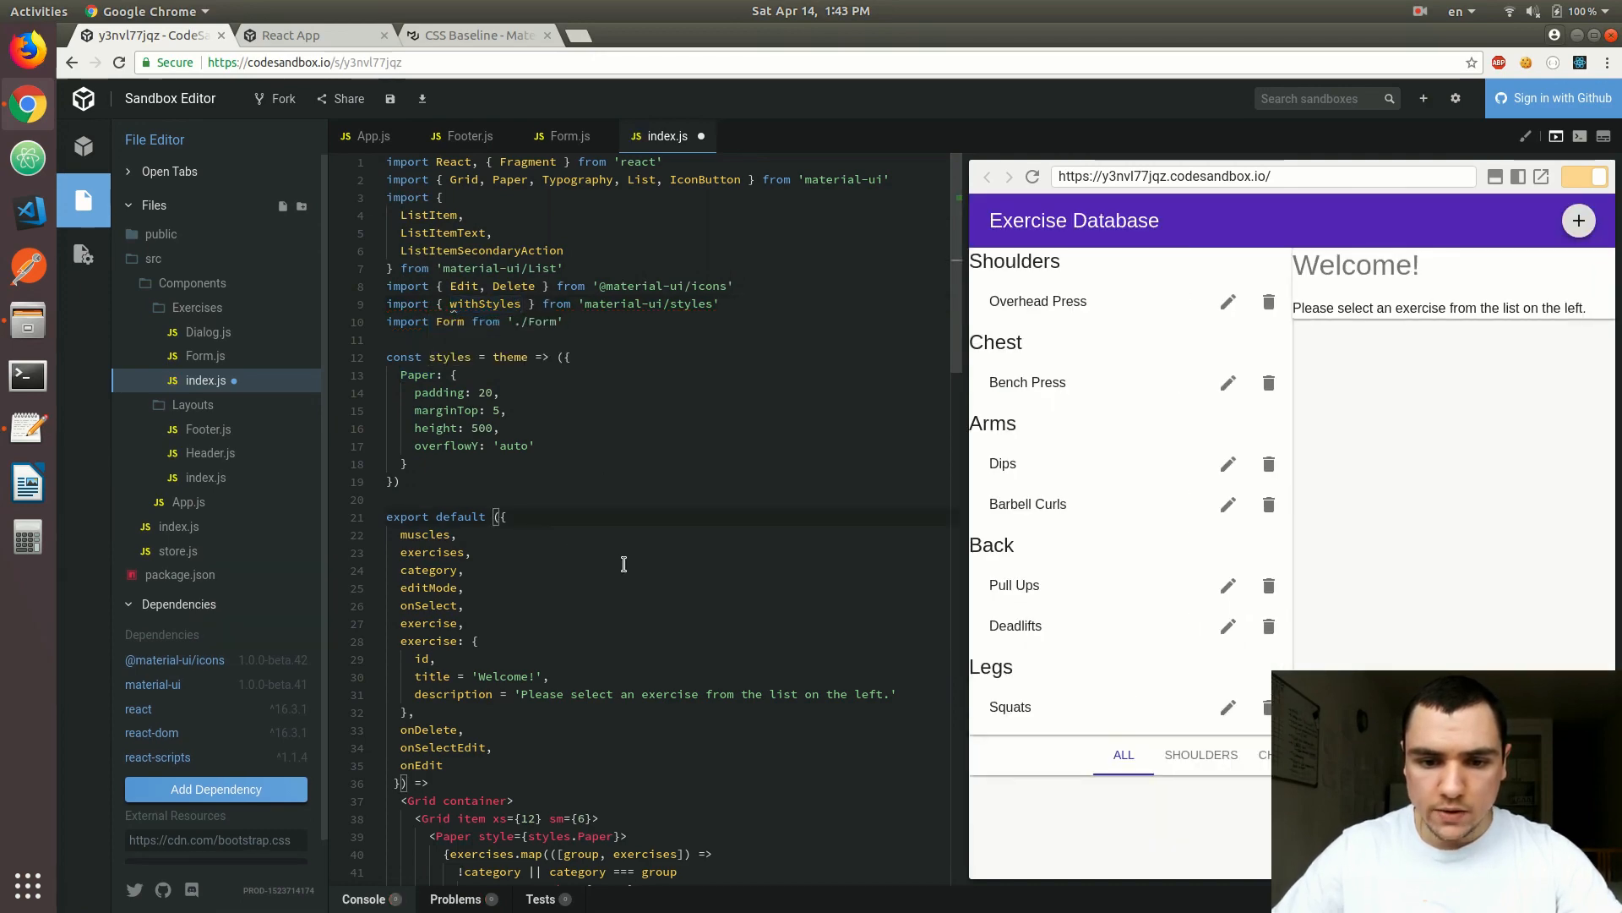
Wrap the export in withStyles(styles), add classes to props, and use it on the second Paper.
type("withStyles(")
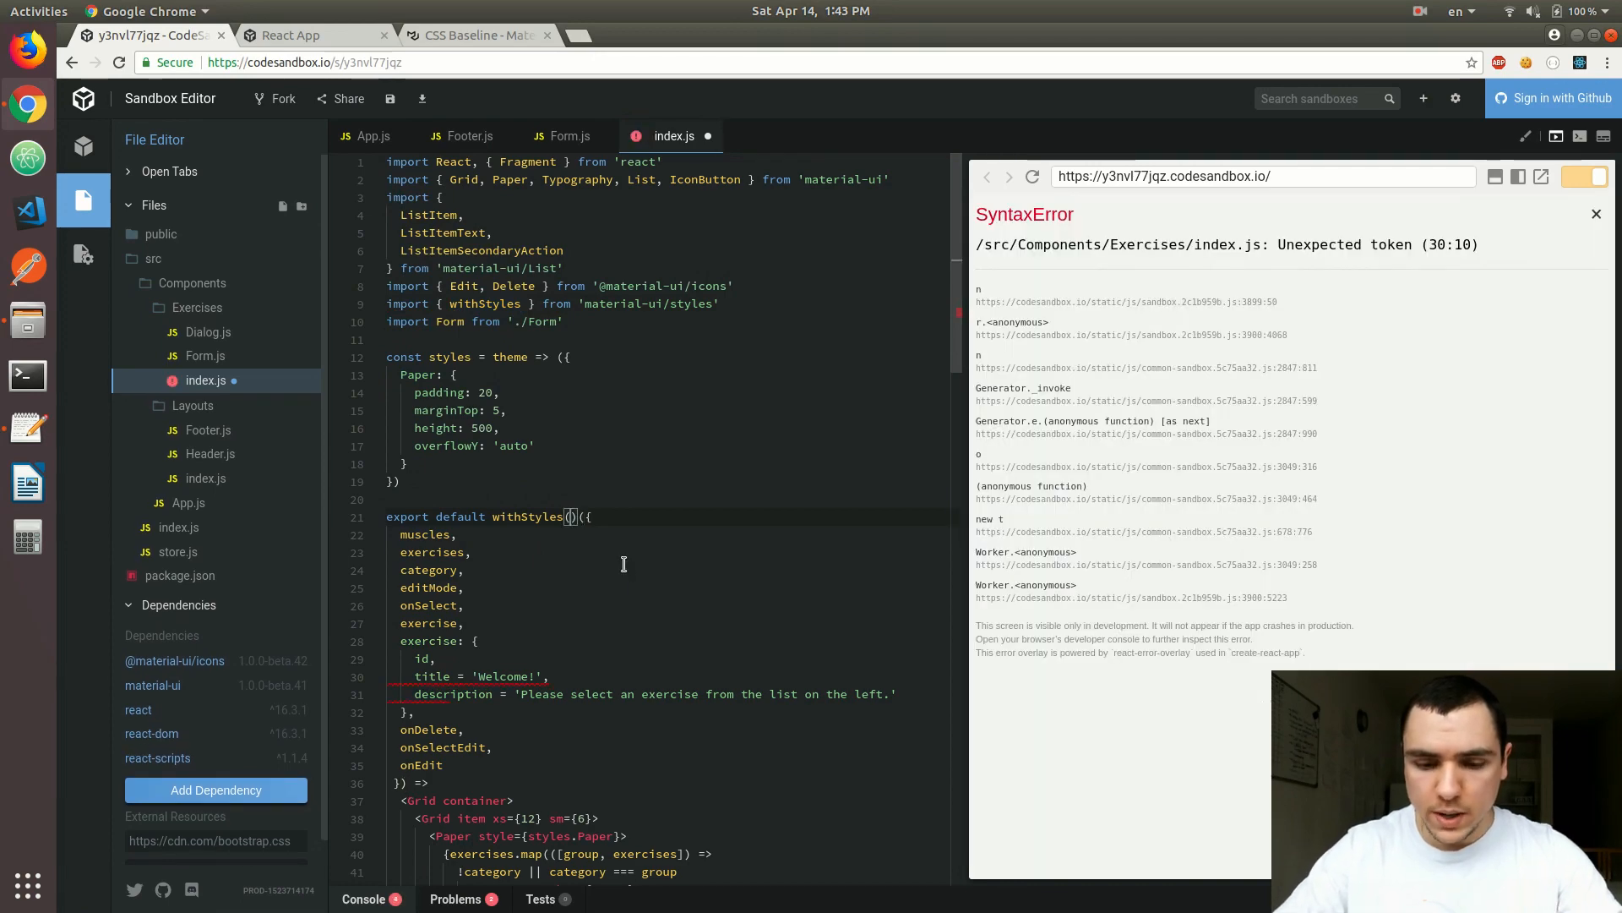
type("styles")
type("cla")
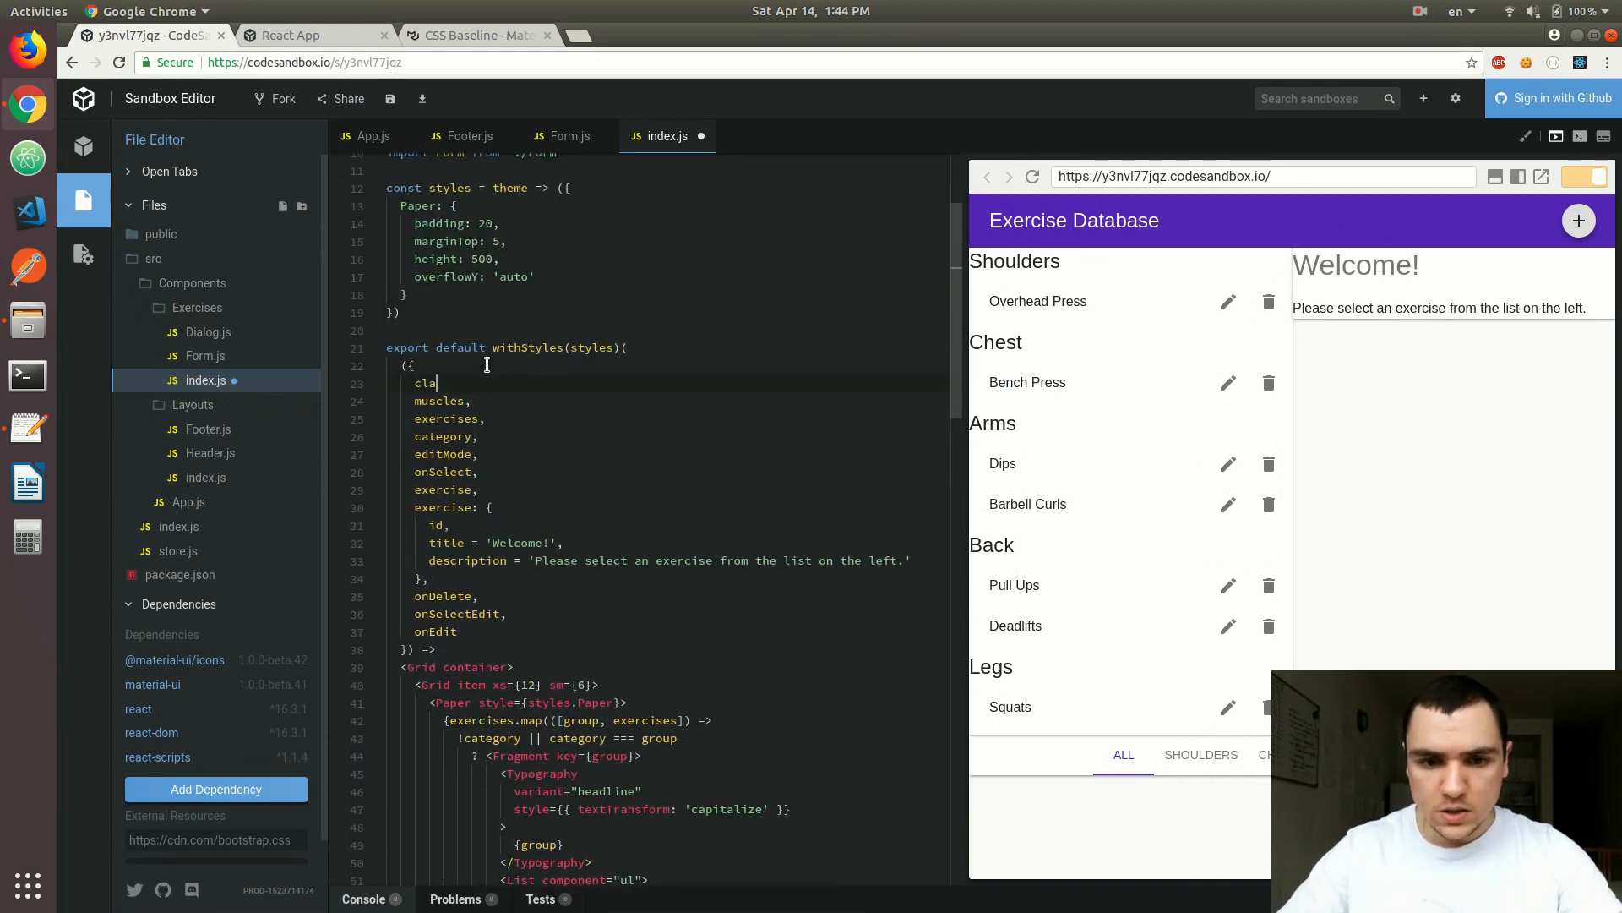
type("sses,")
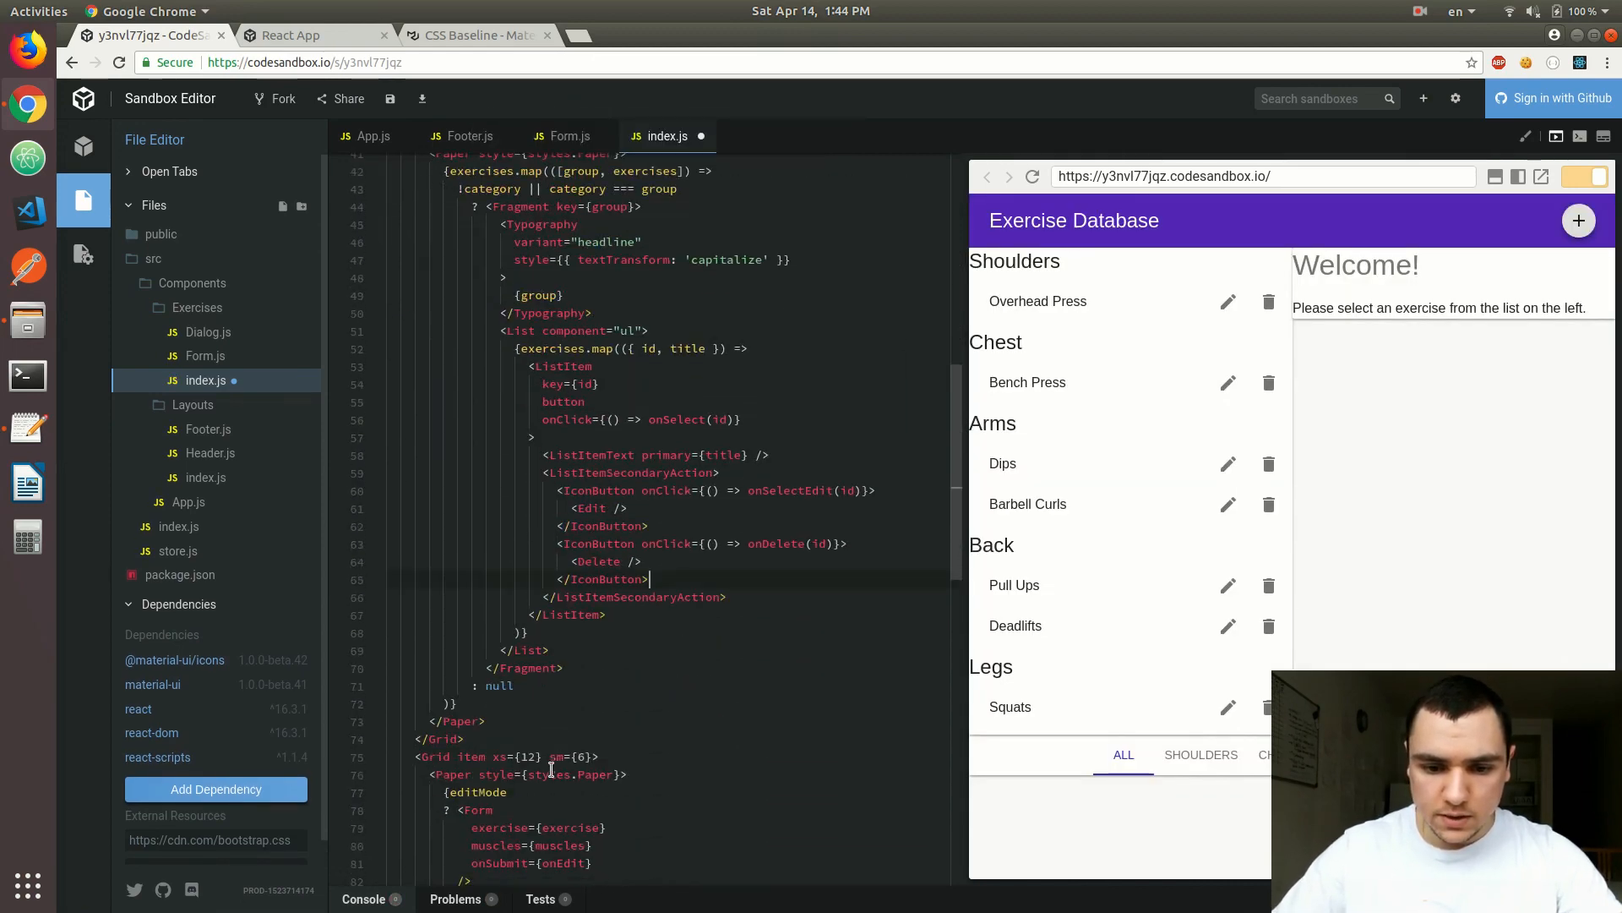
double_click(547, 774)
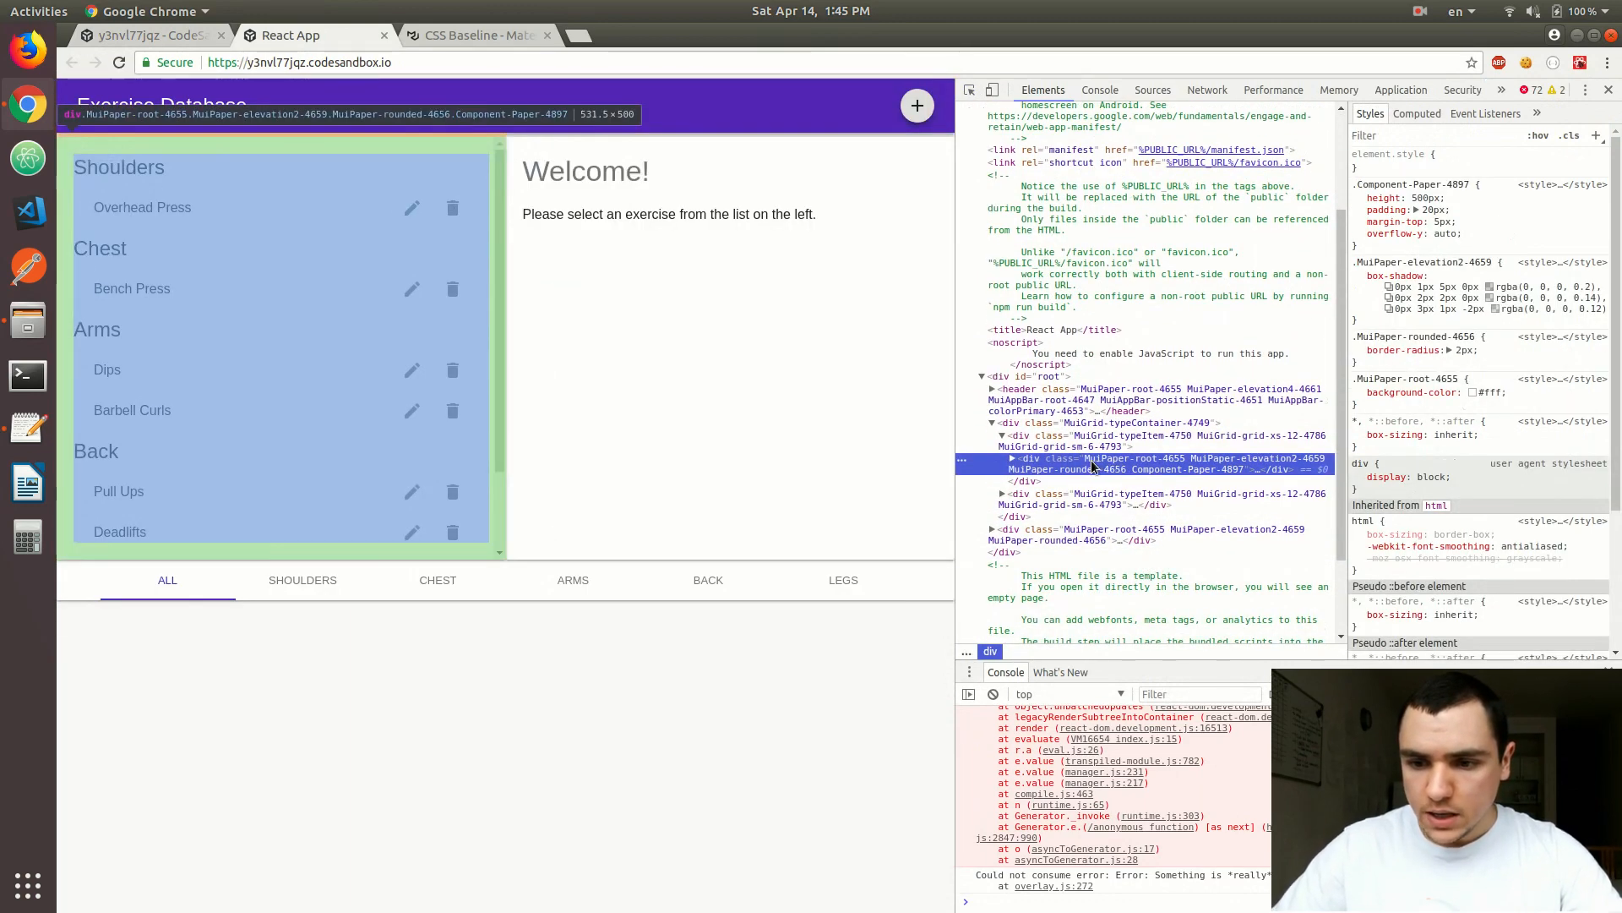
Expand the Paper div to see its category headlines and lists under the Component-Paper class.
left_click(1014, 458)
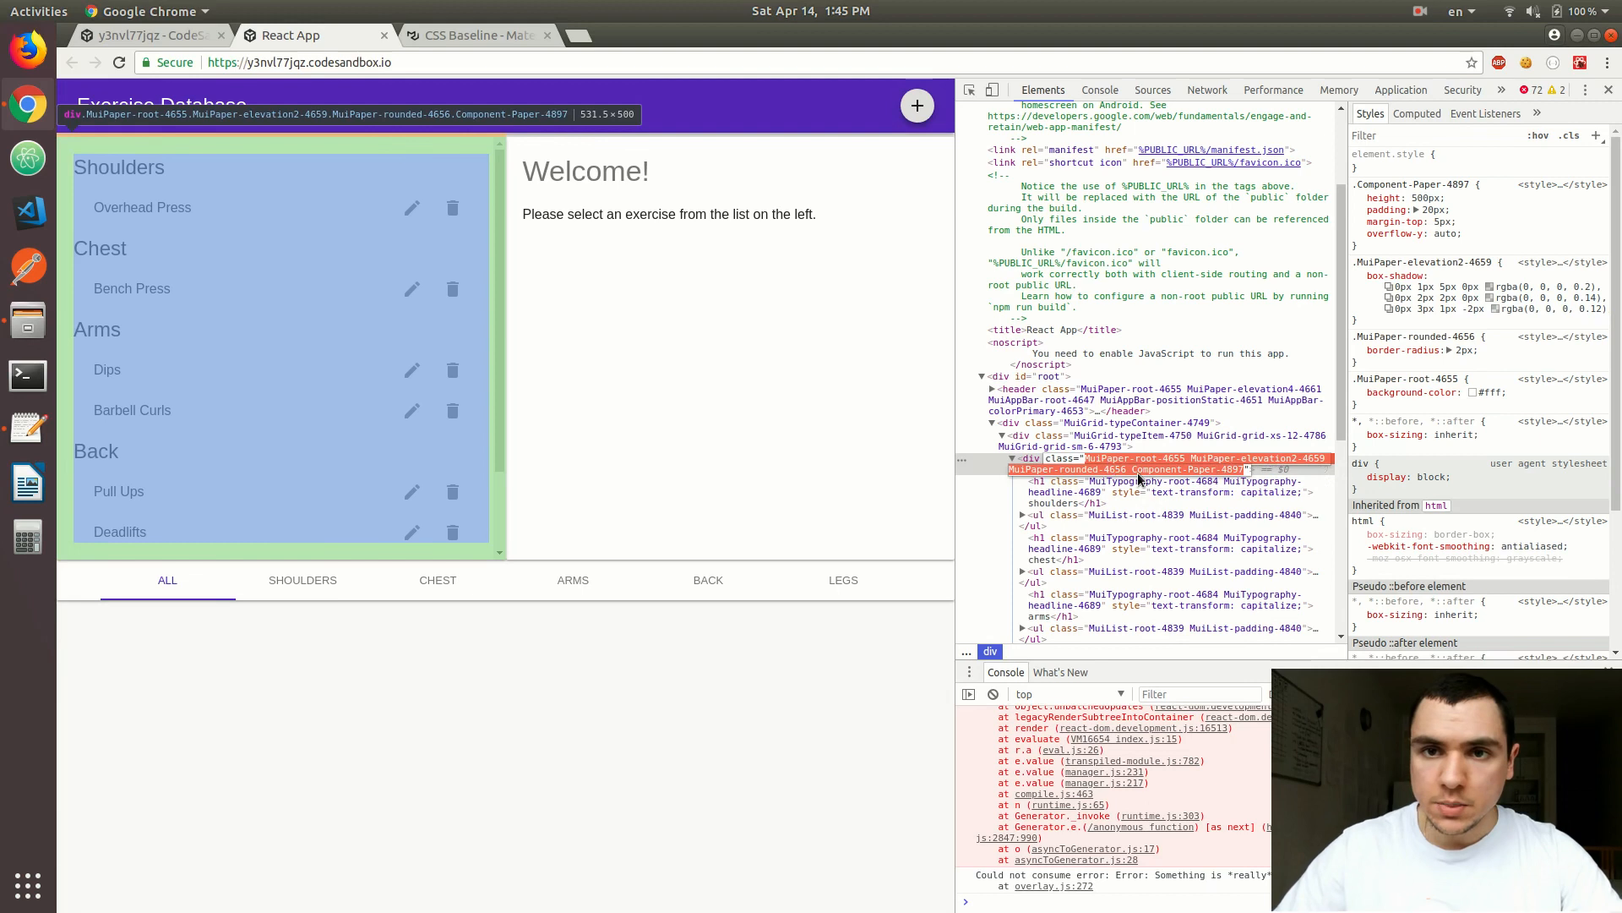
mouse_move(1159, 472)
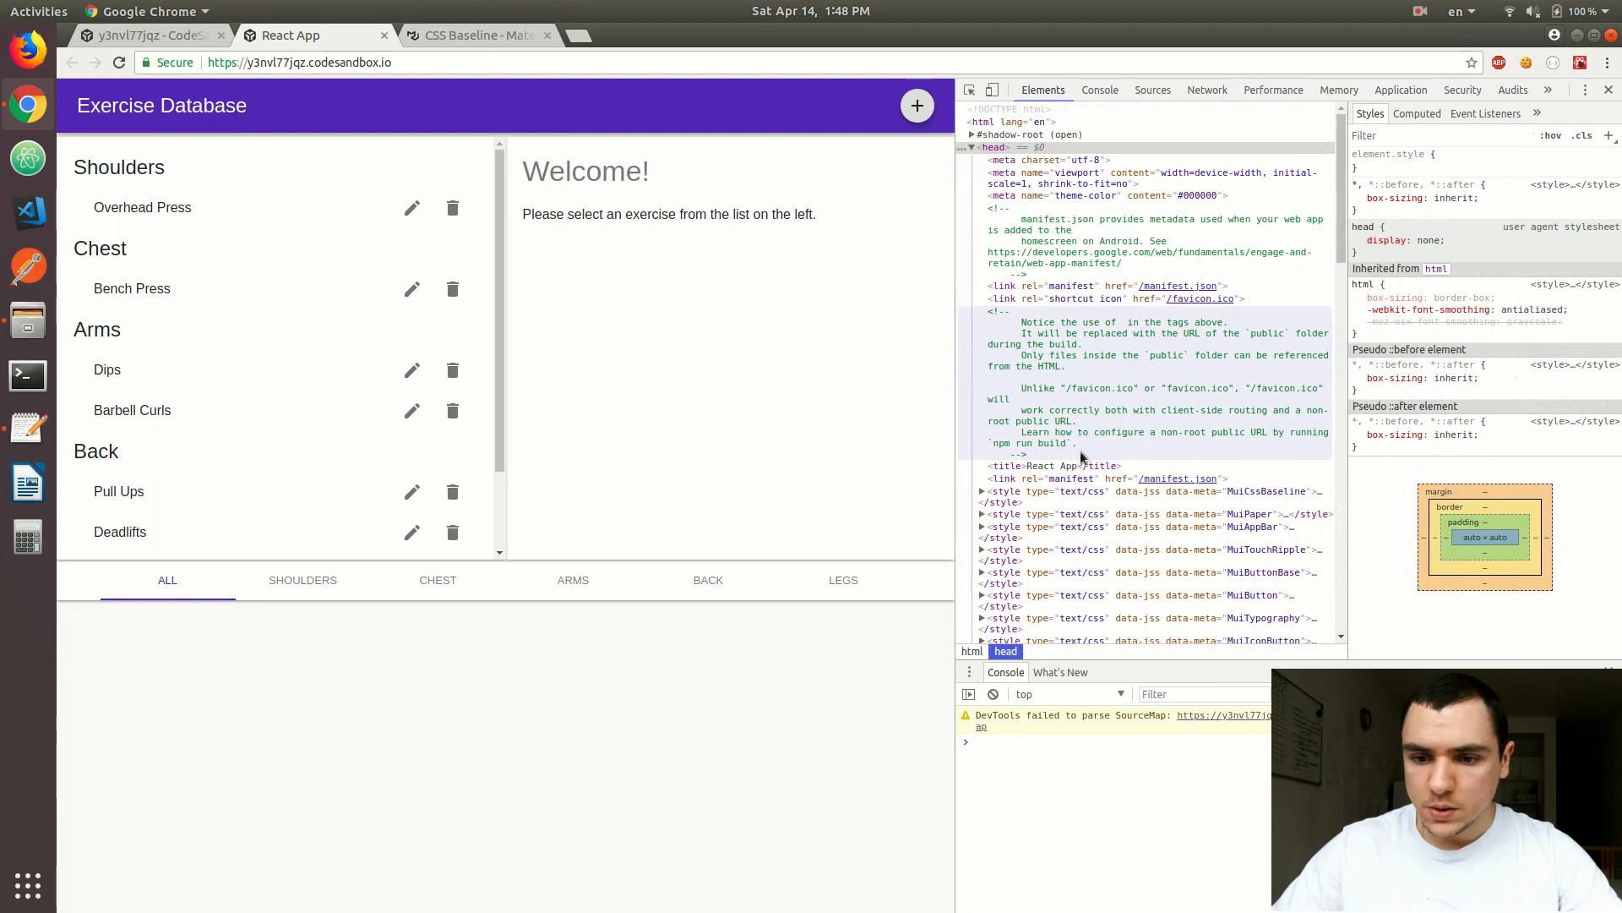
Scroll Elements to the <head> style tags listing injected JSS sheets starting with MuiCssBaseline.
scroll("down", 3)
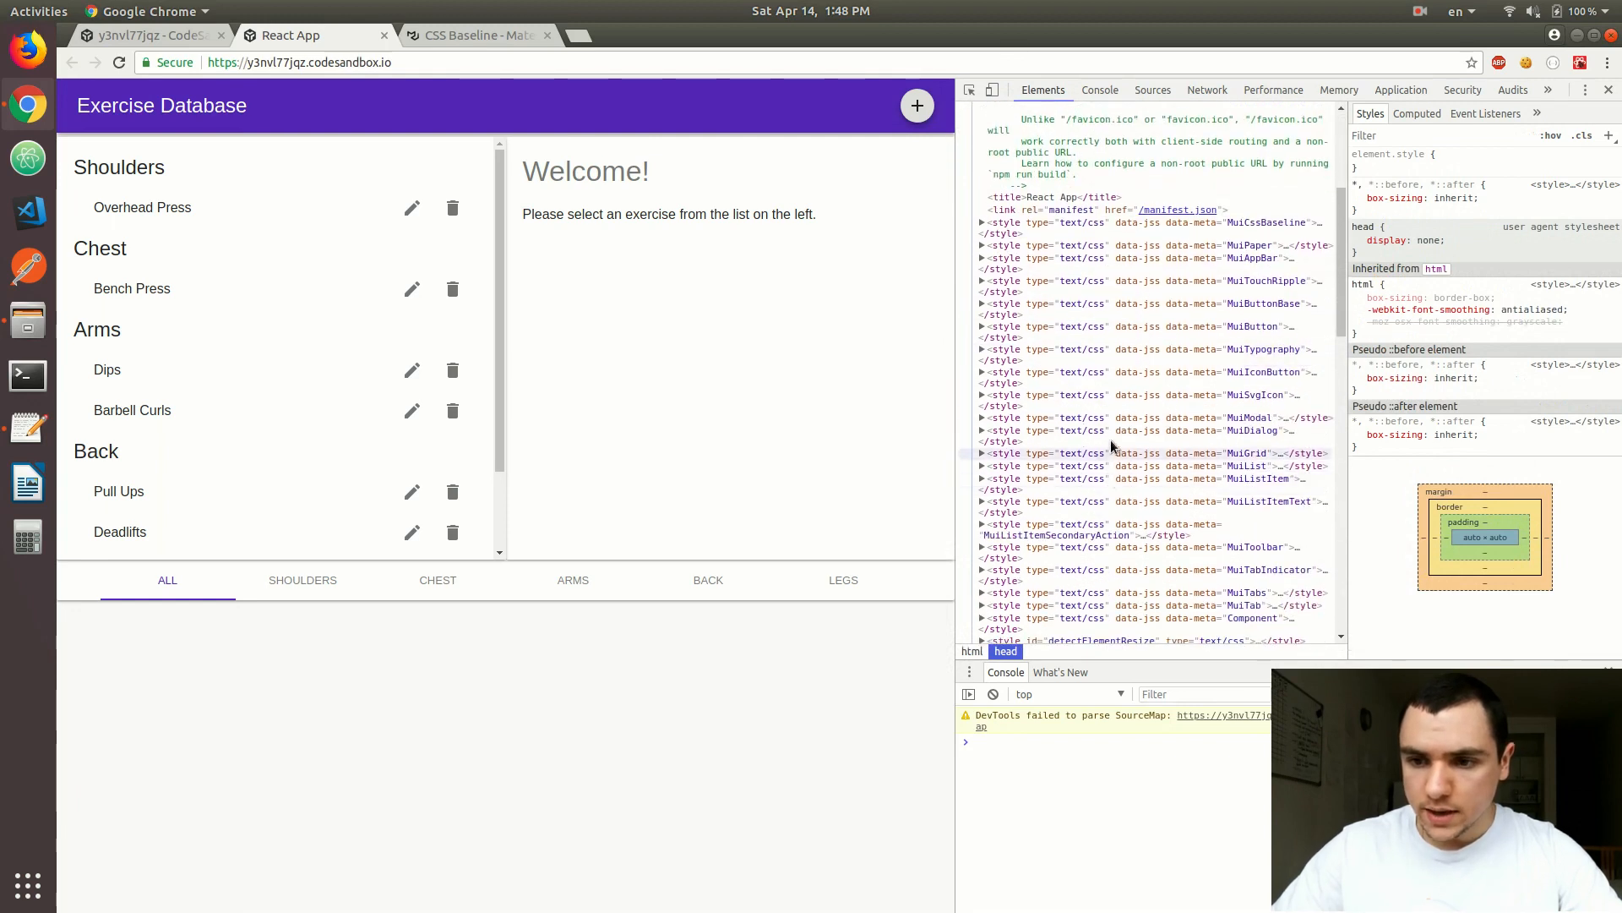
mouse_move(1232, 253)
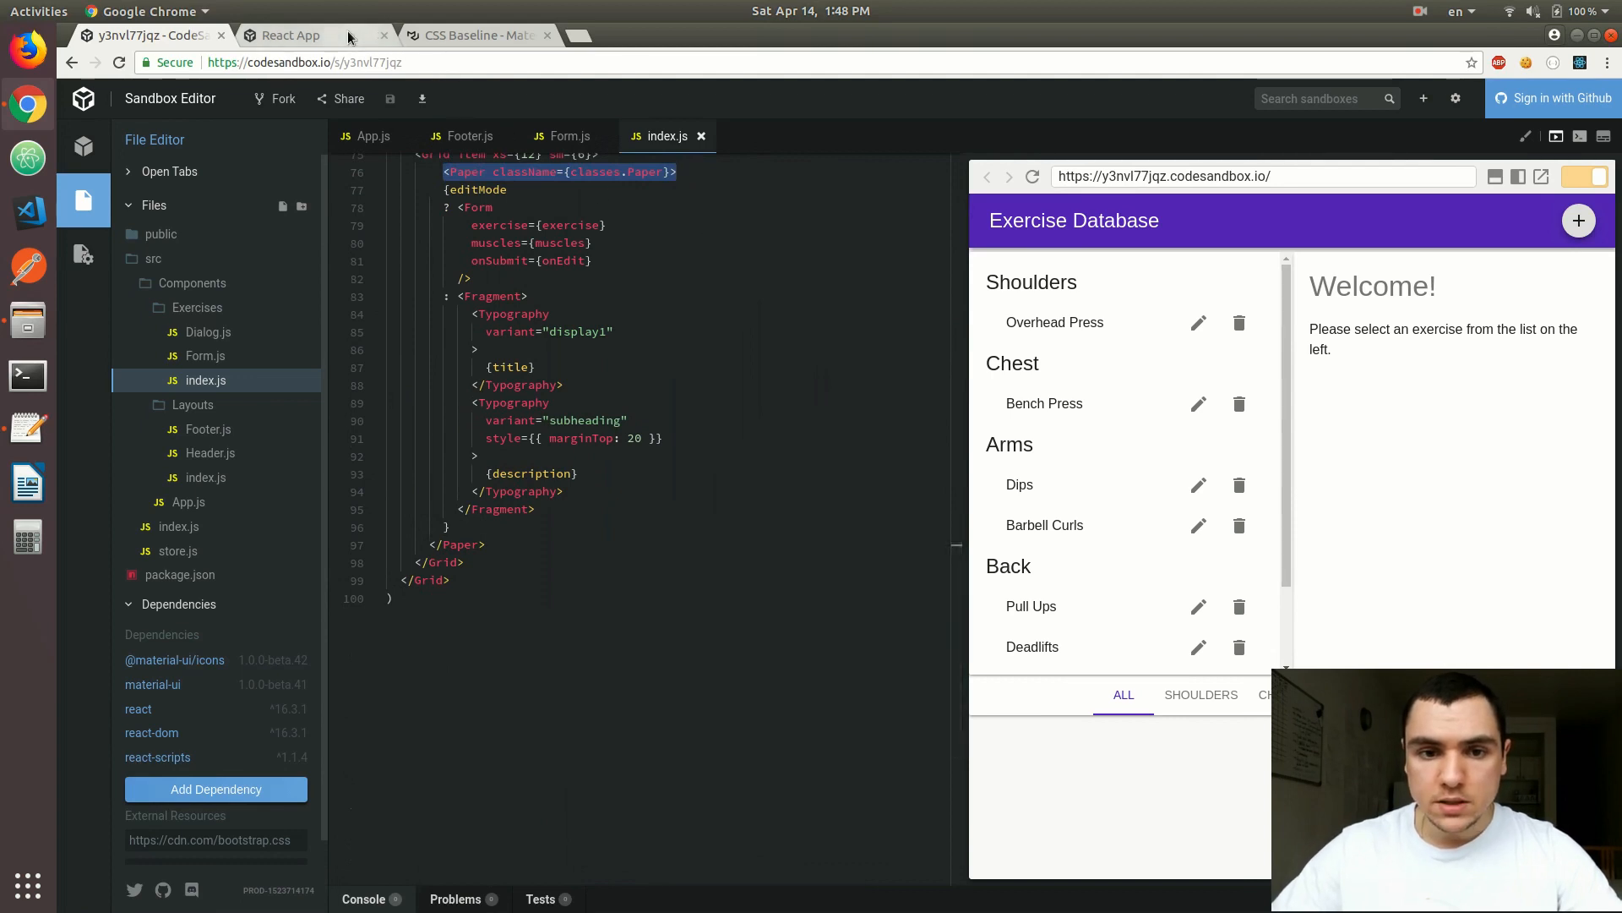
left_click(290, 34)
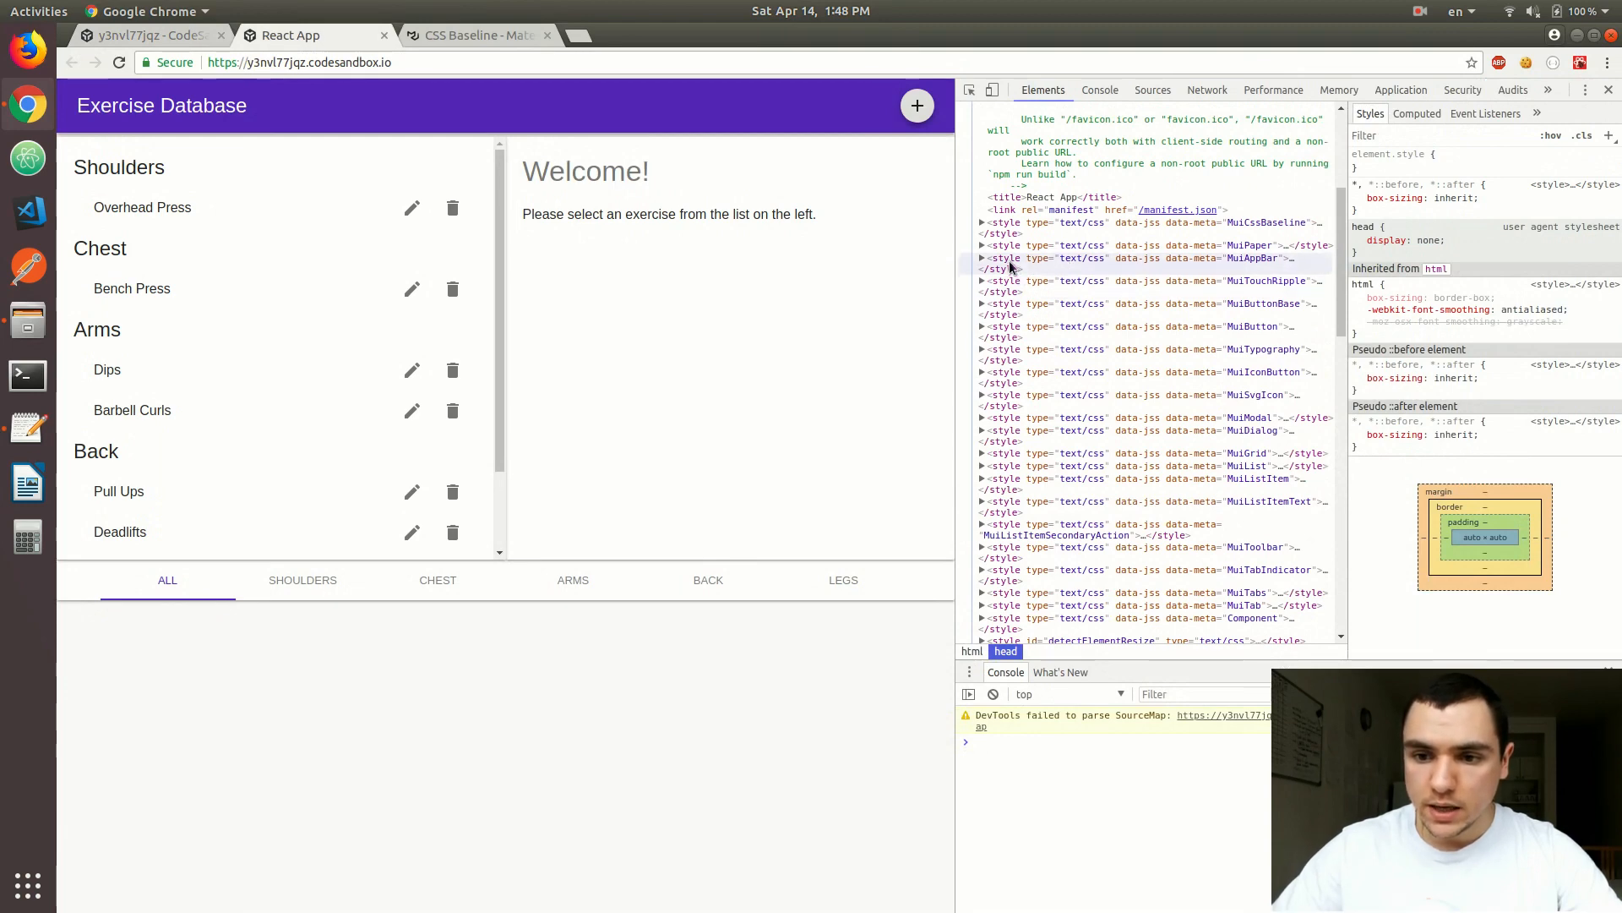
Expand the data-meta="Component" style tag to show .Component-Paper-102 with 500px height, 20px padding, 5px margin.
left_click(1150, 245)
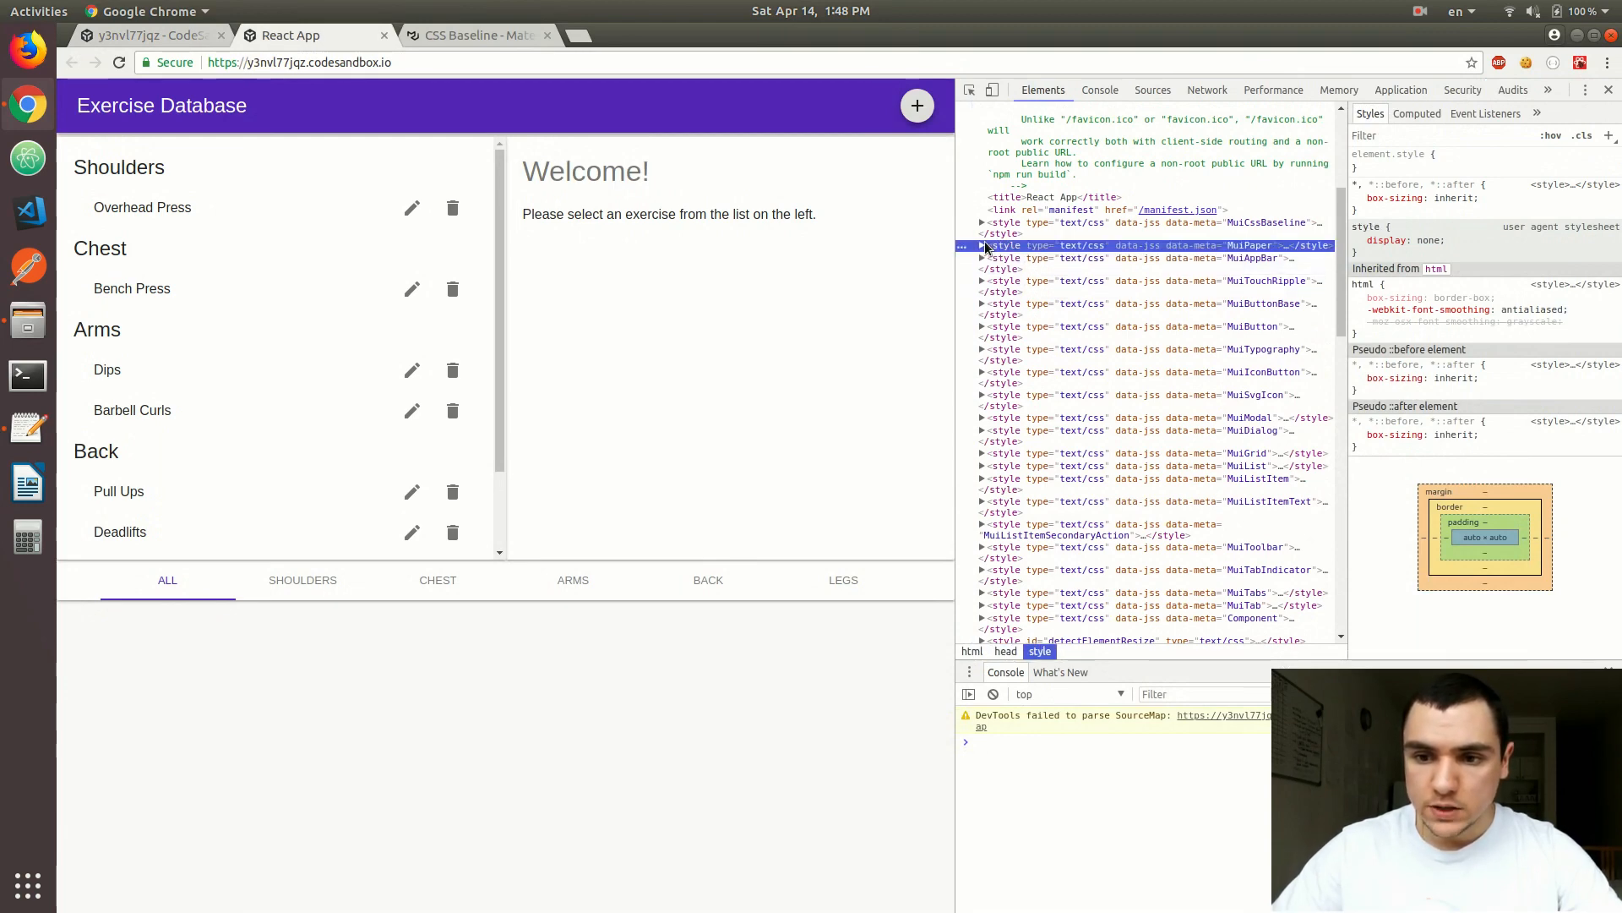
left_click(980, 245)
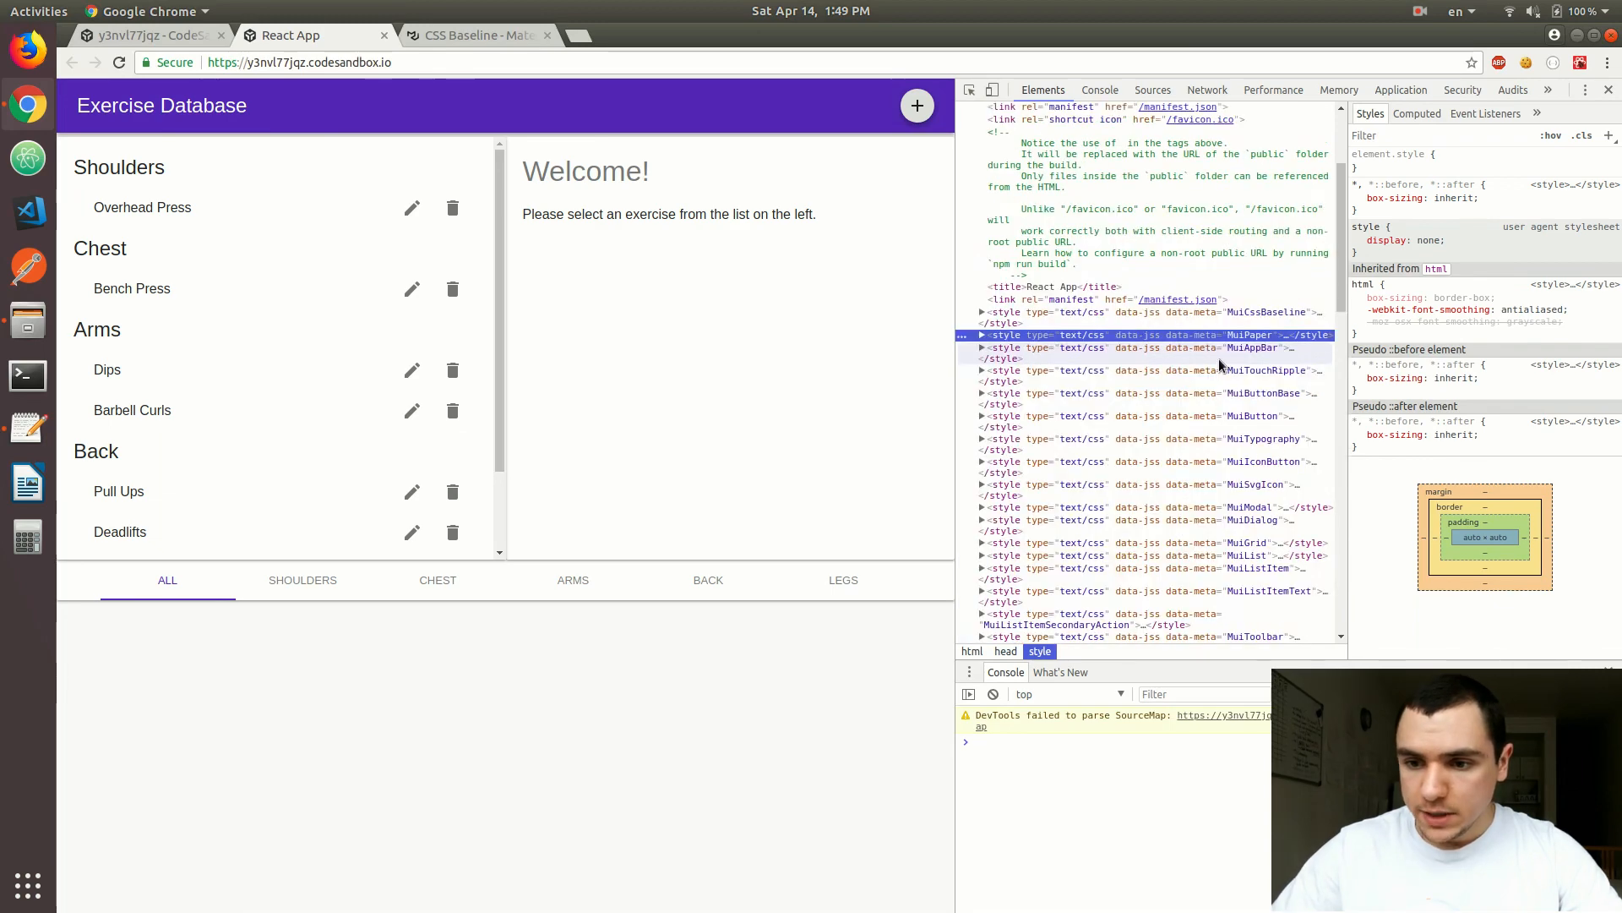
scroll("down", 3)
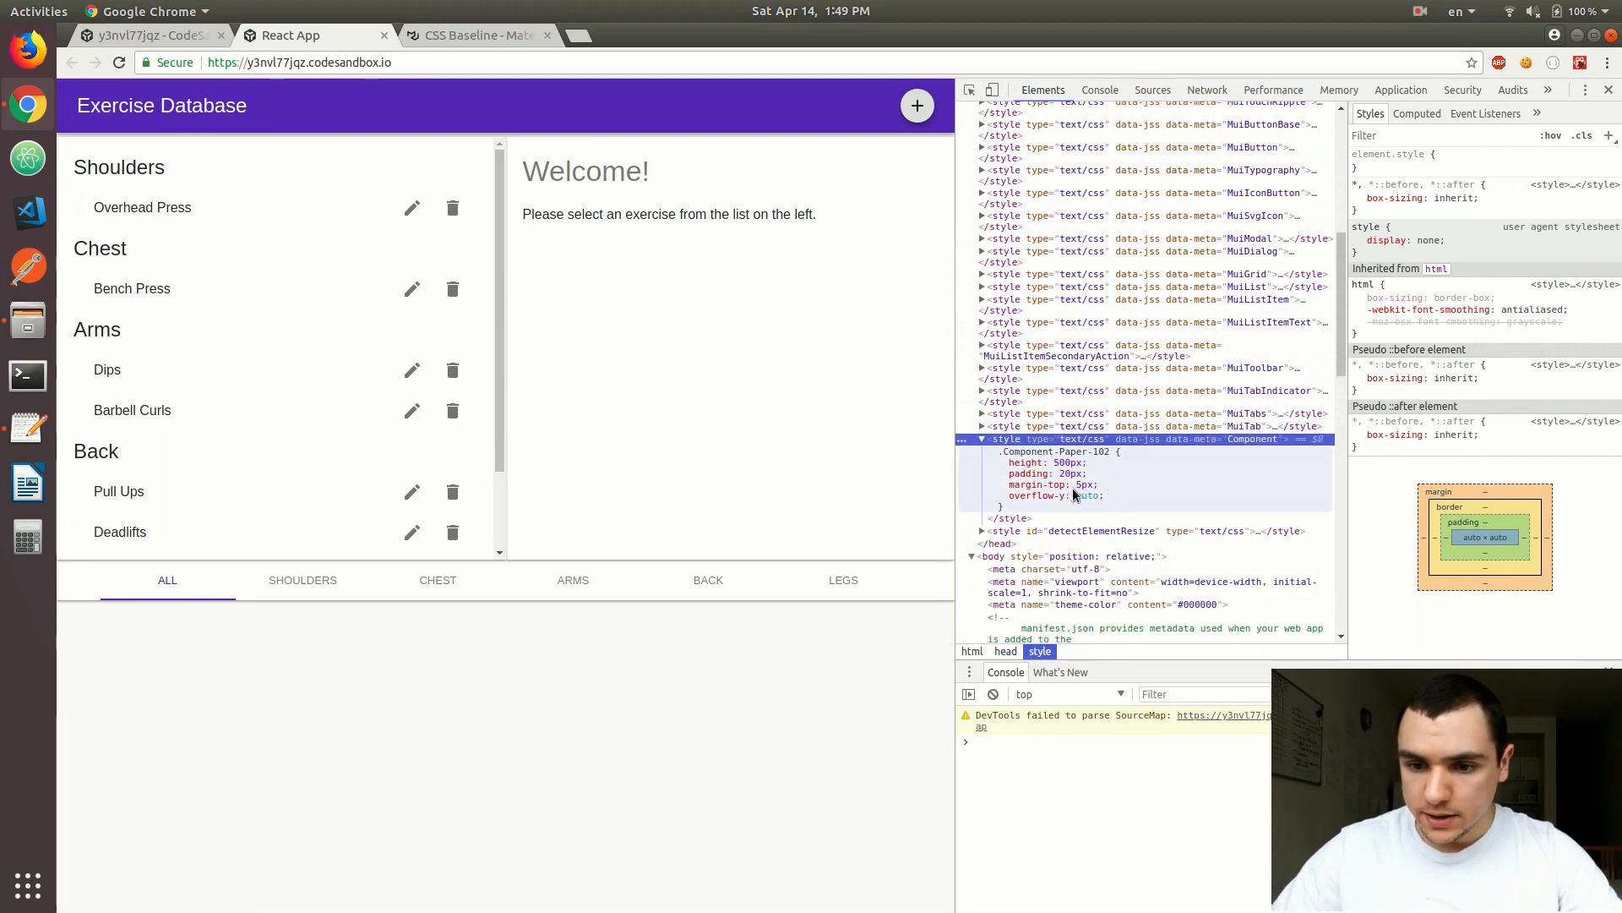
left_click(1044, 474)
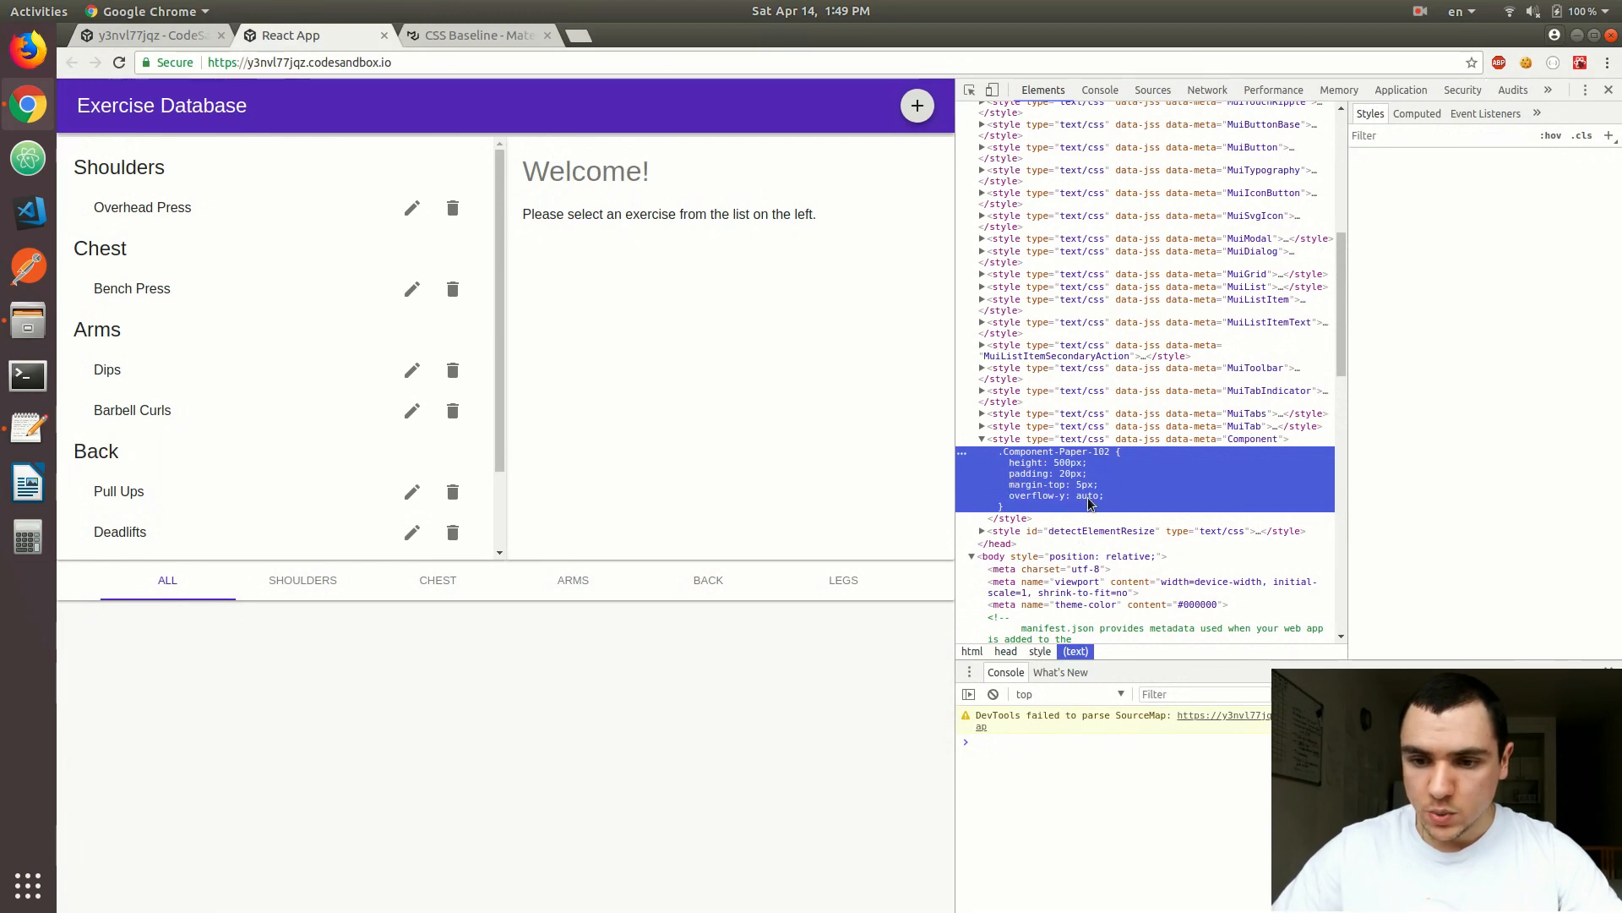
mouse_move(206, 33)
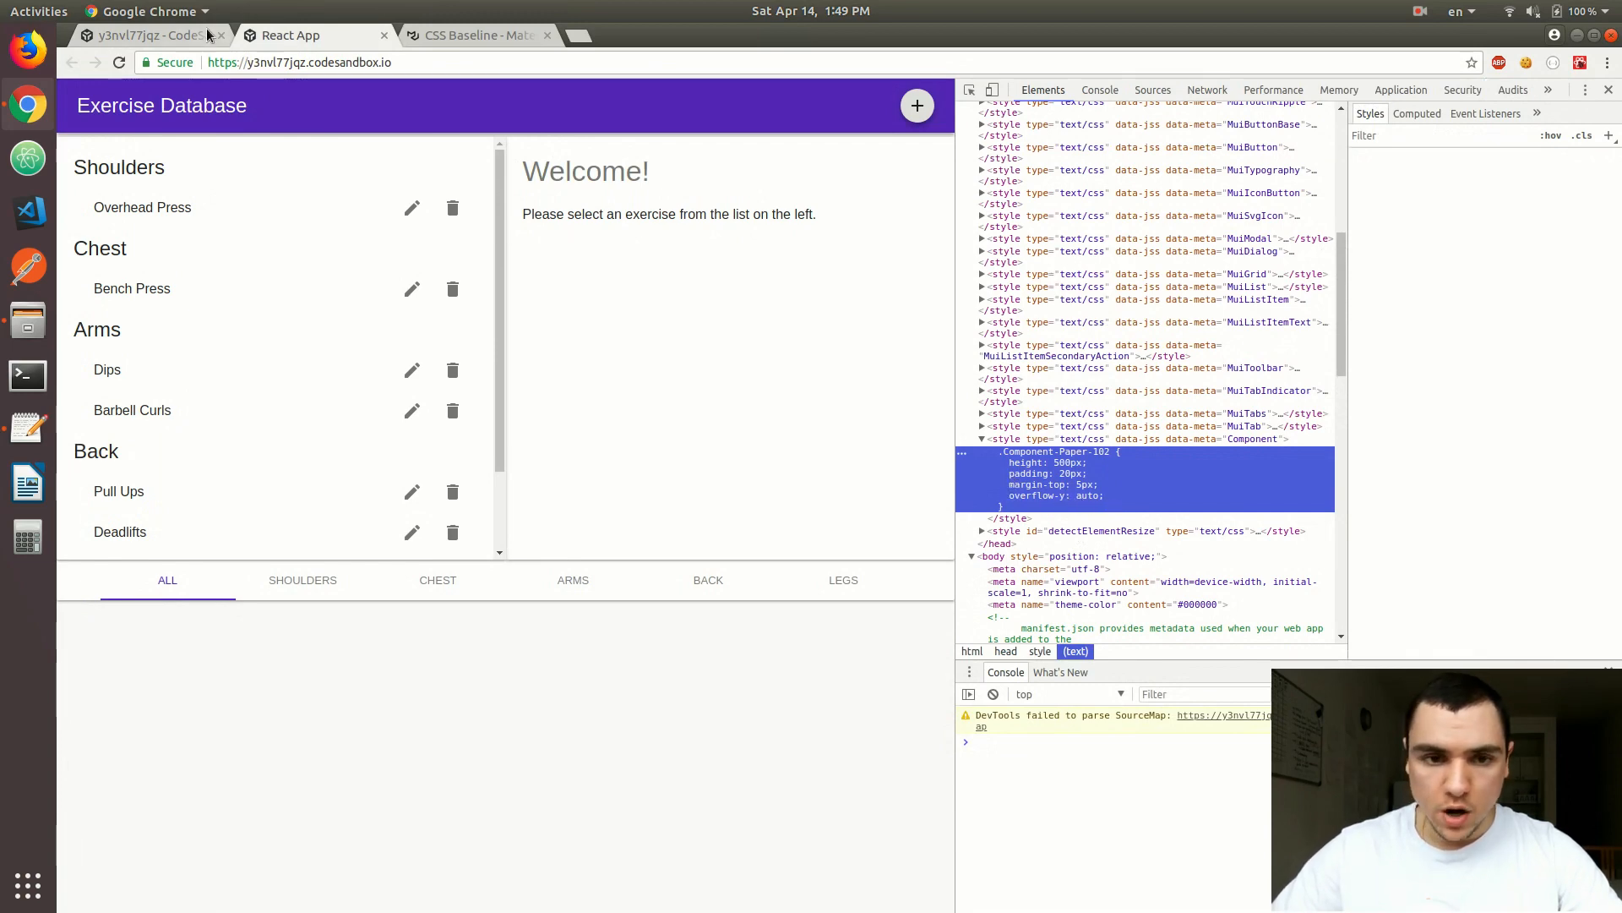